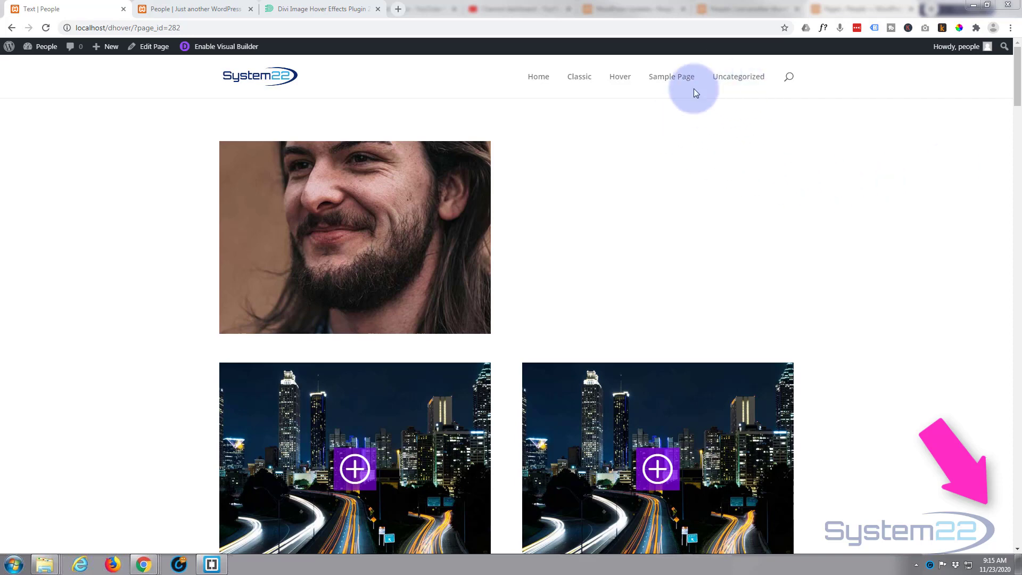
mouse_move(713, 194)
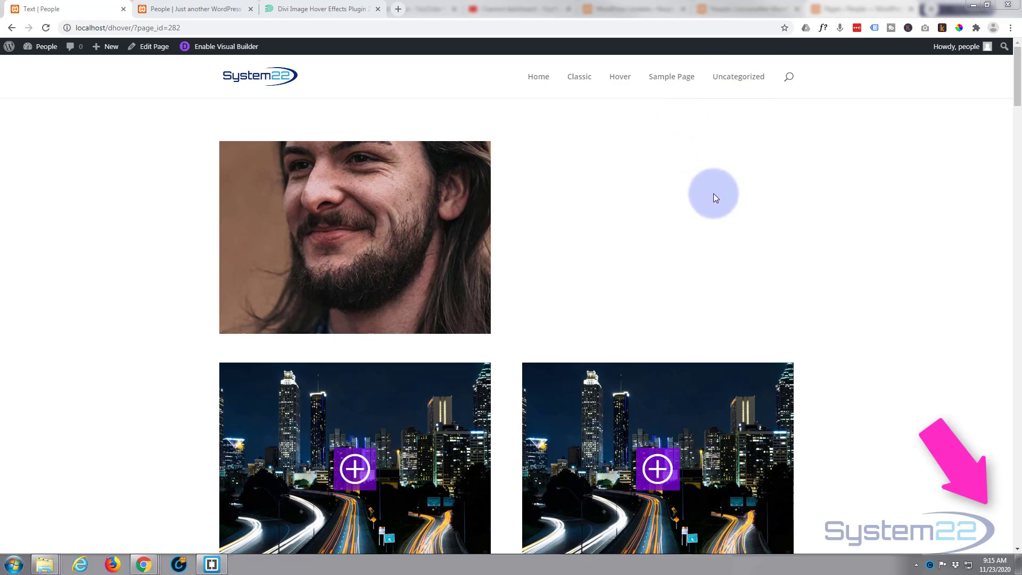
mouse_move(402, 224)
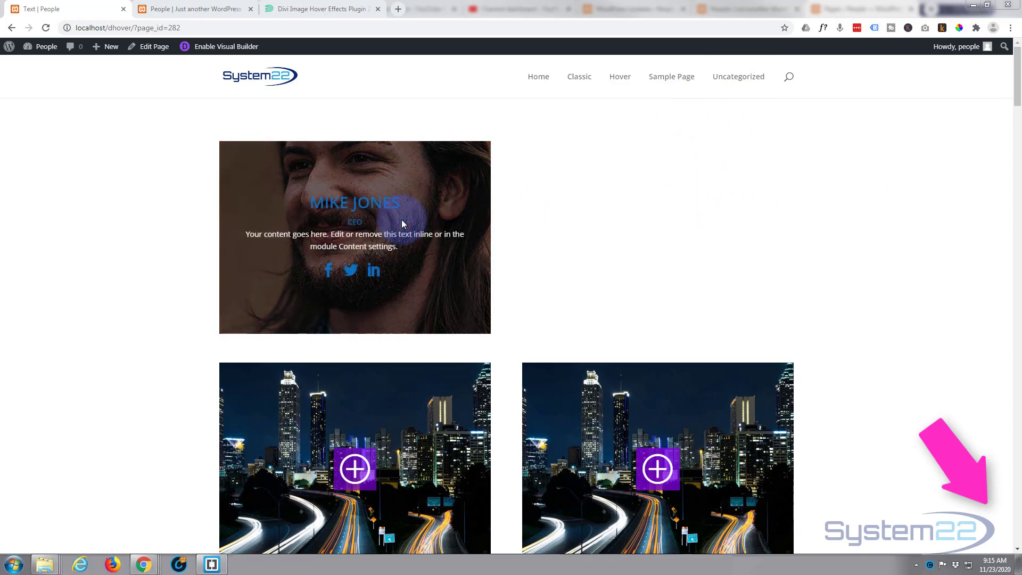
mouse_move(293, 206)
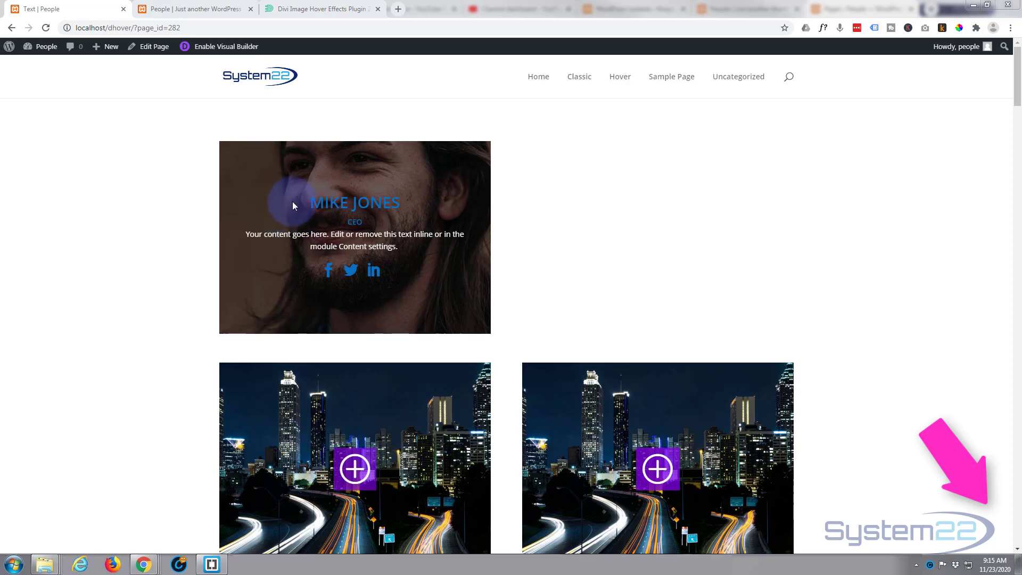
mouse_move(403, 209)
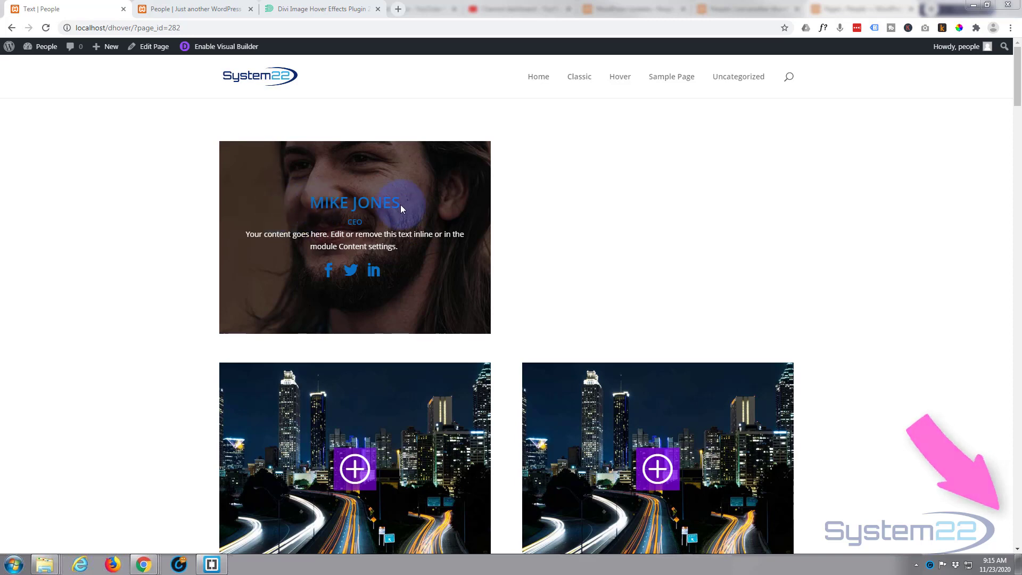
mouse_move(342, 279)
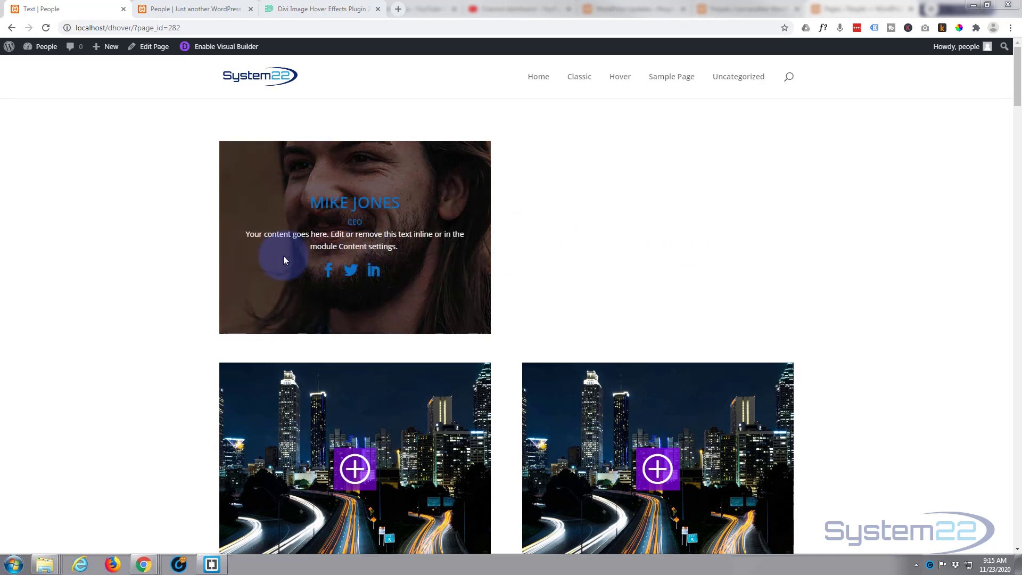
mouse_move(568, 224)
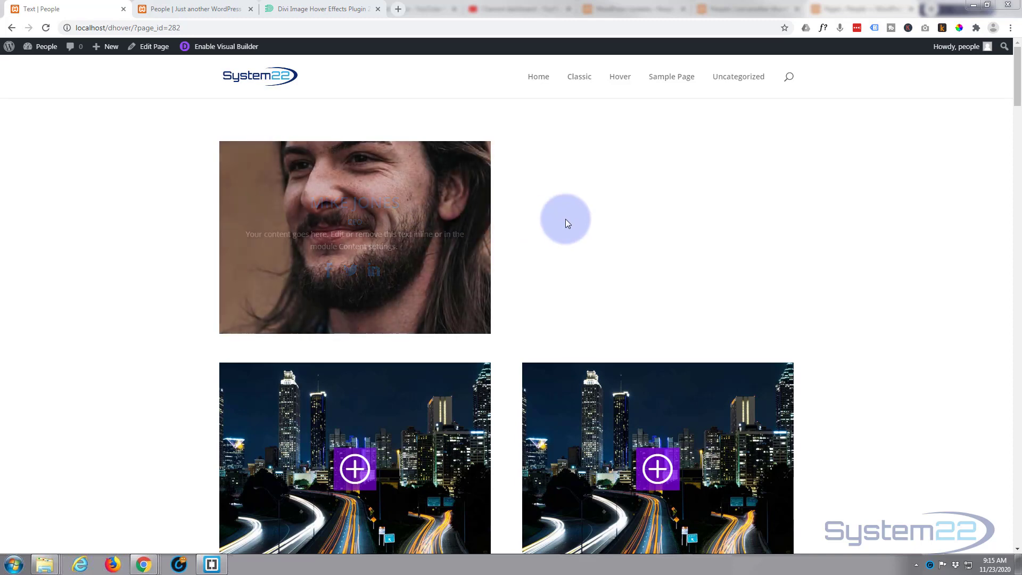
mouse_move(122, 138)
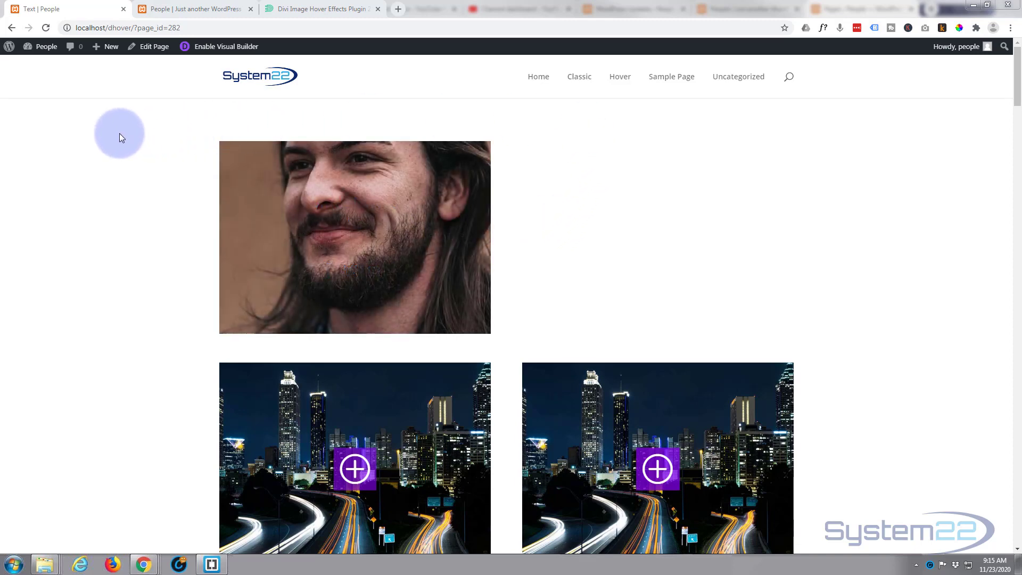
Browse down the Divi Hover demo page, revealing the image tiles' slide-in and framed overlays.
left_click(620, 77)
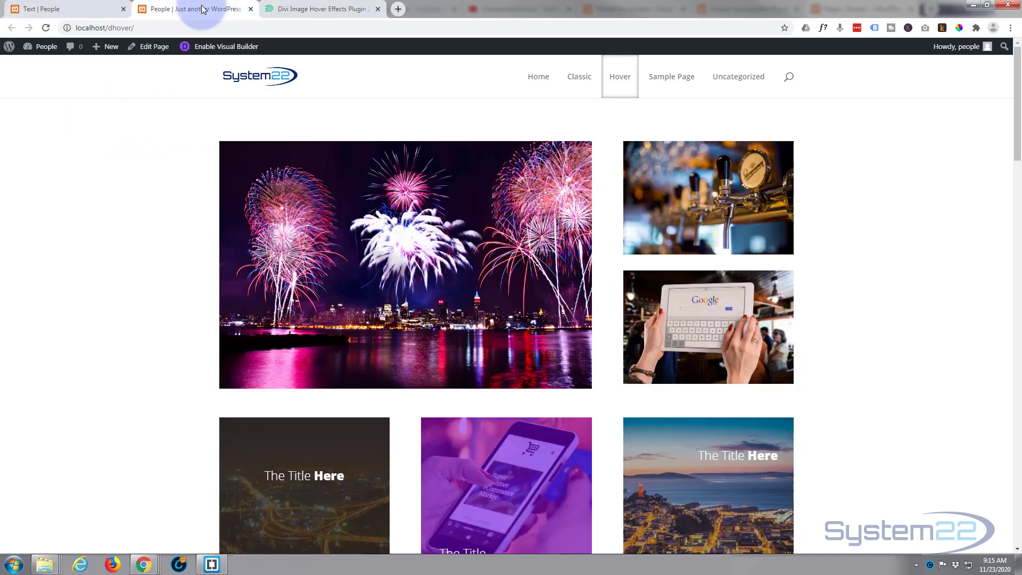
mouse_move(722, 211)
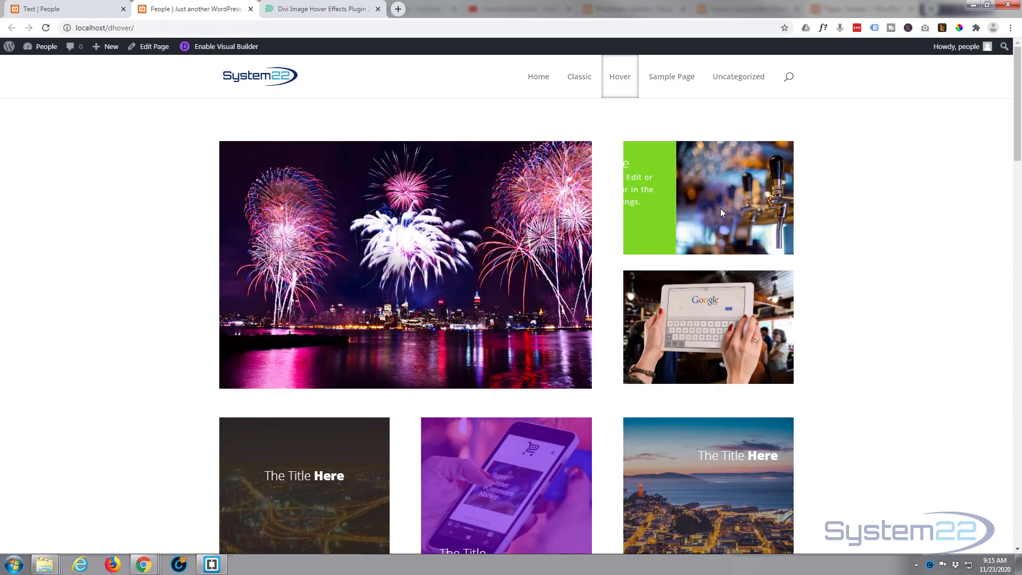
scroll("down", 3)
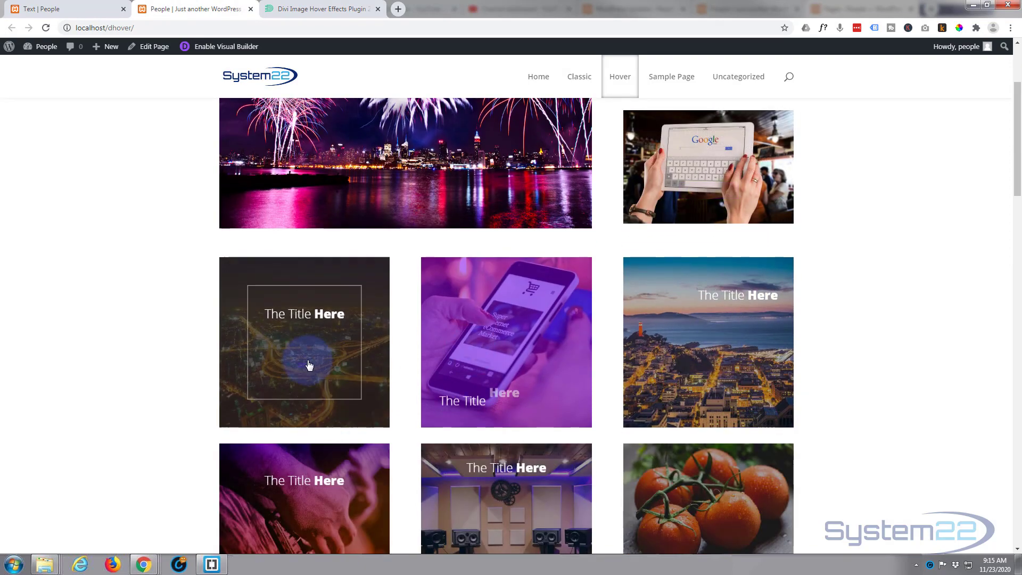
scroll("down", 3)
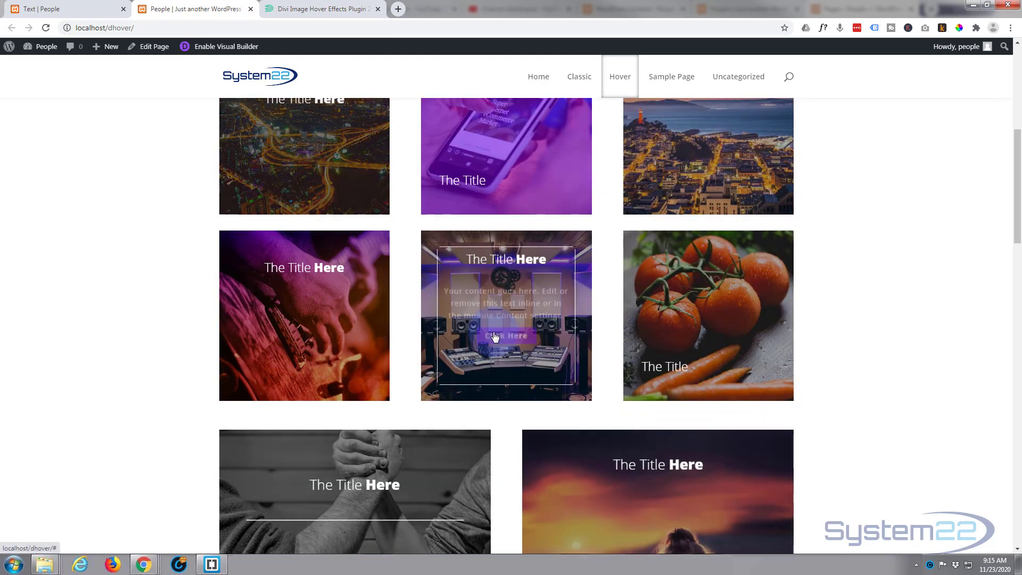
scroll("down", 3)
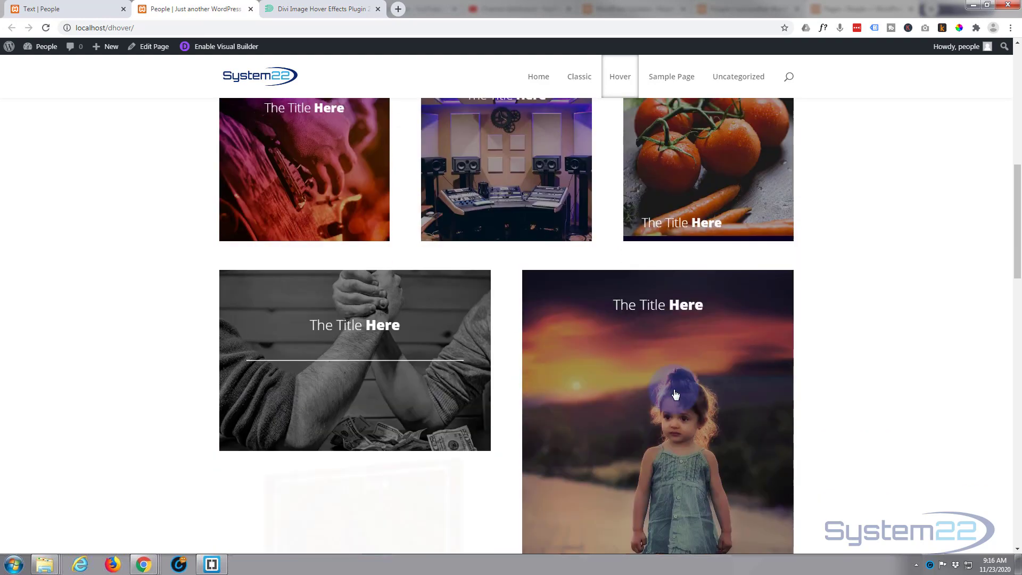
scroll("down", 3)
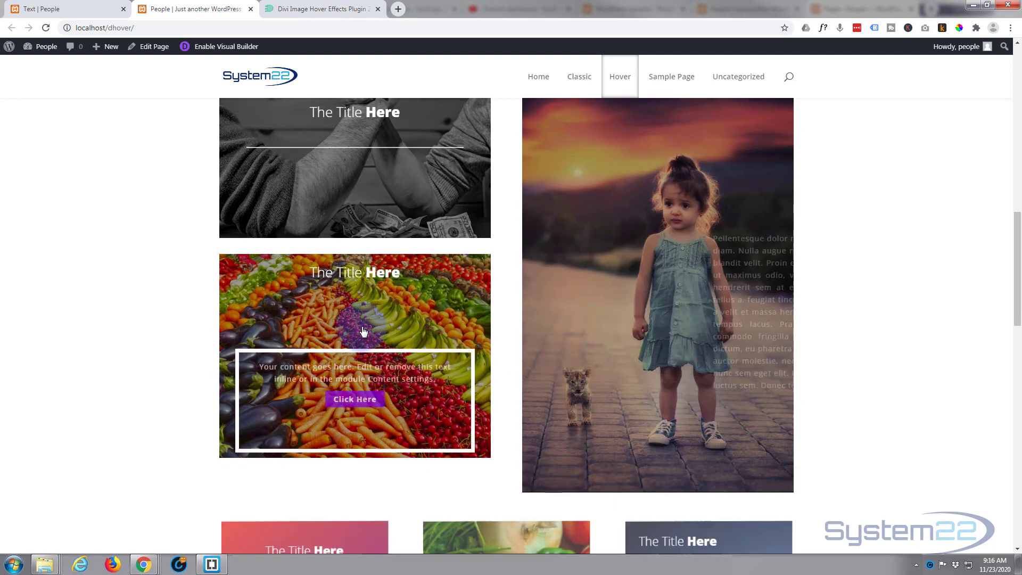
scroll("down", 3)
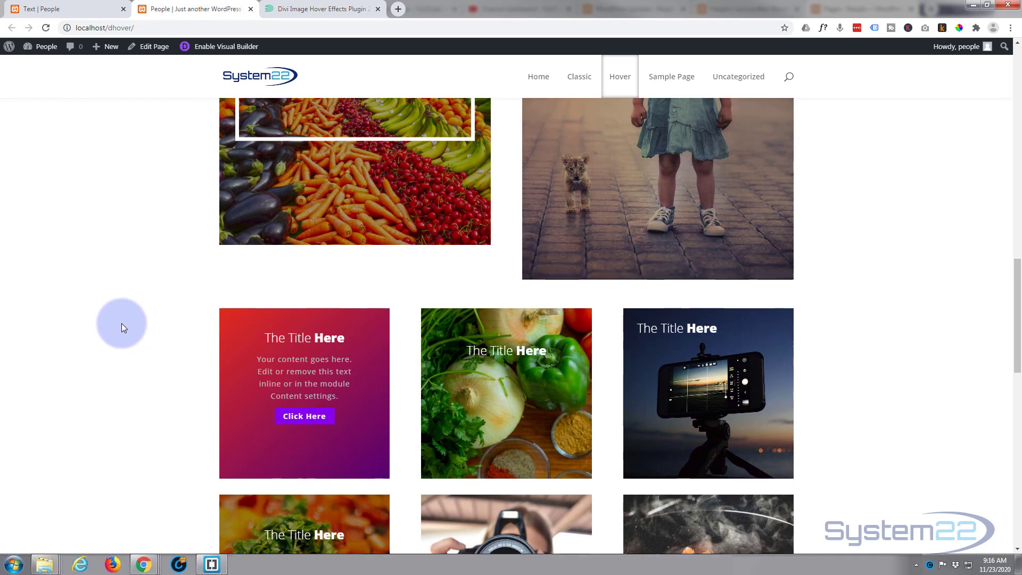
mouse_move(280, 228)
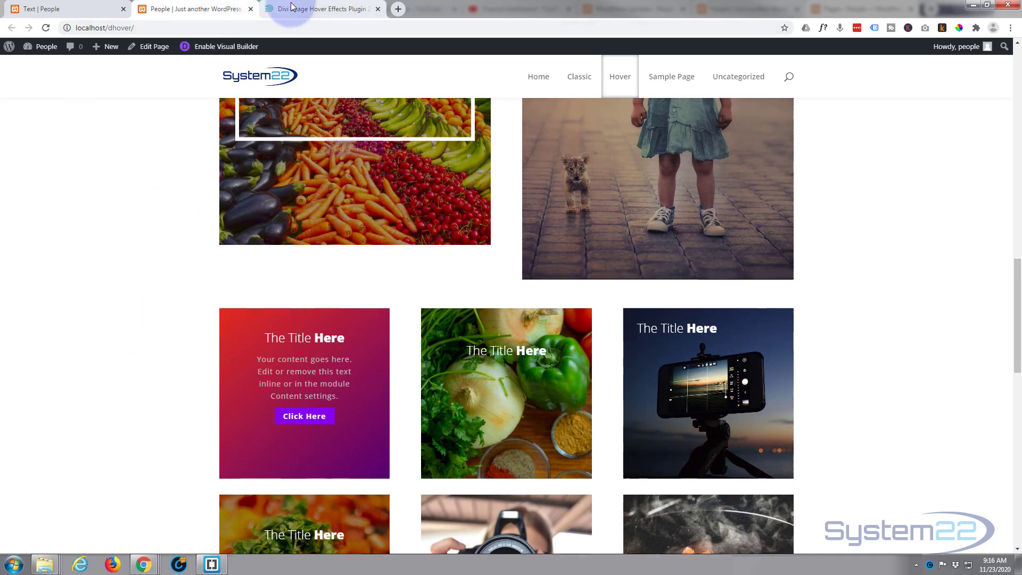
Show the Divizoom Divi Image Hover product page with its $19 price and demo links.
left_click(314, 9)
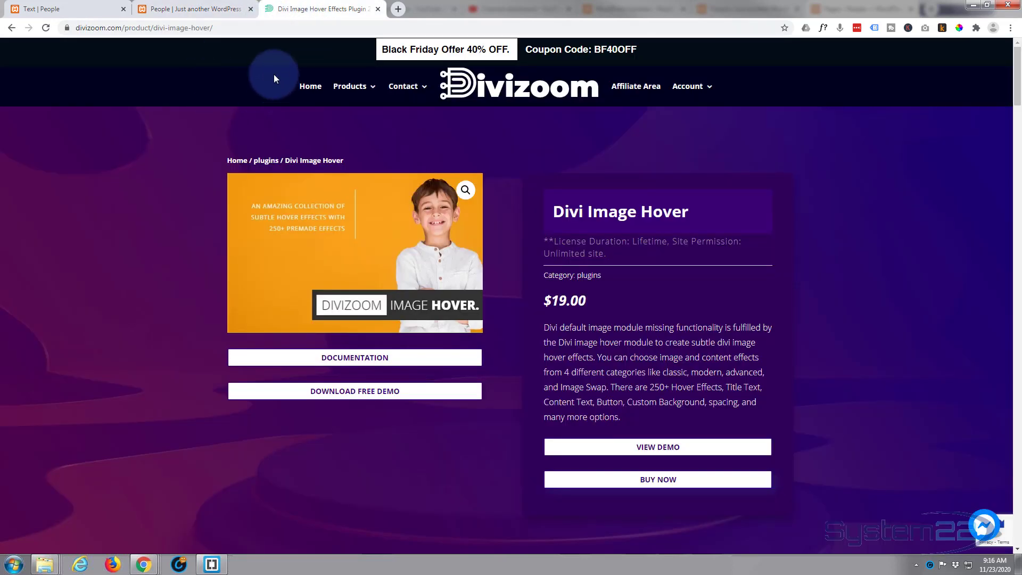
mouse_move(279, 92)
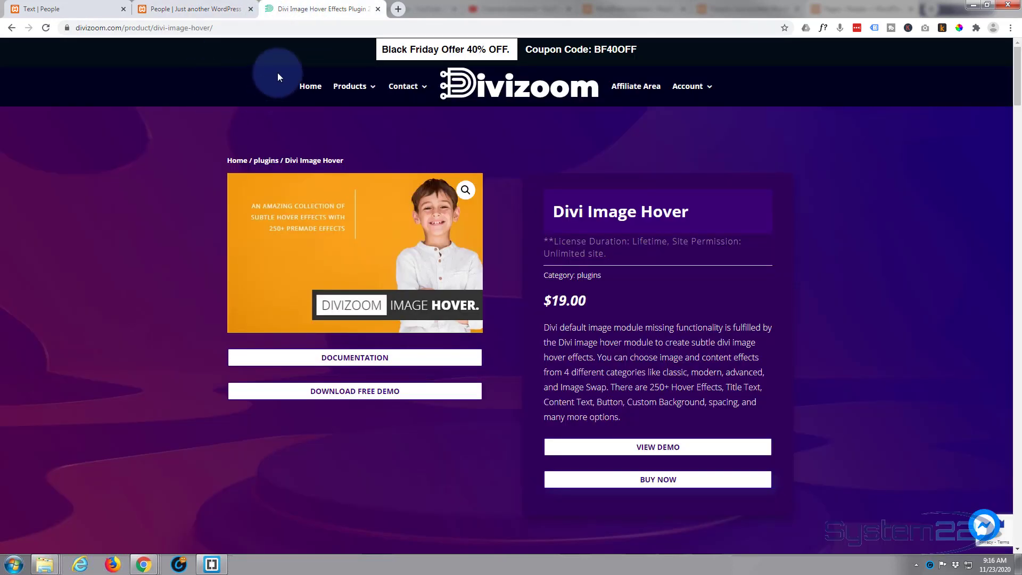
mouse_move(254, 80)
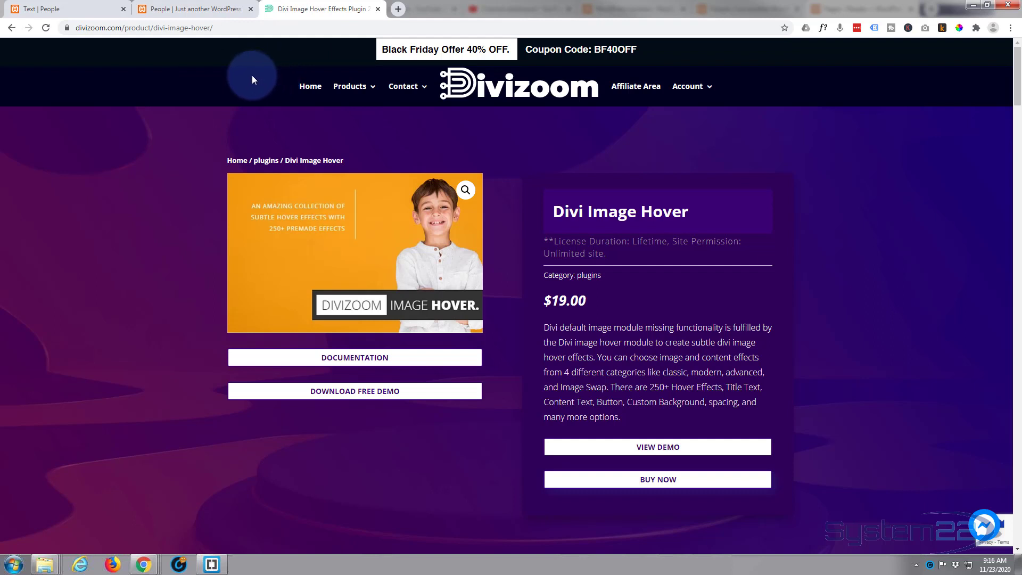
mouse_move(580, 318)
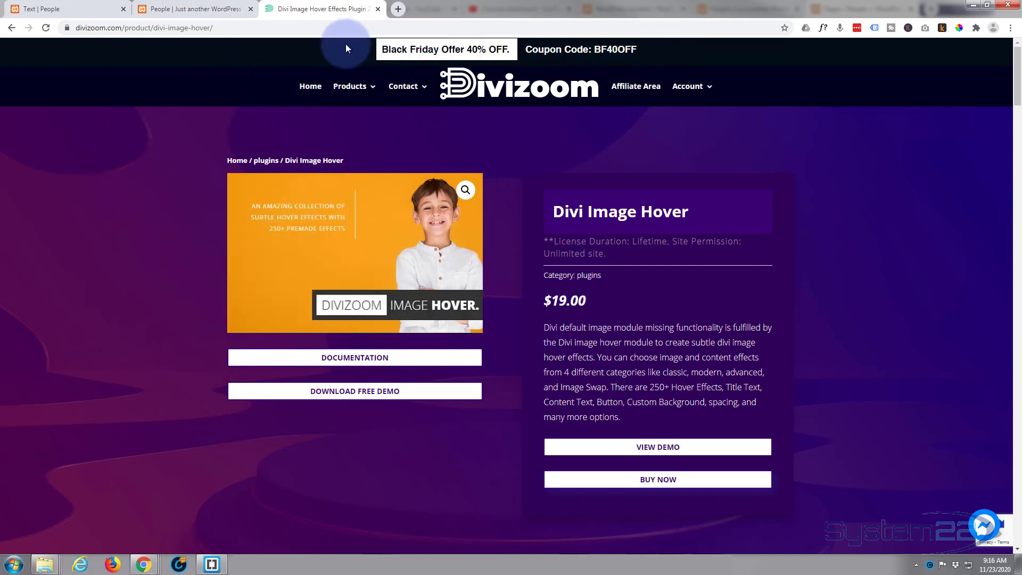
mouse_move(336, 50)
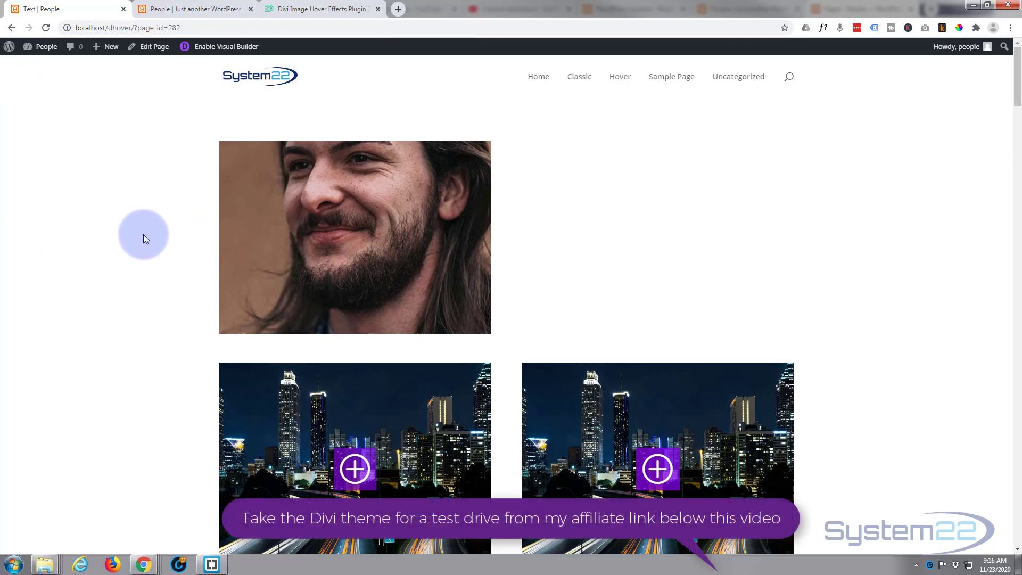
mouse_move(424, 271)
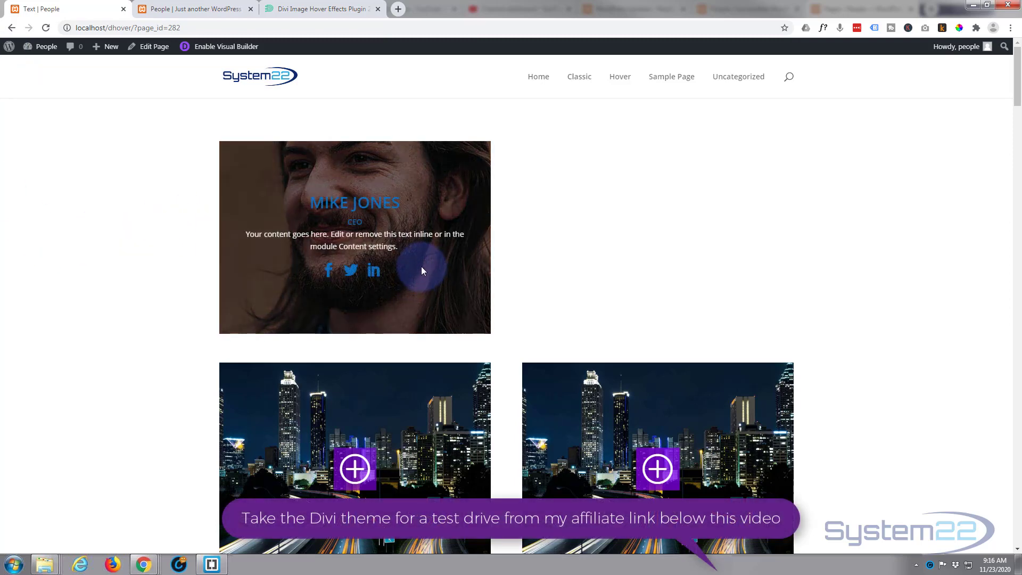
Enable the Divi Visual Builder on the local People page with the portrait row.
left_click(225, 46)
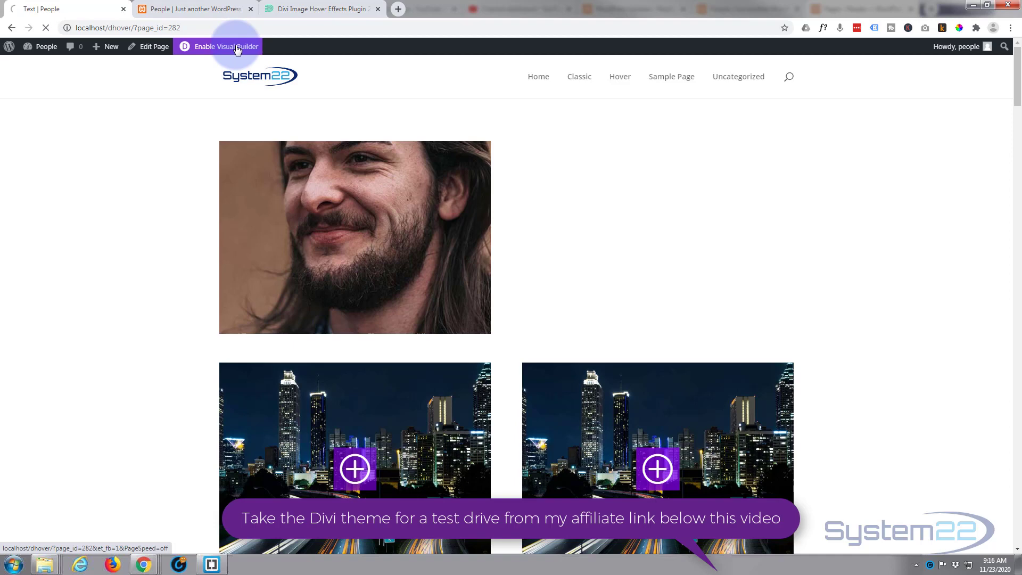
left_click(225, 46)
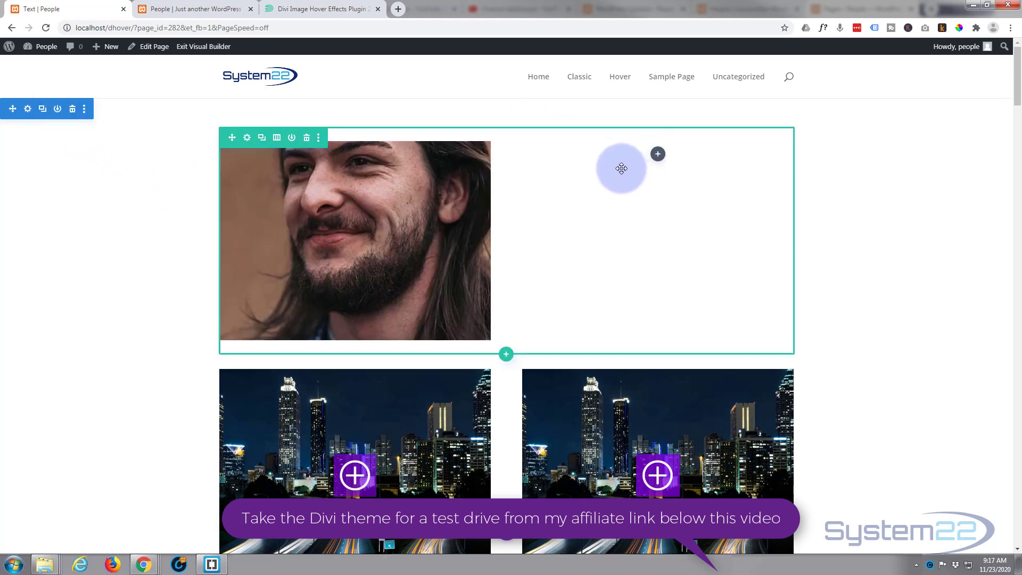
mouse_move(646, 174)
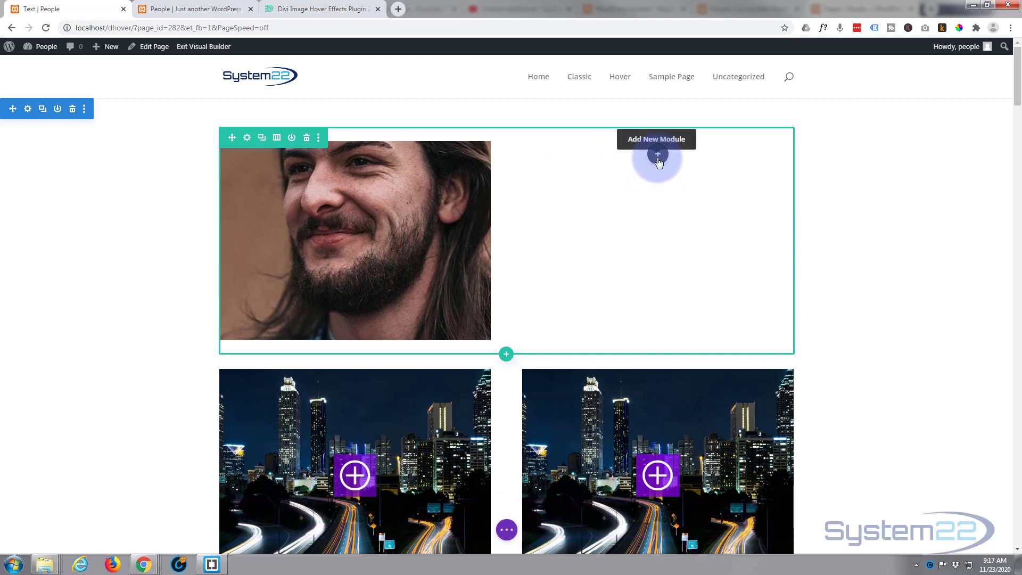
Bring up the Insert Module list for the empty column beside the portrait.
left_click(658, 155)
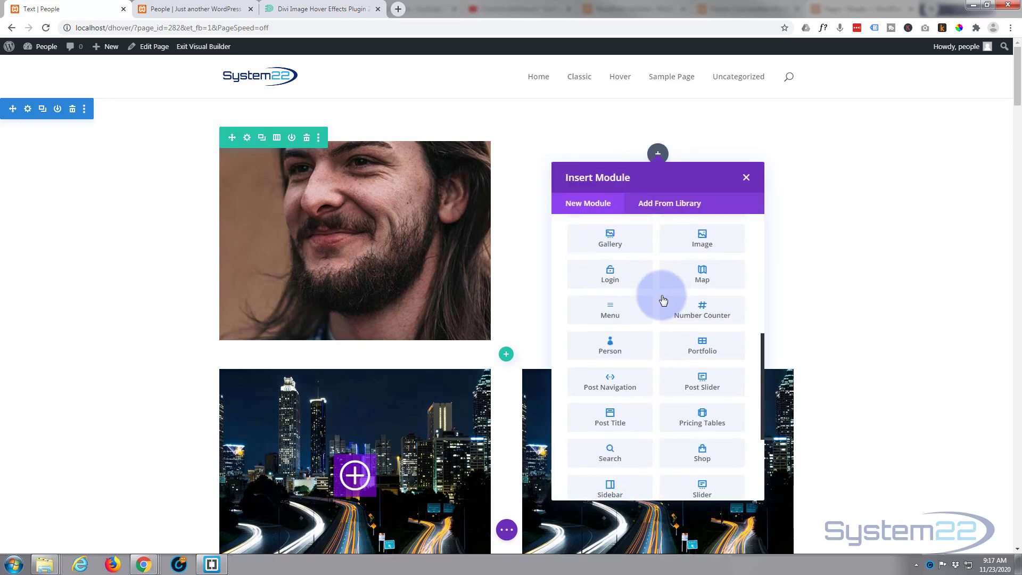
scroll("down", 3)
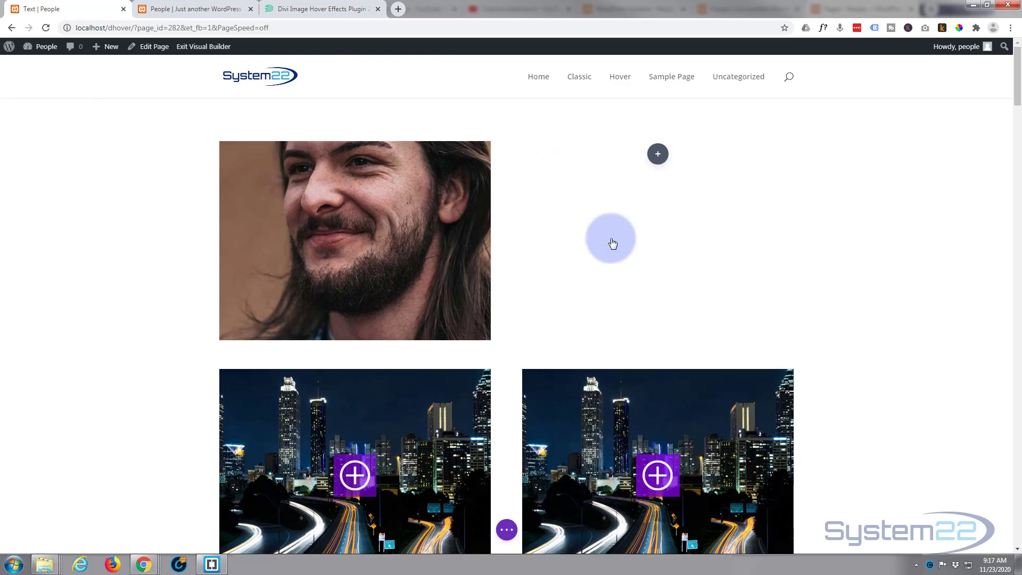
Insert a Person module and name it Mike Jones with the position CEO.
left_click(658, 153)
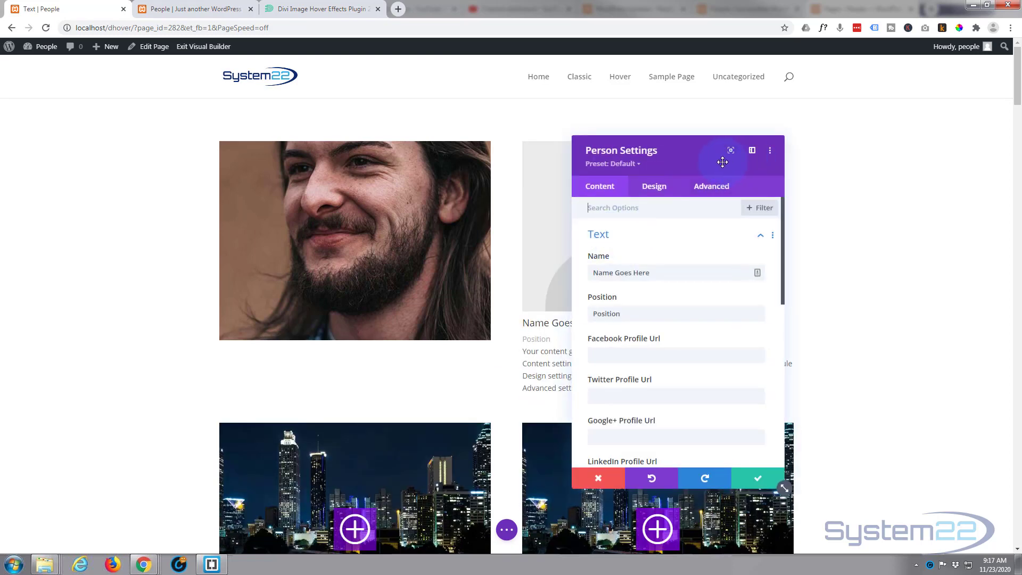
left_click_drag(722, 162, 364, 138)
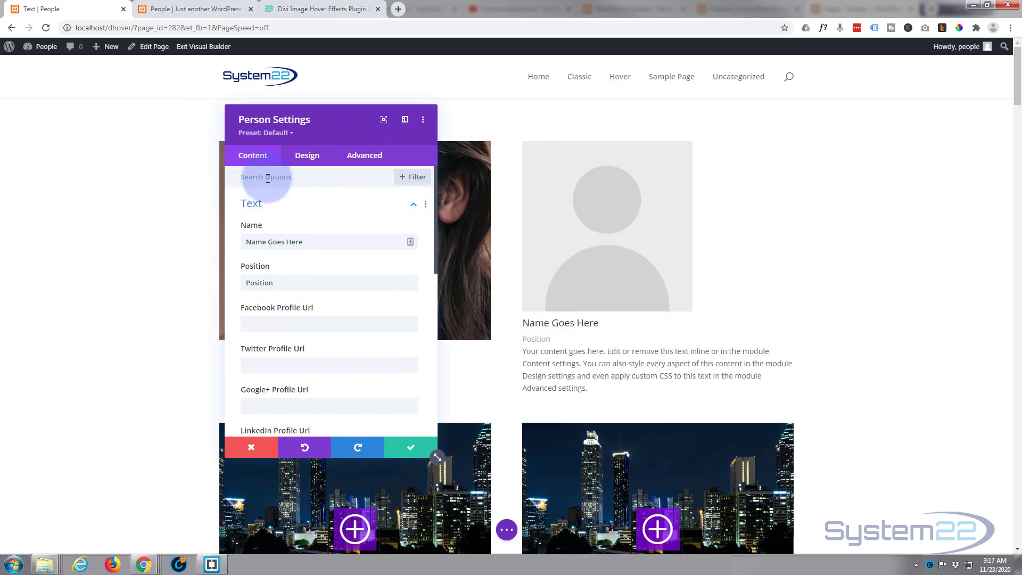
left_click(302, 241)
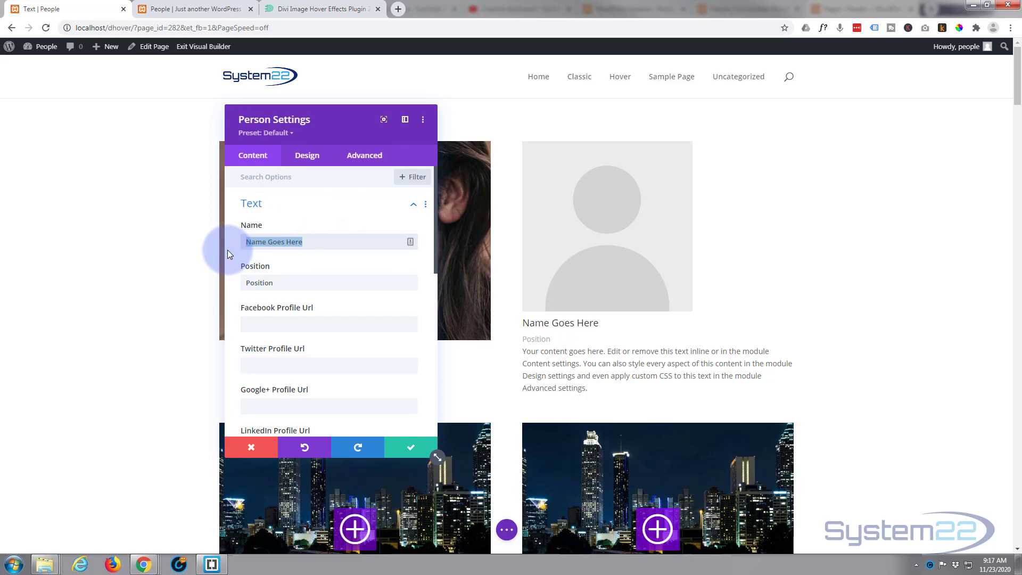
type("Mike Jones")
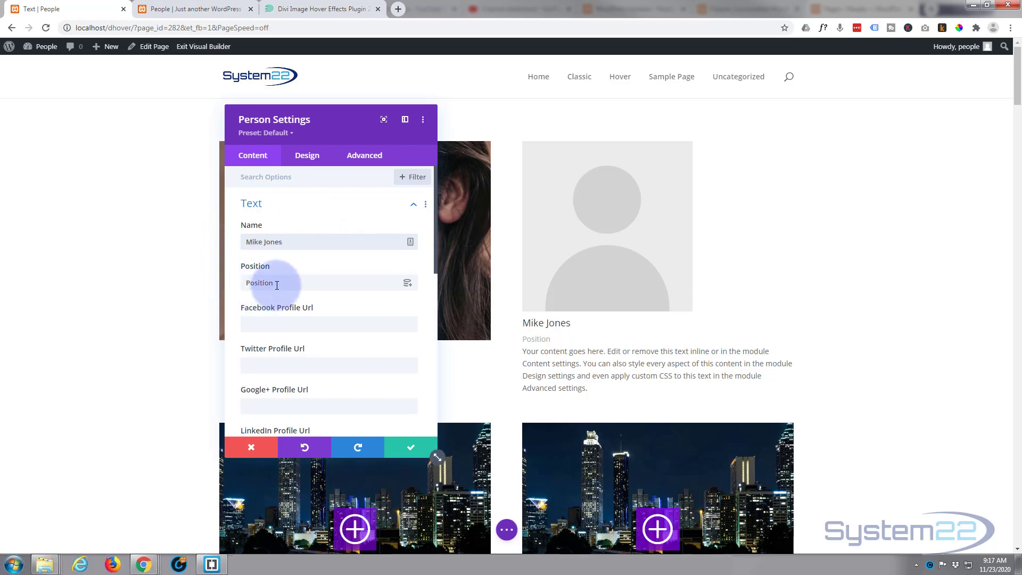
left_click(272, 284)
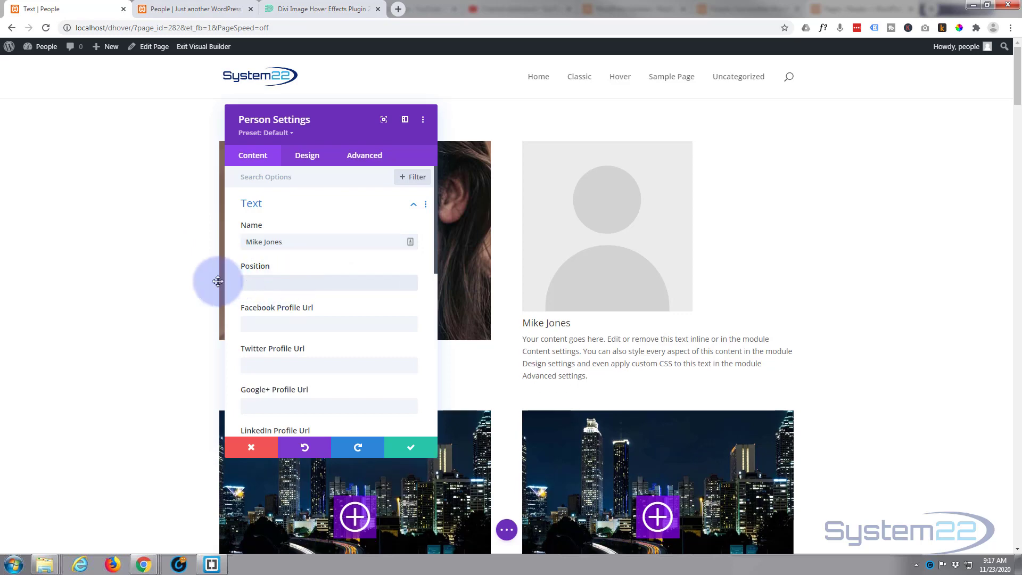
type("CEO")
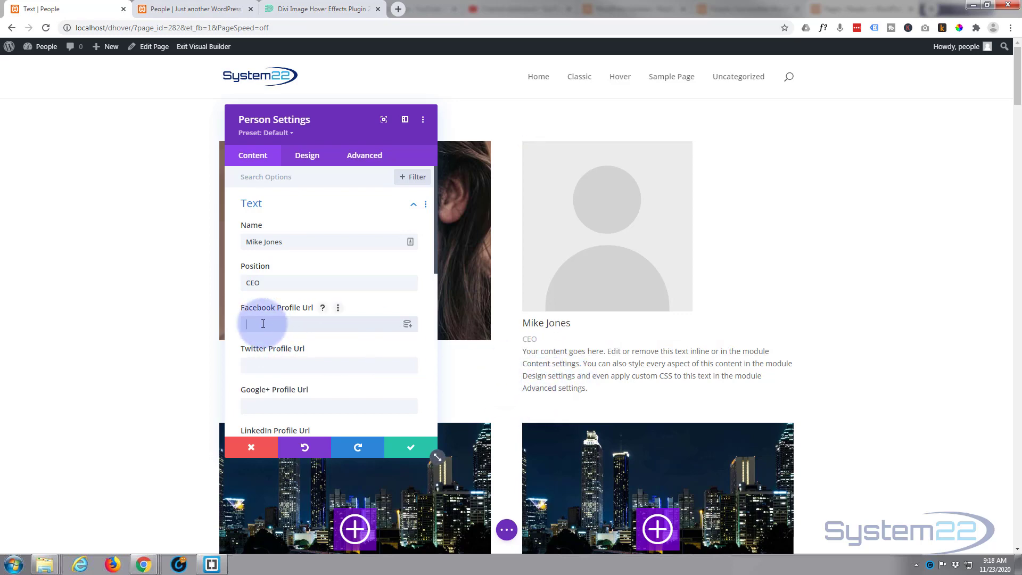
mouse_move(274, 343)
type("#")
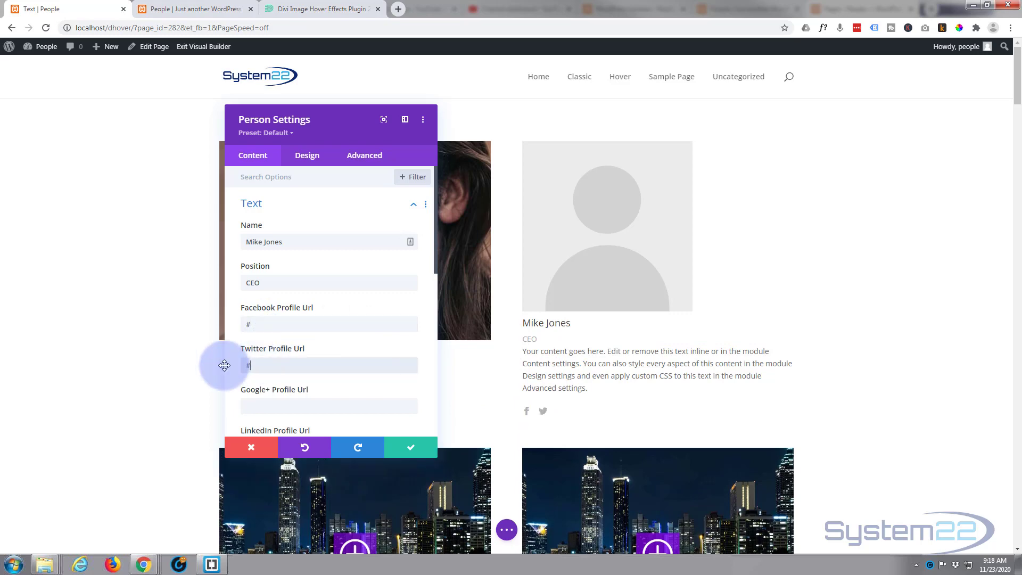
mouse_move(298, 352)
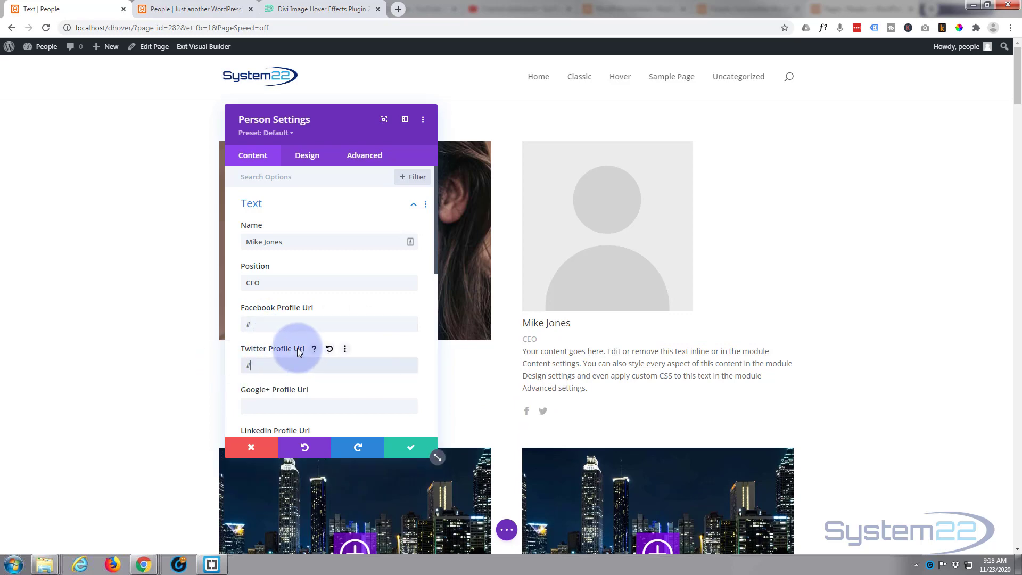
Set the LinkedIn Profile Url to # and trim the body text to its first sentence.
scroll("down", 3)
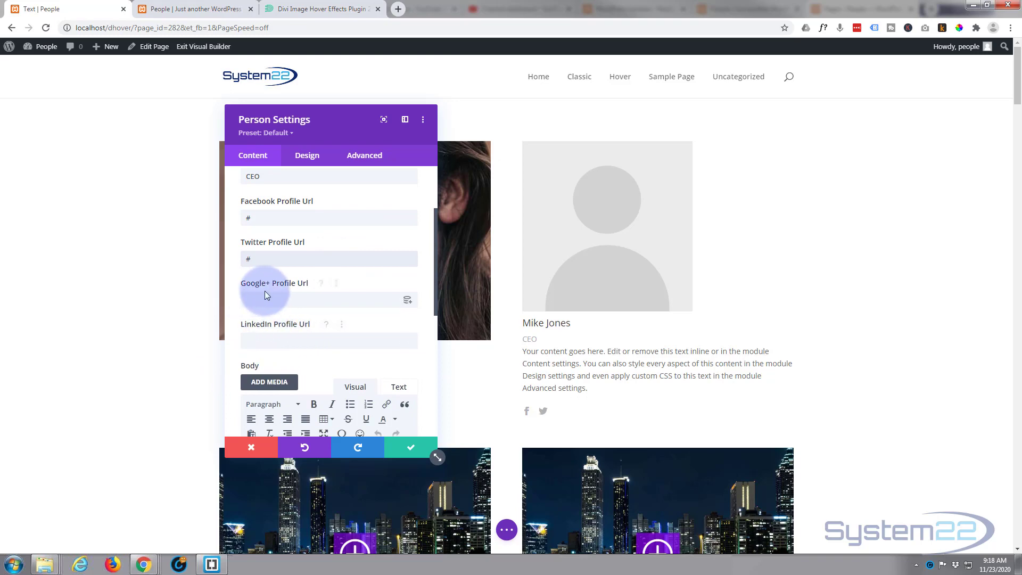
left_click(322, 340)
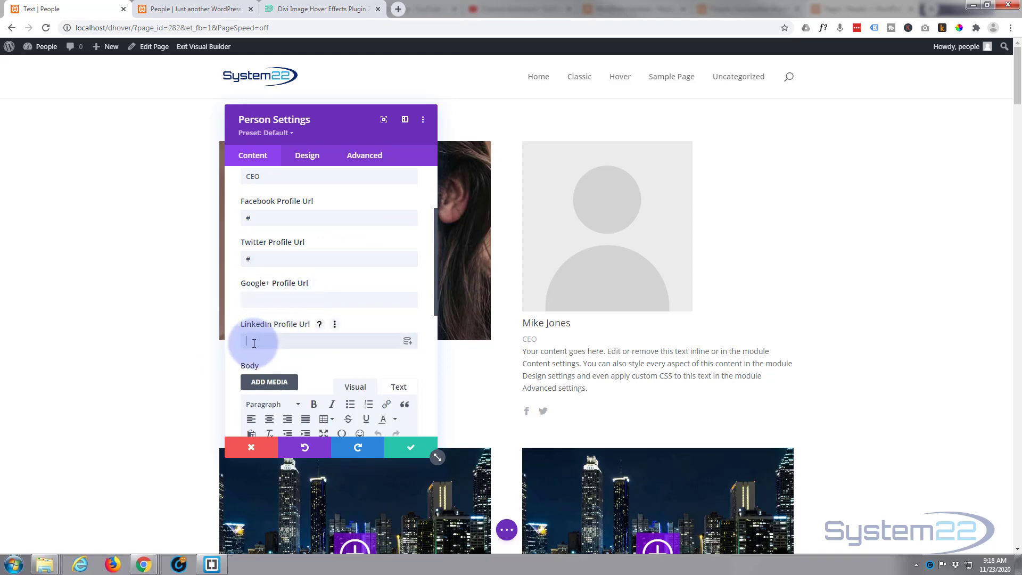
type("#")
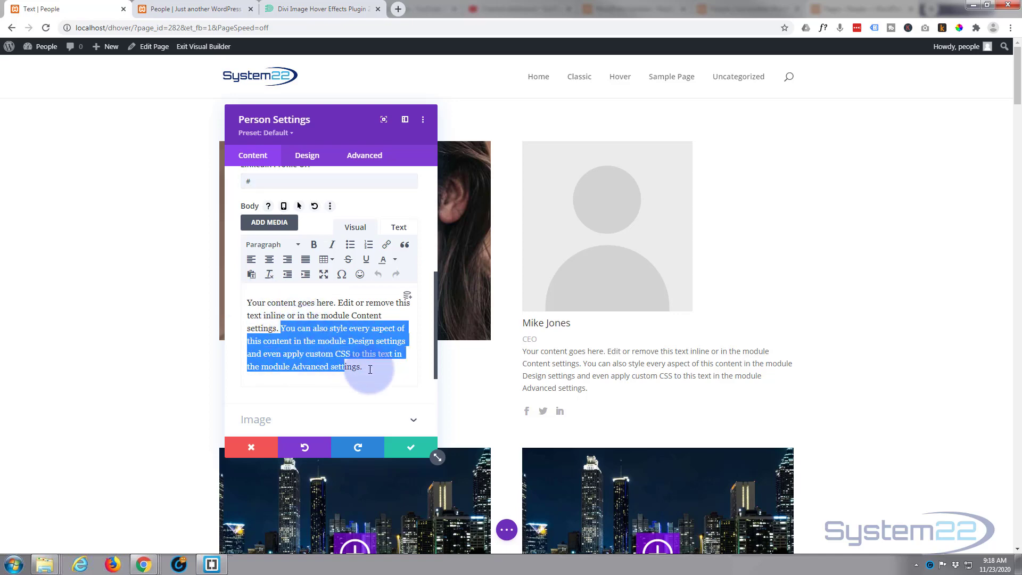
key("Delete")
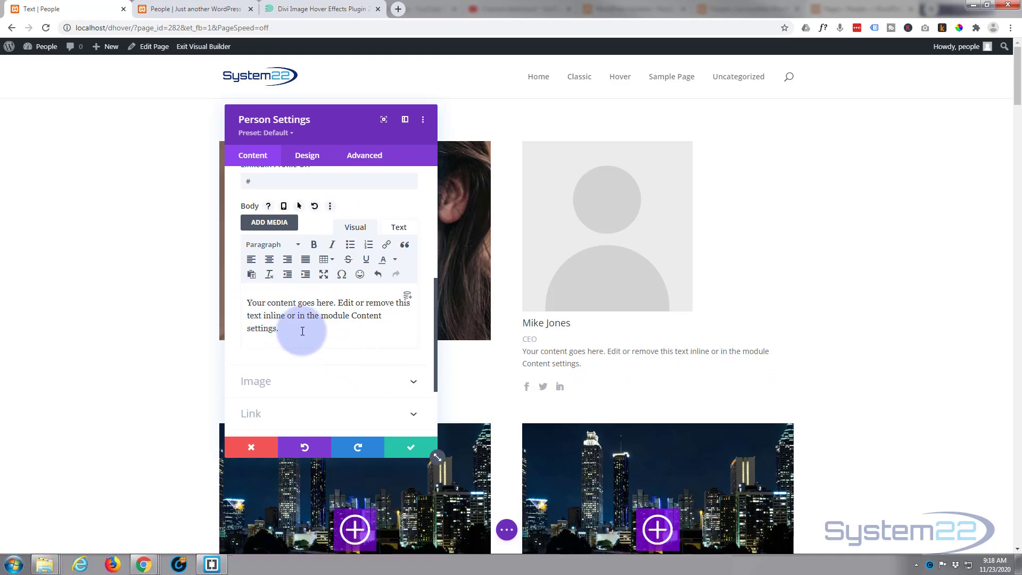
Expand the card's Image settings and nudge the settings panel aside.
scroll("down", 3)
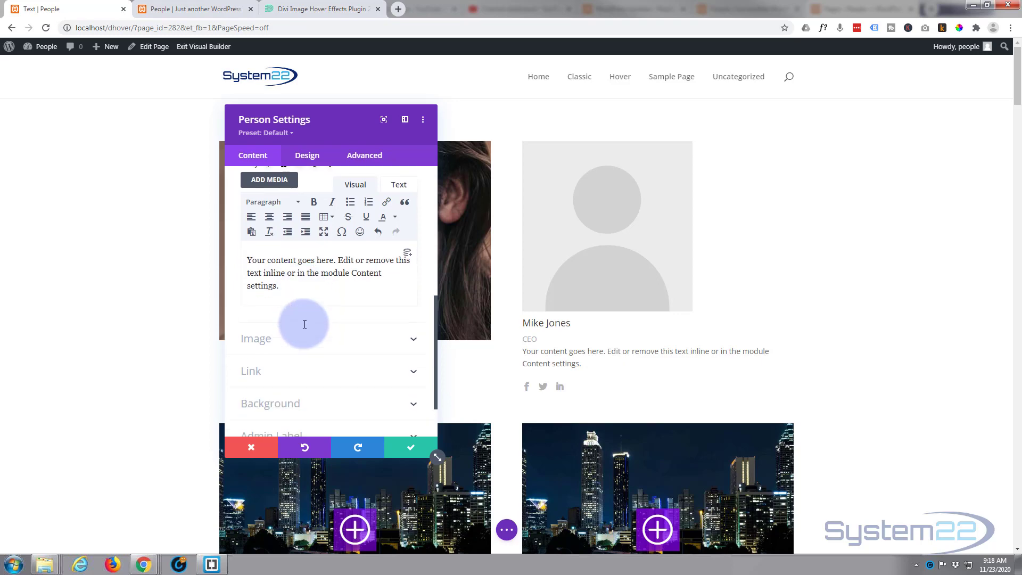
scroll("down", 3)
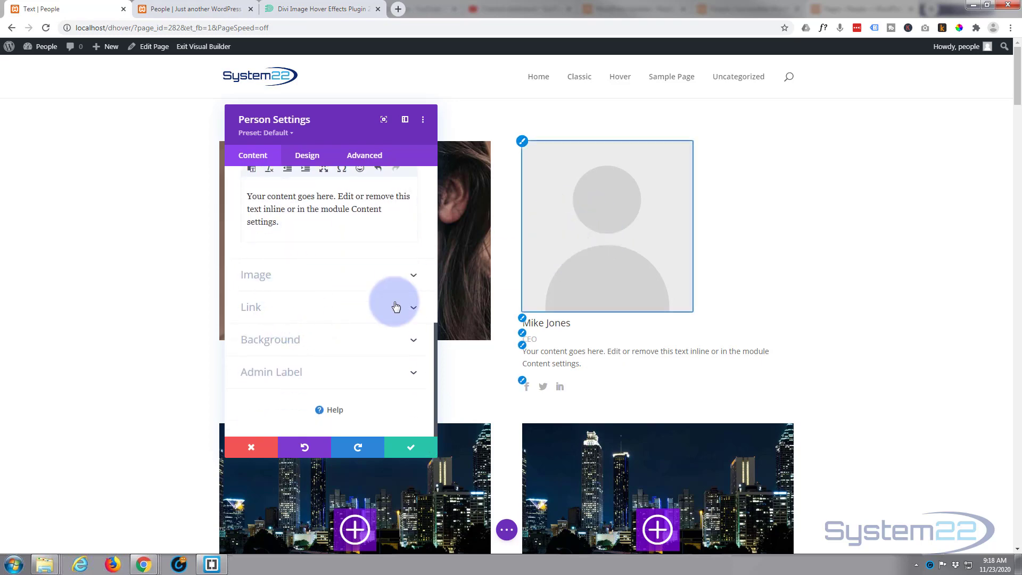
left_click(255, 275)
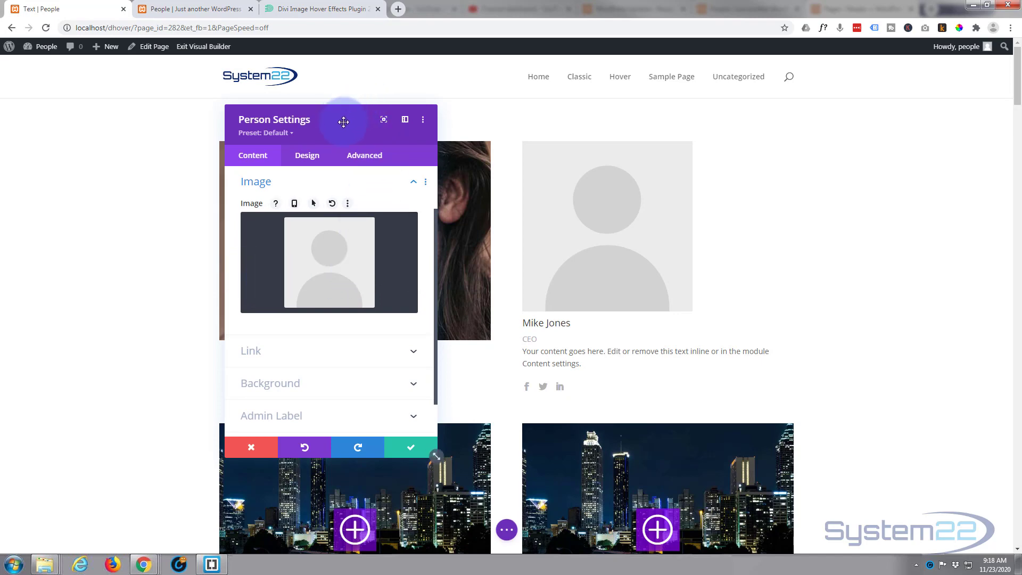
left_click_drag(344, 122, 385, 142)
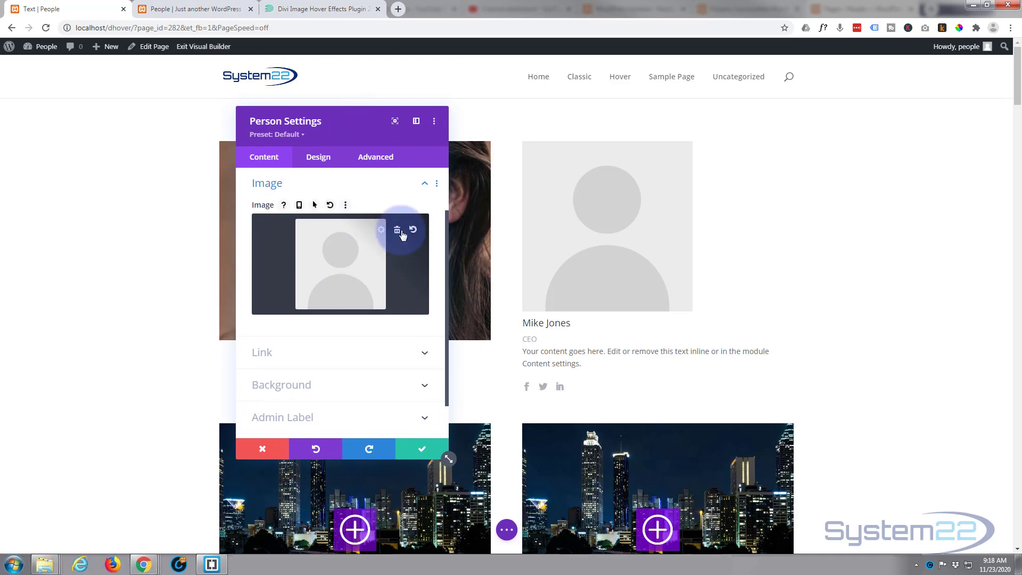
Delete the placeholder image and keep Module Link Target as In The Same Window.
left_click(397, 230)
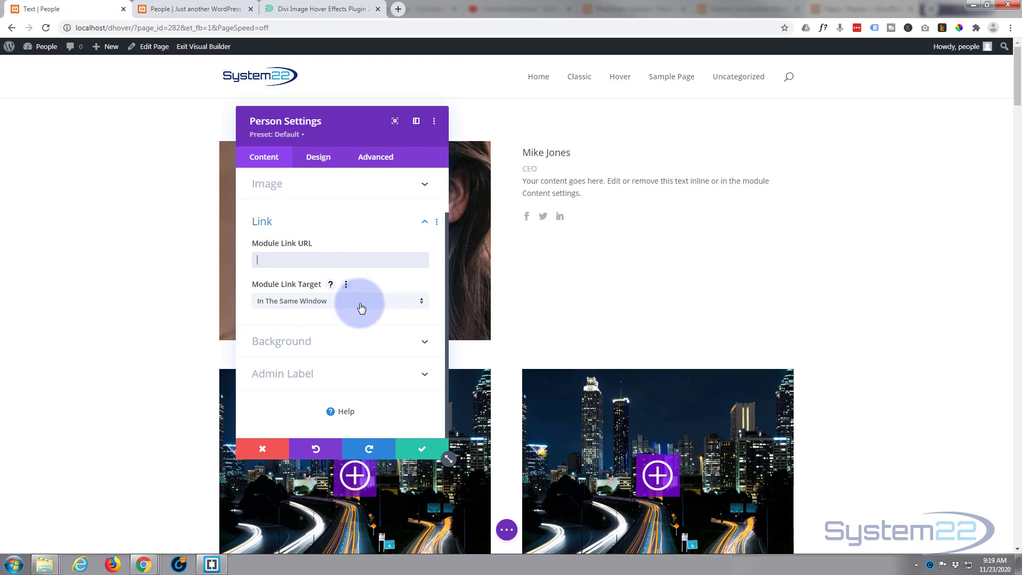
left_click(358, 300)
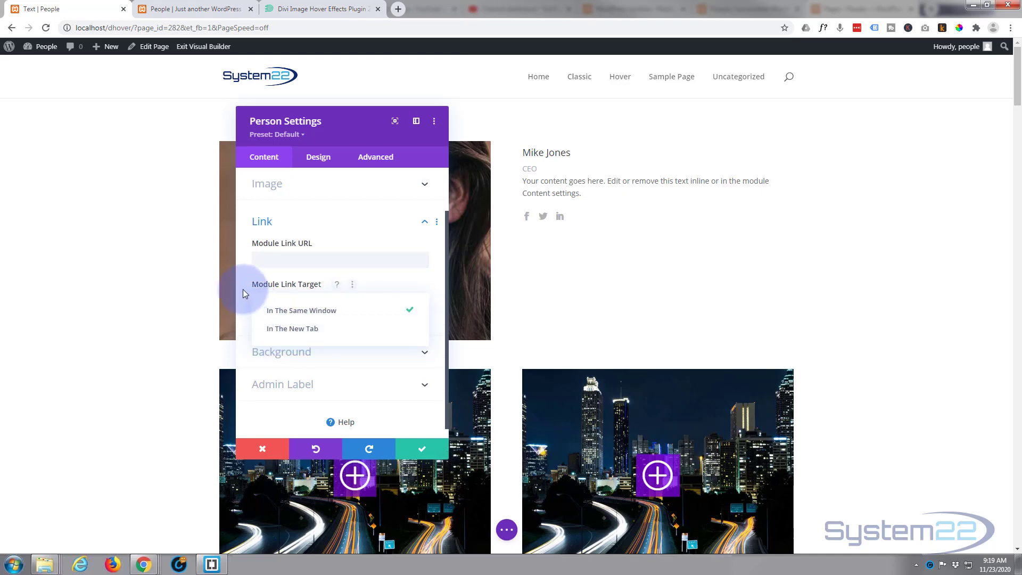
left_click(302, 311)
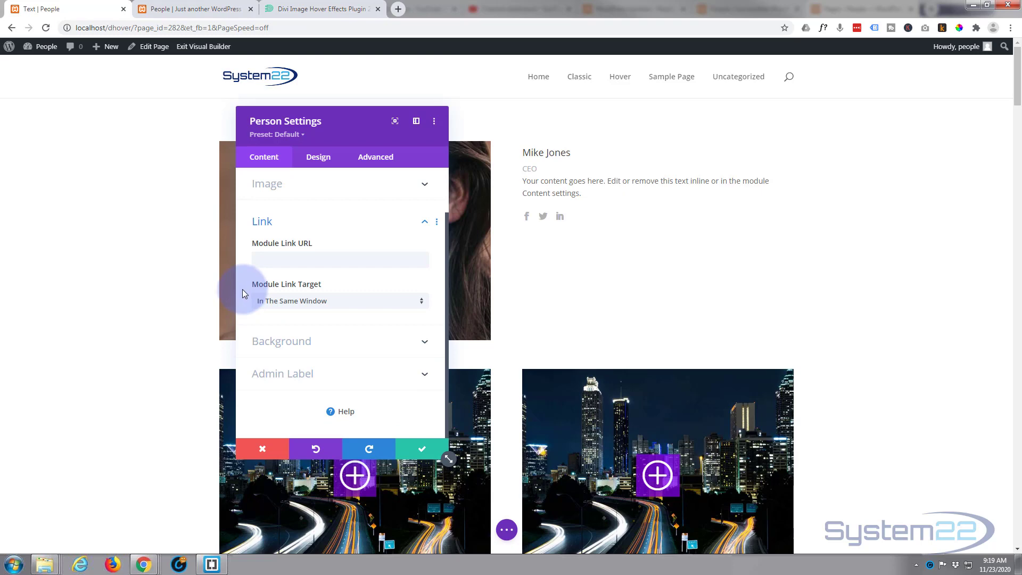
mouse_move(366, 351)
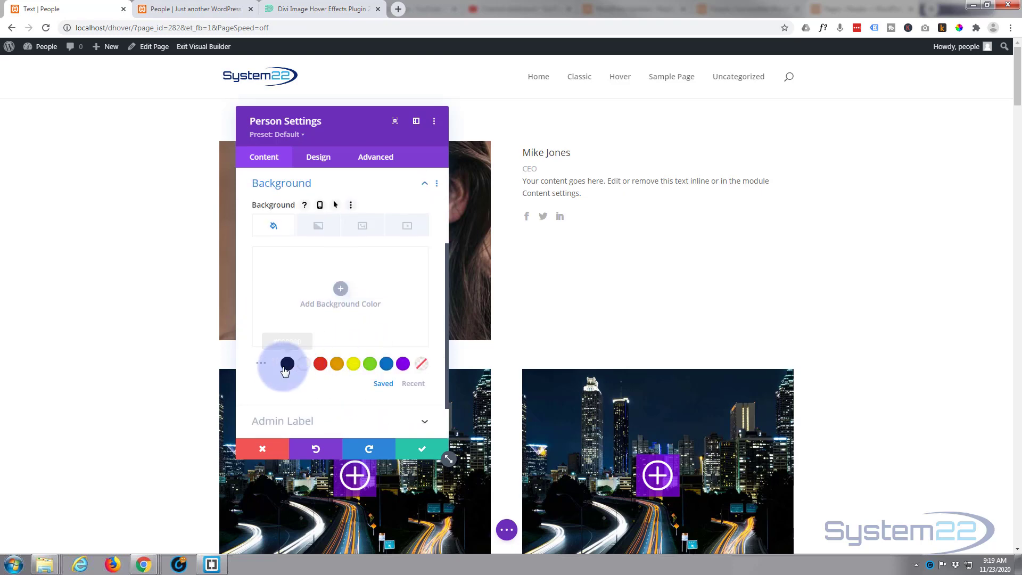
Set the card background to semi-transparent black, rgba(0,0,0,0.48).
left_click(287, 364)
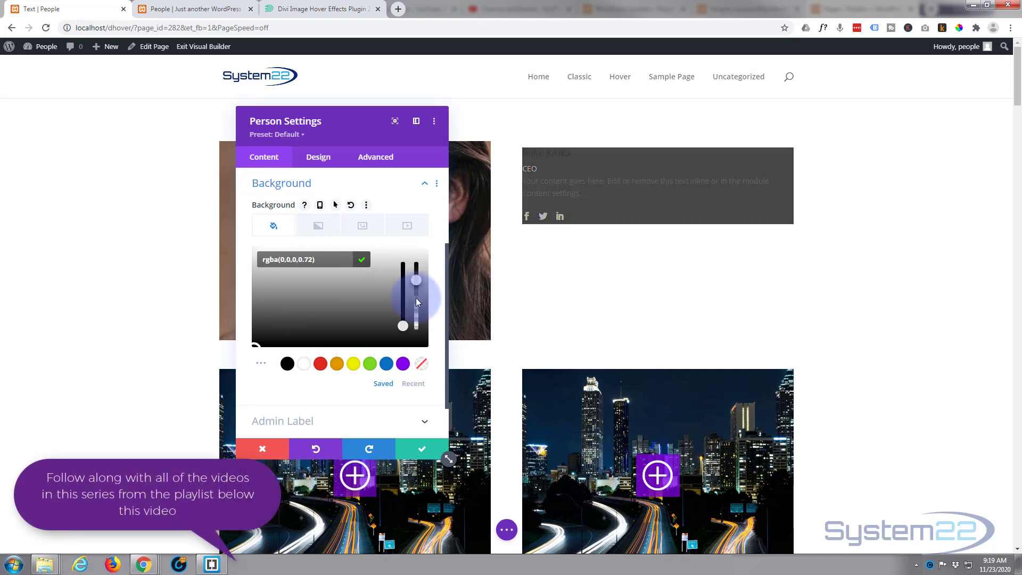
left_click_drag(417, 280, 416, 307)
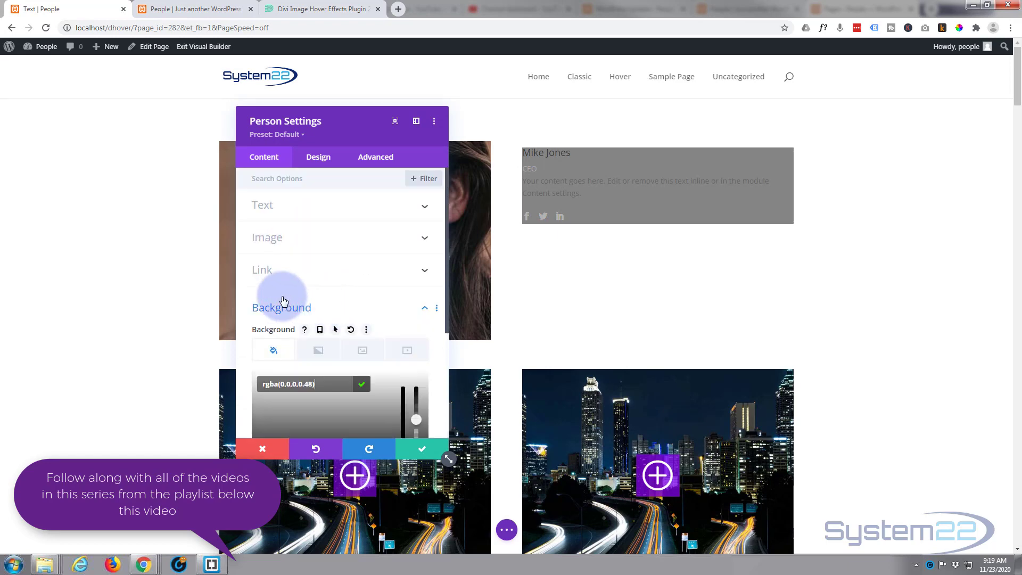
left_click(319, 156)
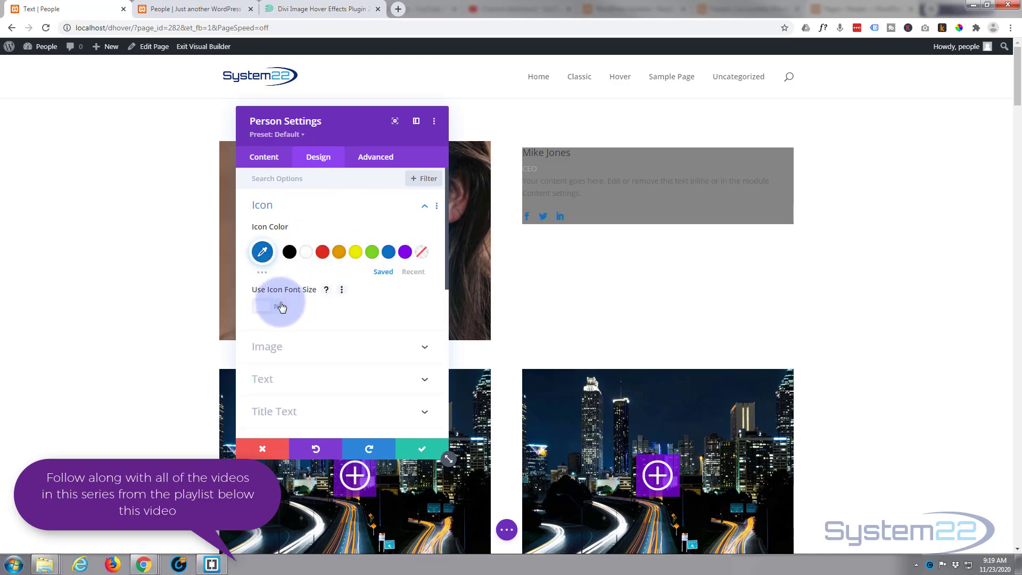
Enable Use Icon Font Size and enlarge the social icons to 27px.
left_click(271, 306)
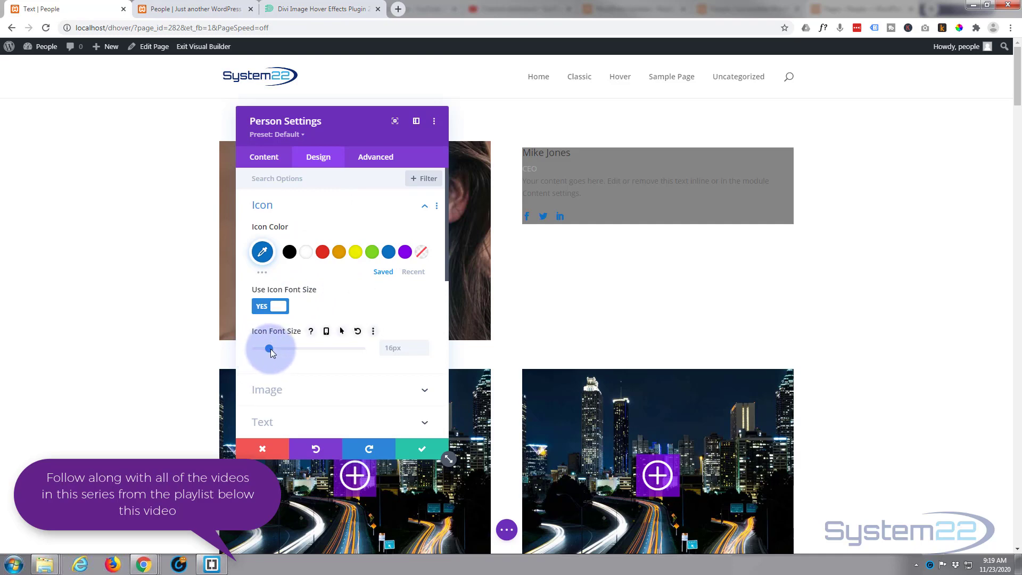
left_click_drag(270, 348, 278, 349)
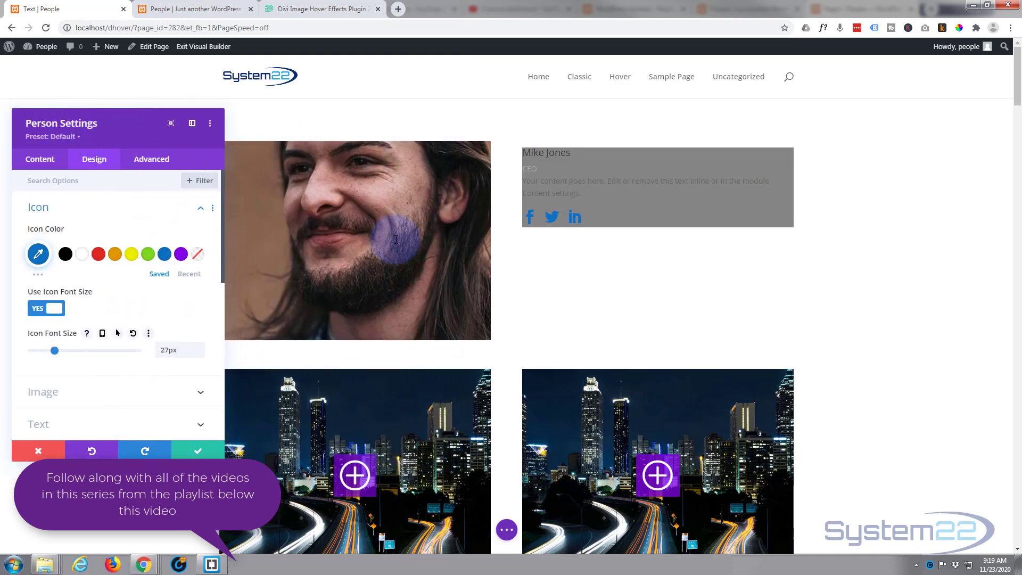
left_click_drag(117, 123, 287, 135)
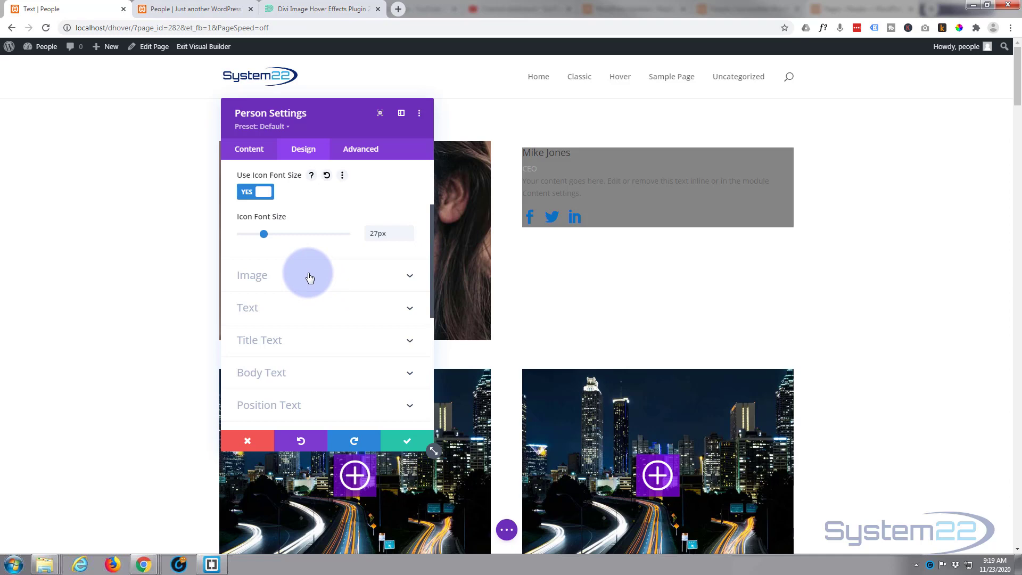
Set Text Alignment to center for the card's name, position, text and icons.
scroll("down", 3)
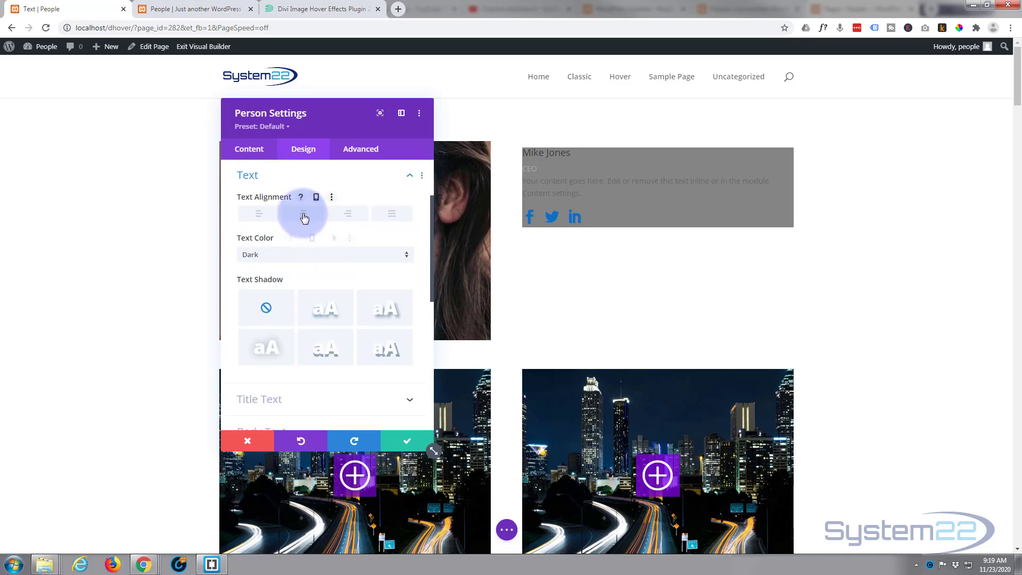
left_click(303, 213)
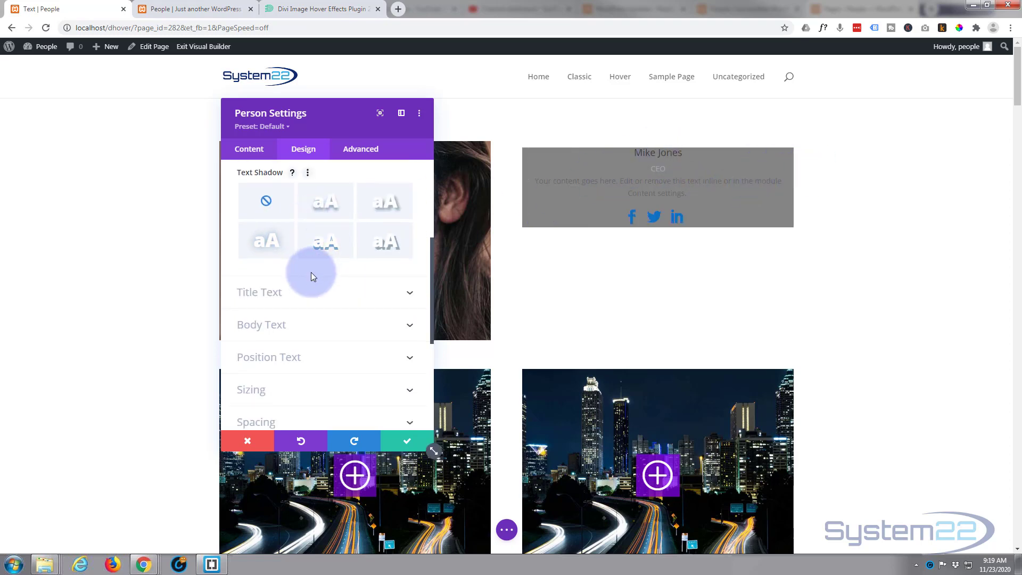
left_click(259, 292)
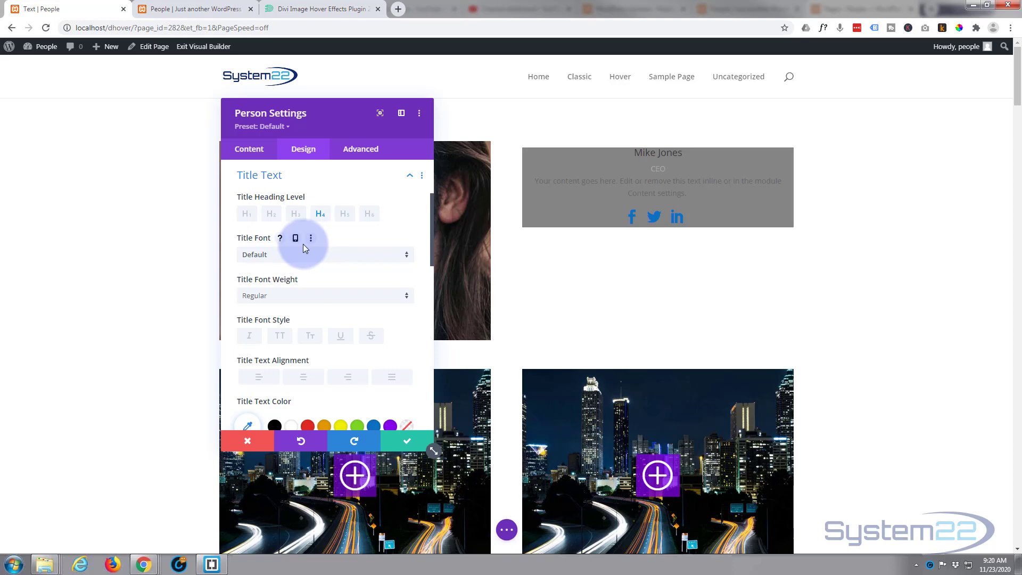
Give the title text Semi Bold weight, the Default font, Uppercase style and a 30px size.
left_click(324, 296)
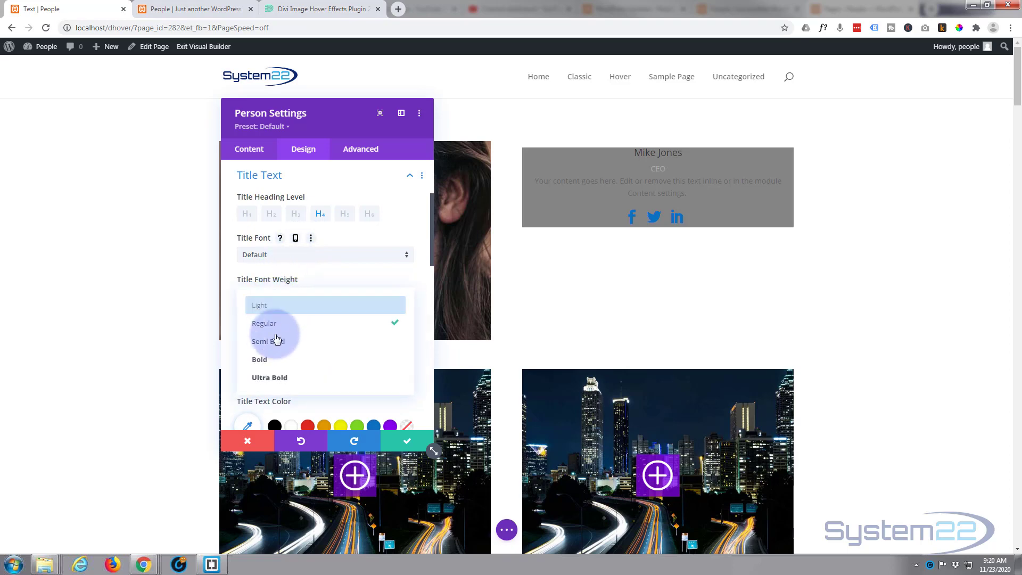
mouse_move(274, 345)
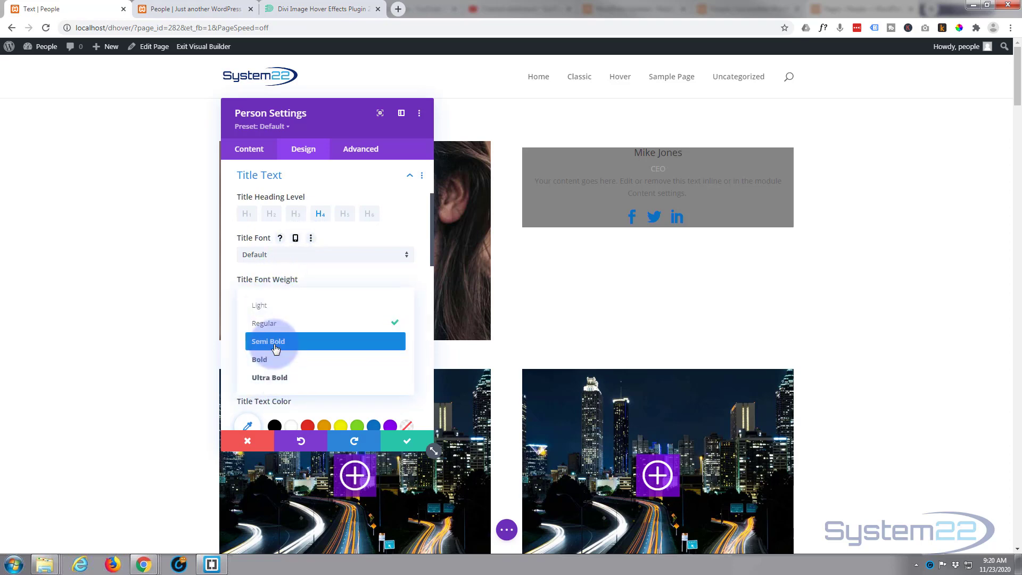
left_click(268, 341)
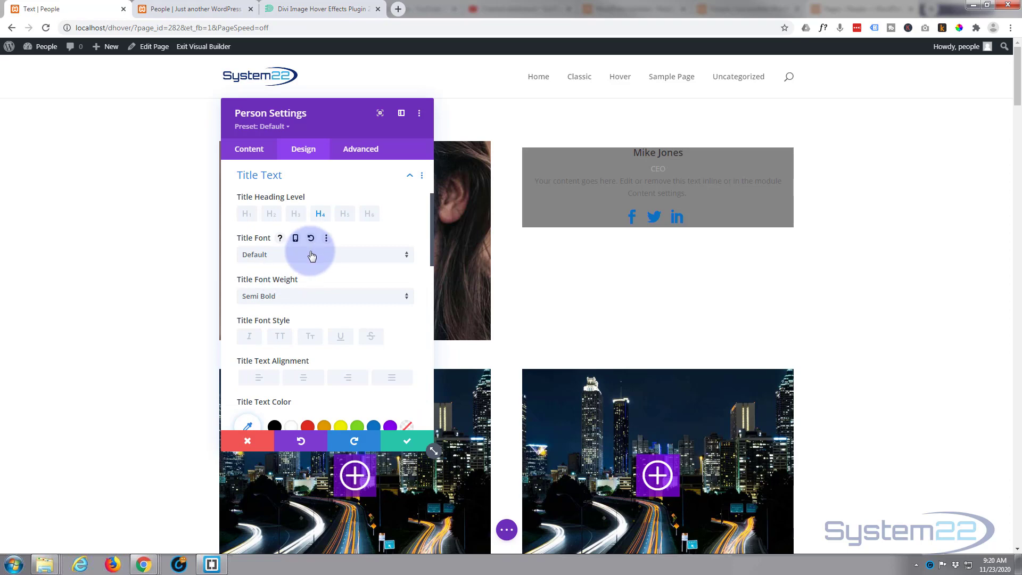
left_click(313, 255)
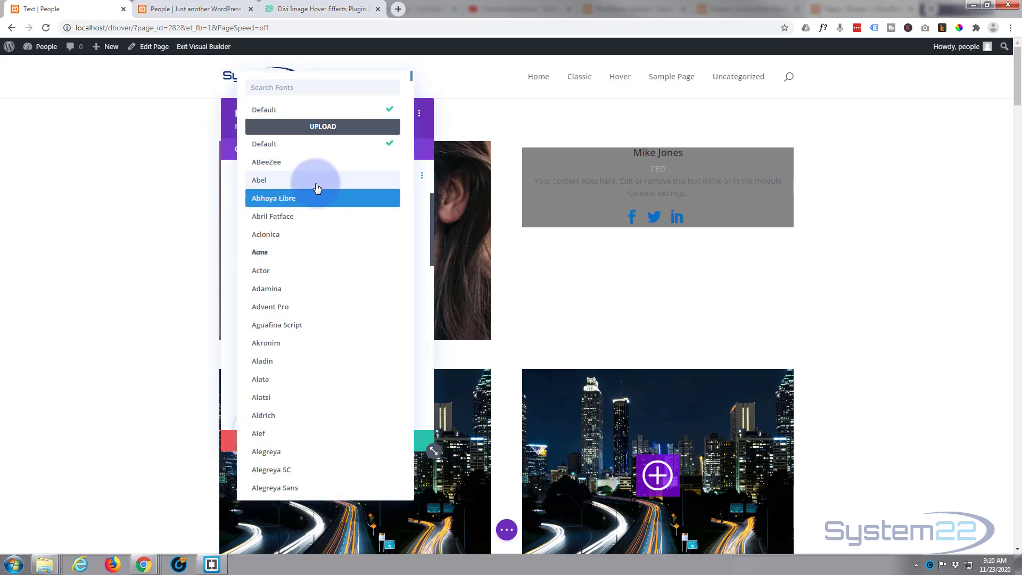
mouse_move(302, 252)
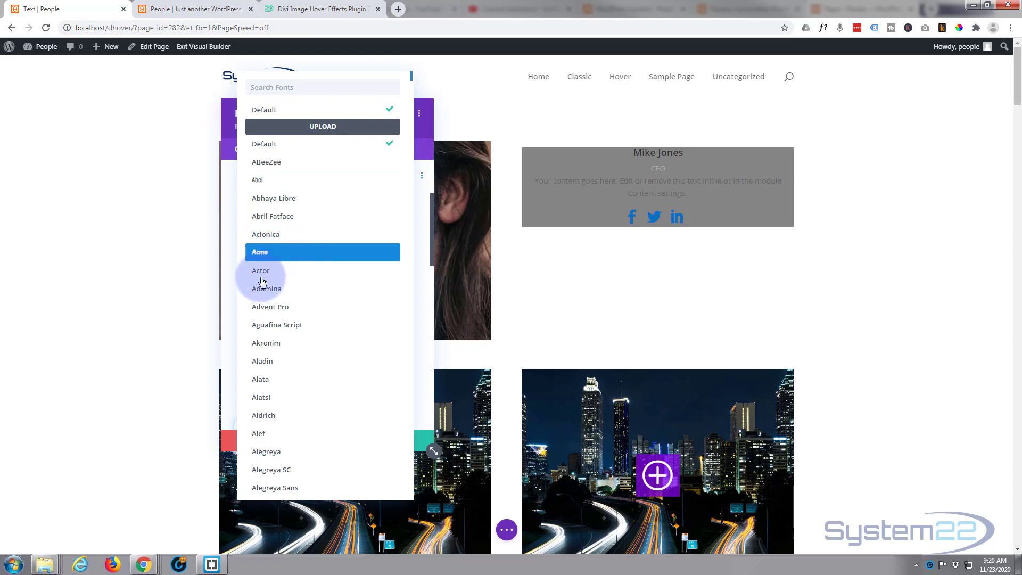
mouse_move(269, 309)
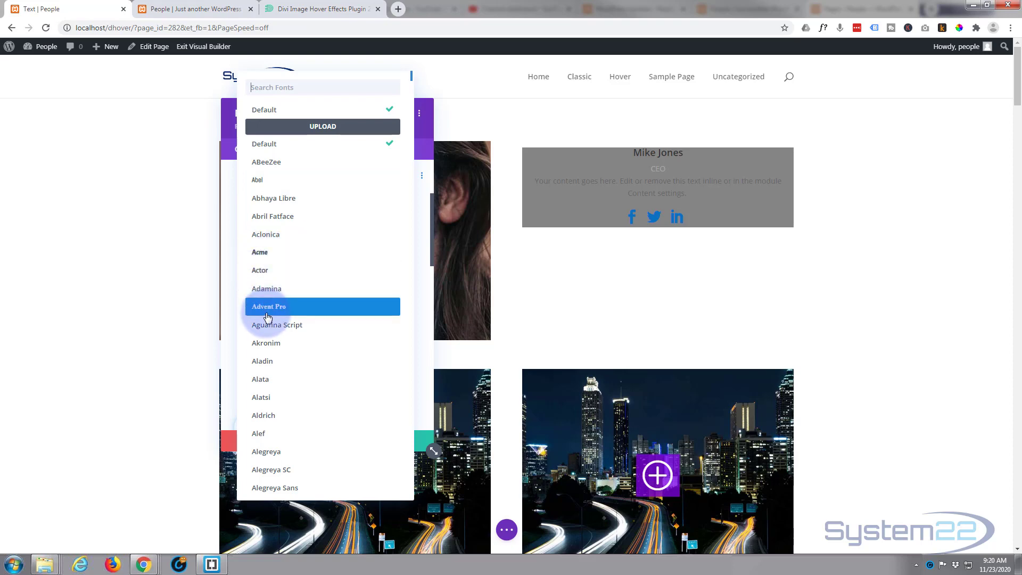
mouse_move(268, 324)
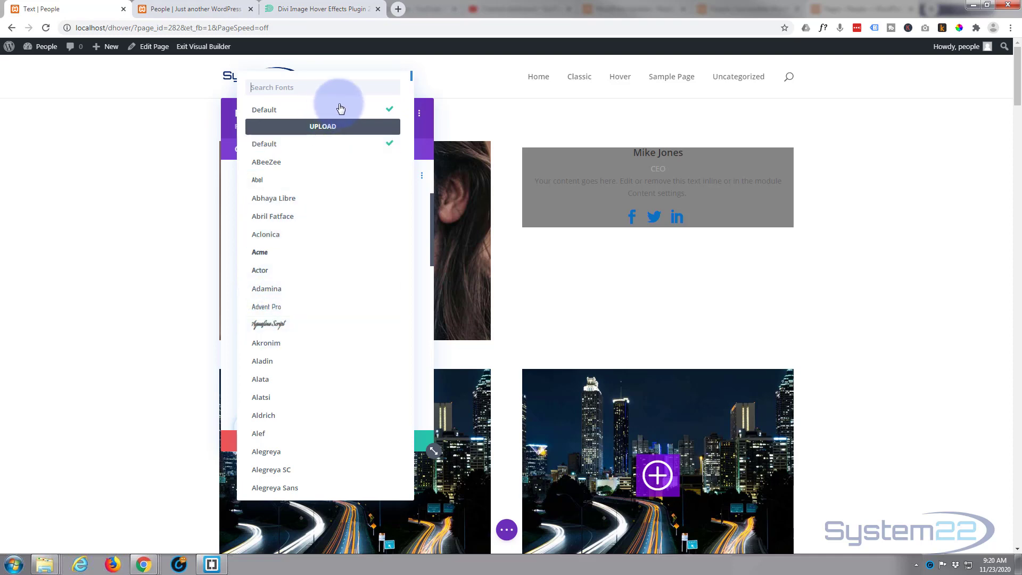
left_click(264, 108)
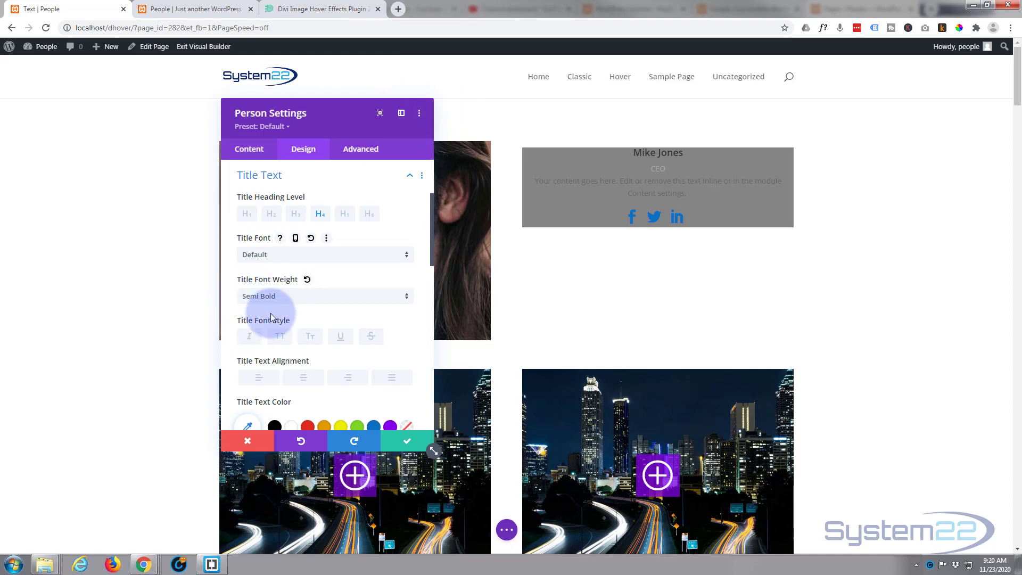
left_click(279, 337)
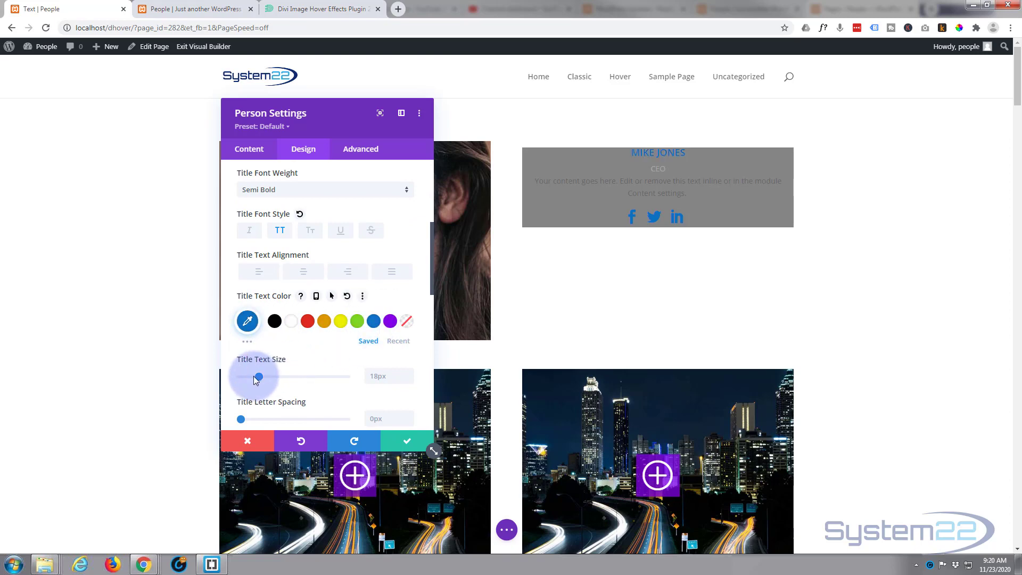
left_click_drag(256, 377, 264, 377)
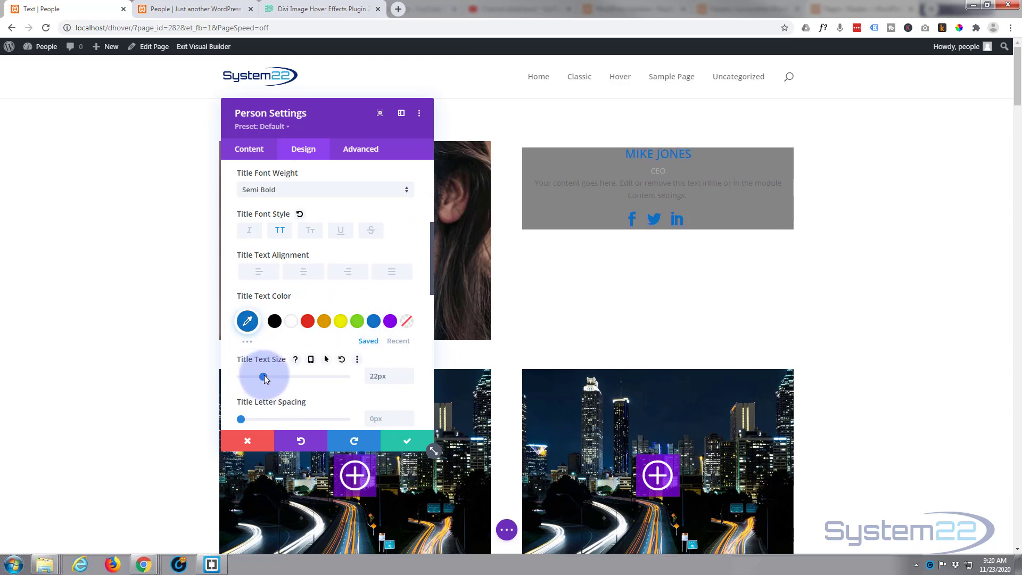
left_click_drag(263, 377, 272, 377)
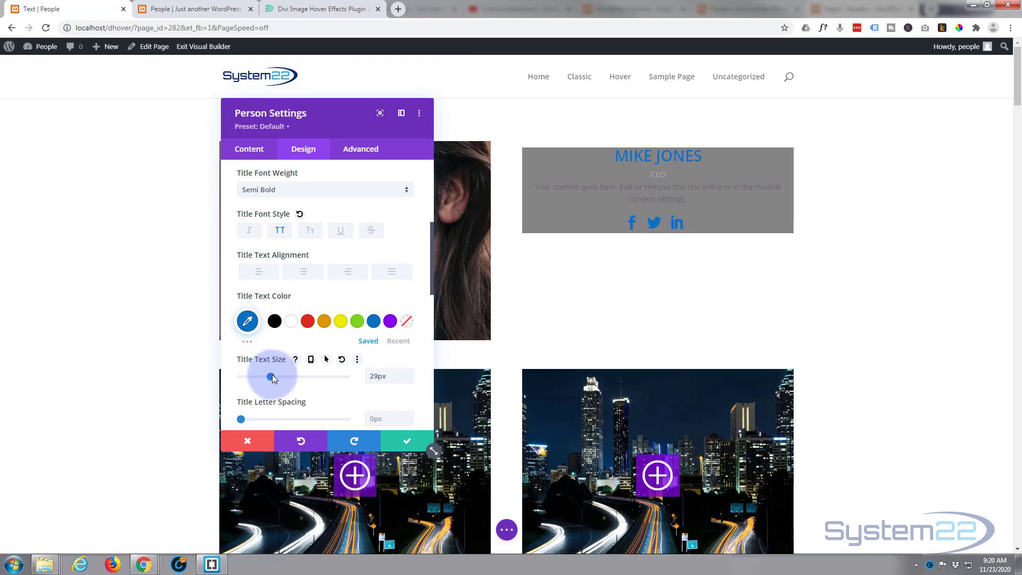
left_click_drag(267, 377, 271, 377)
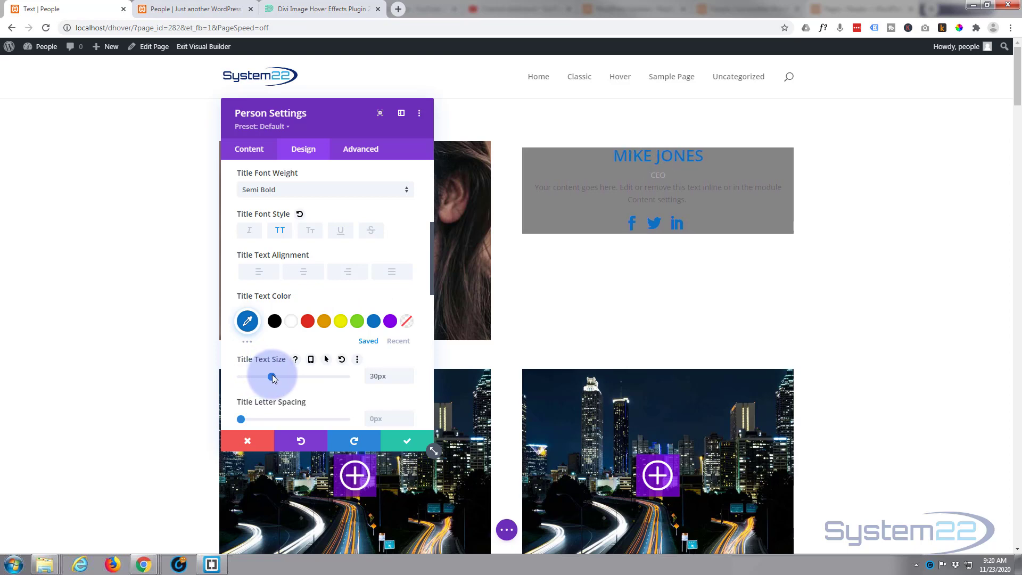
scroll("down", 3)
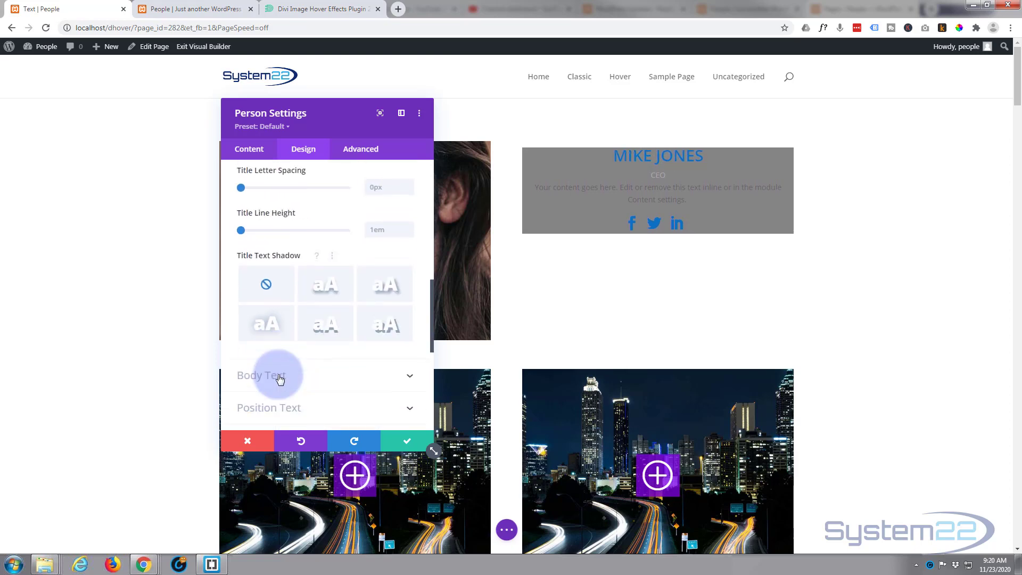
Set the Body Text Color of the Mike Jones card to white.
scroll("down", 3)
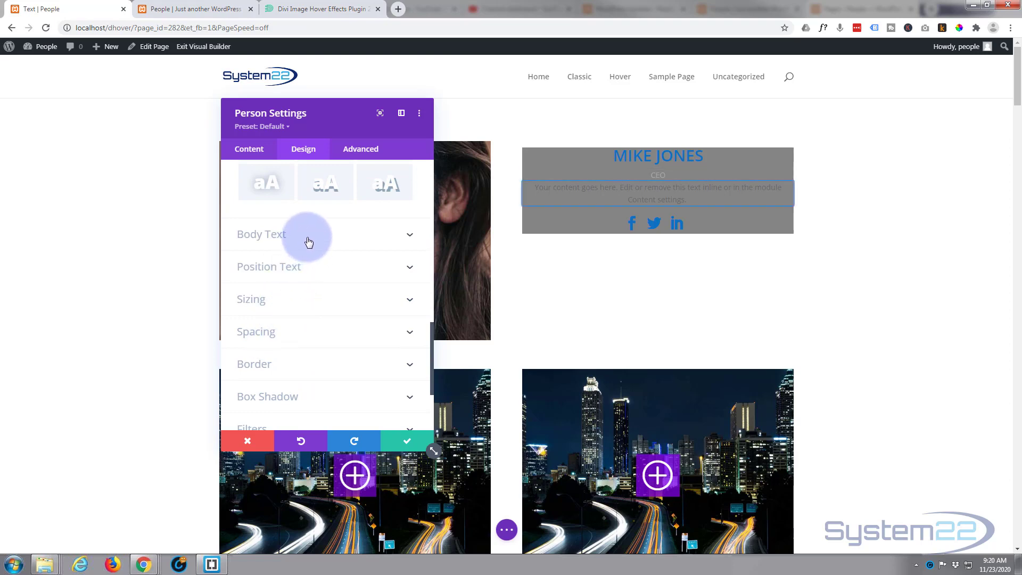
left_click(261, 234)
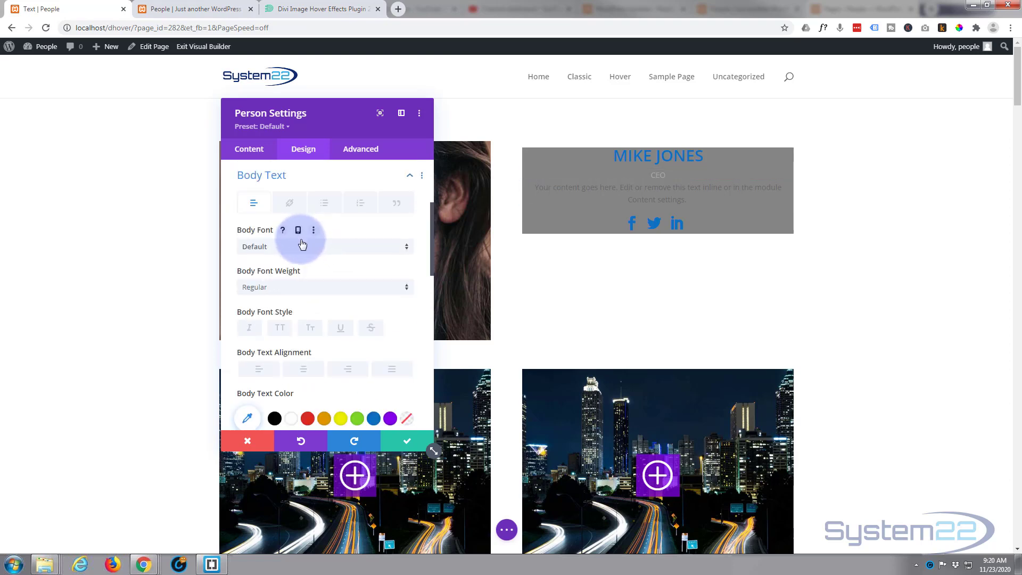
scroll("down", 3)
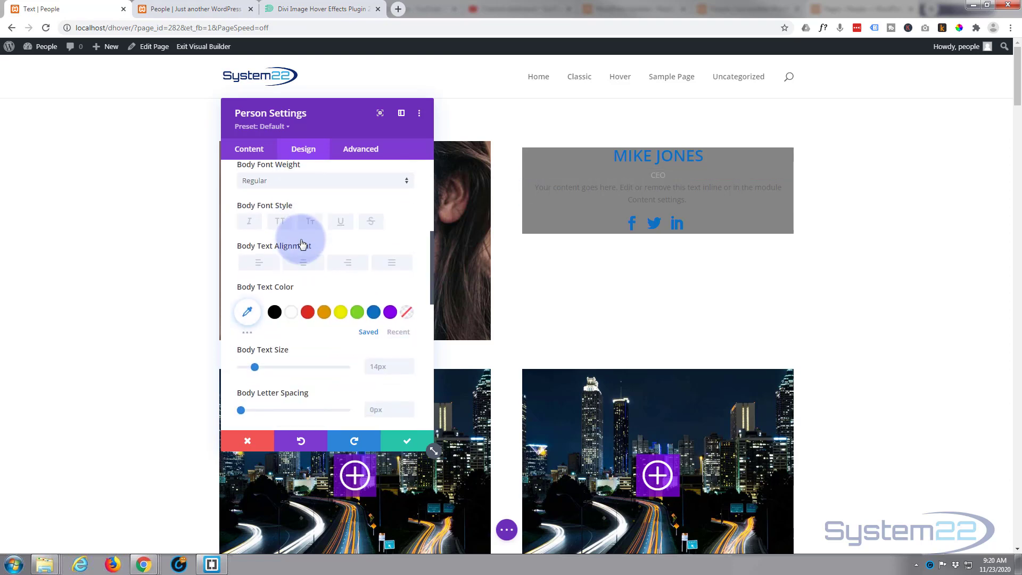
left_click(291, 312)
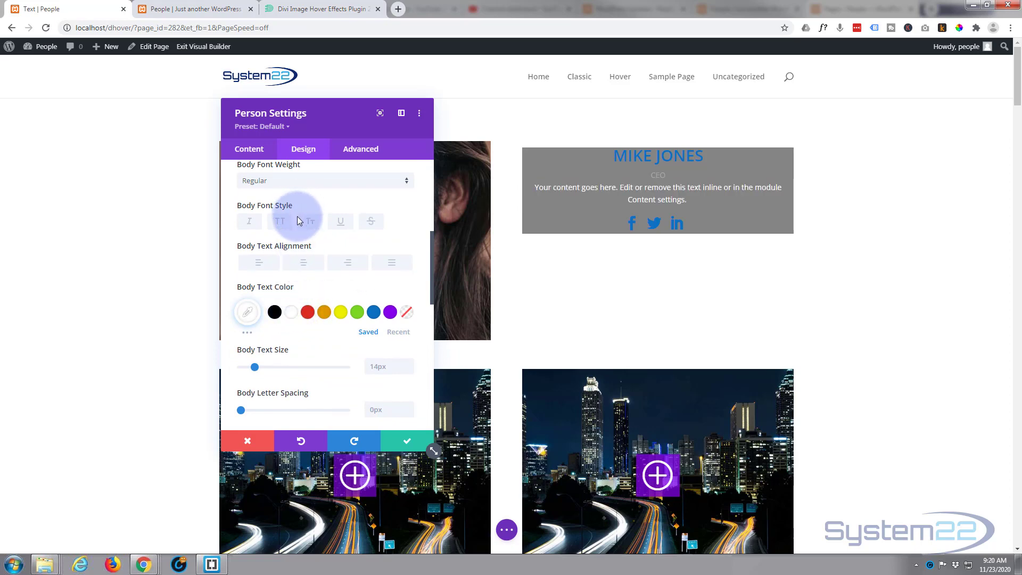
mouse_move(286, 272)
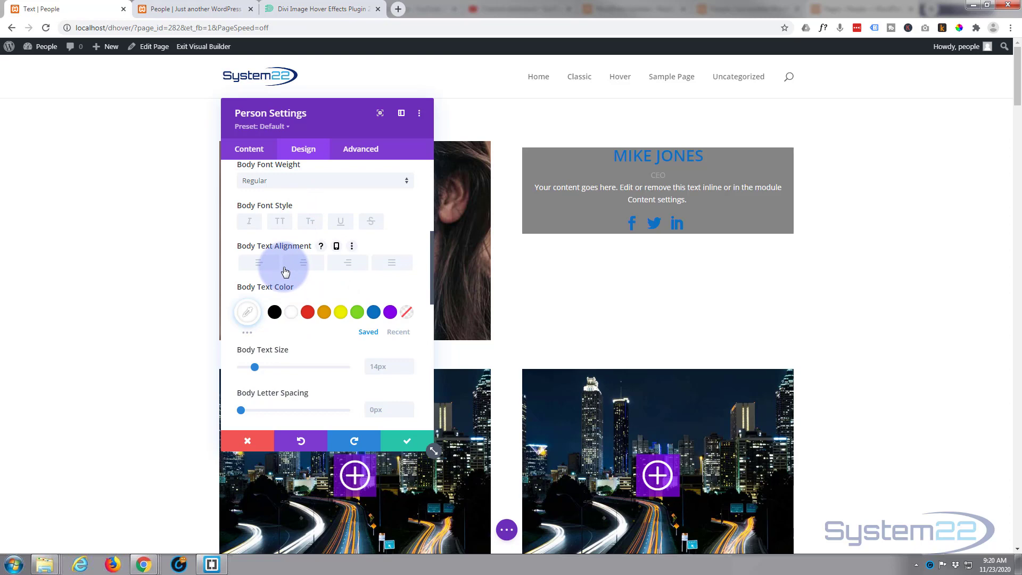
scroll("down", 3)
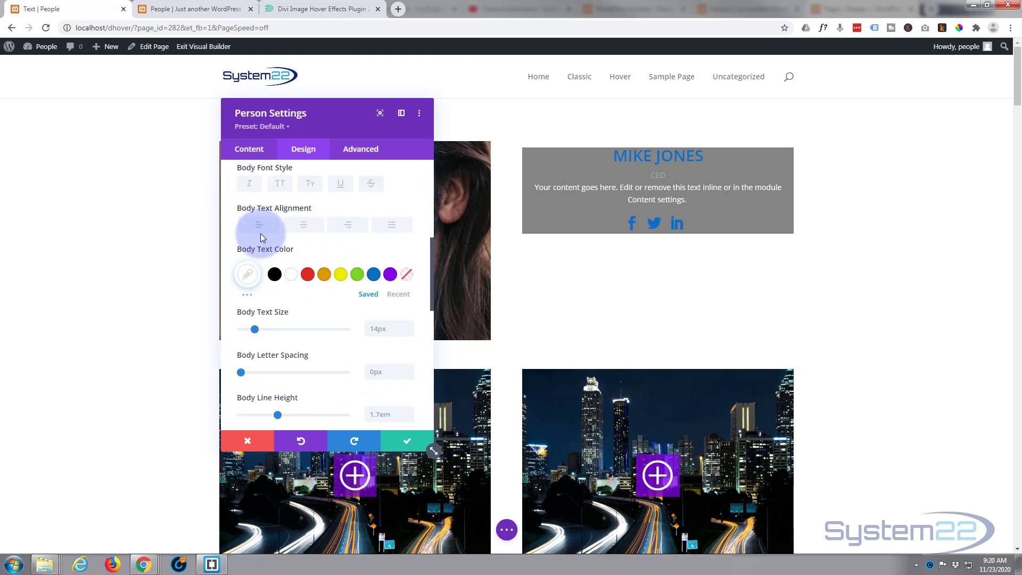
scroll("down", 3)
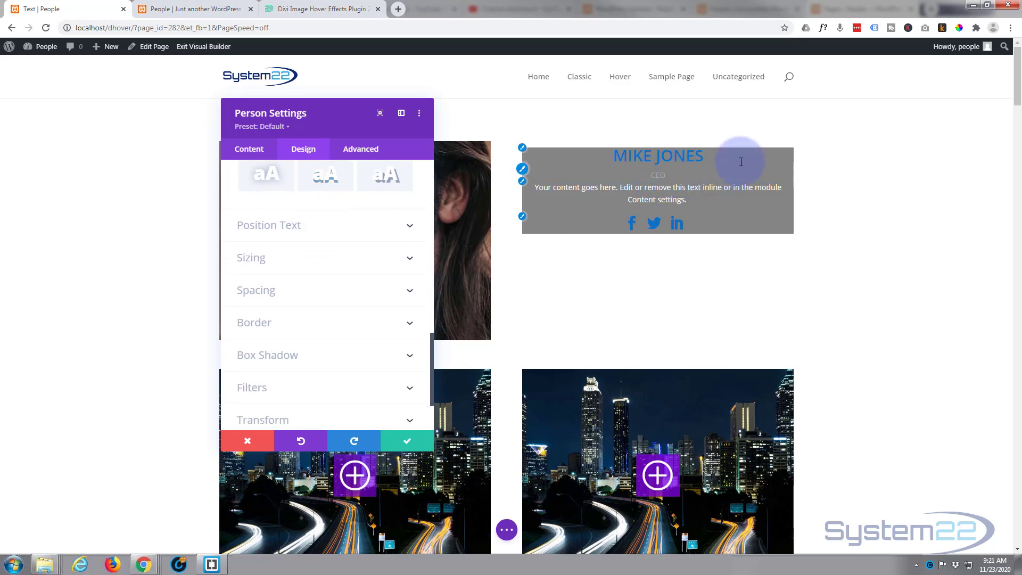
Set the Position Font Weight of the CEO line to Semi Bold.
left_click(268, 225)
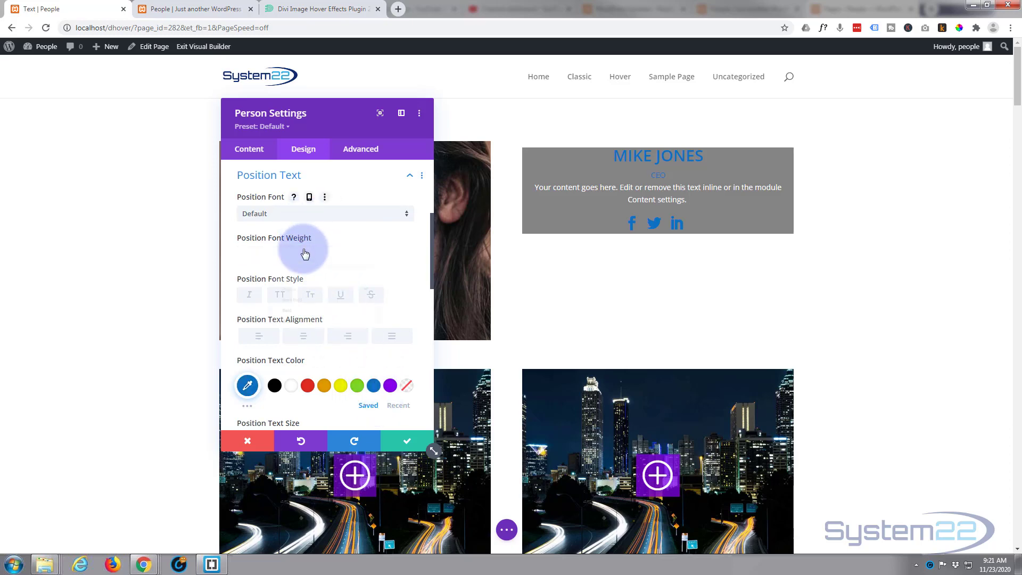
left_click(324, 251)
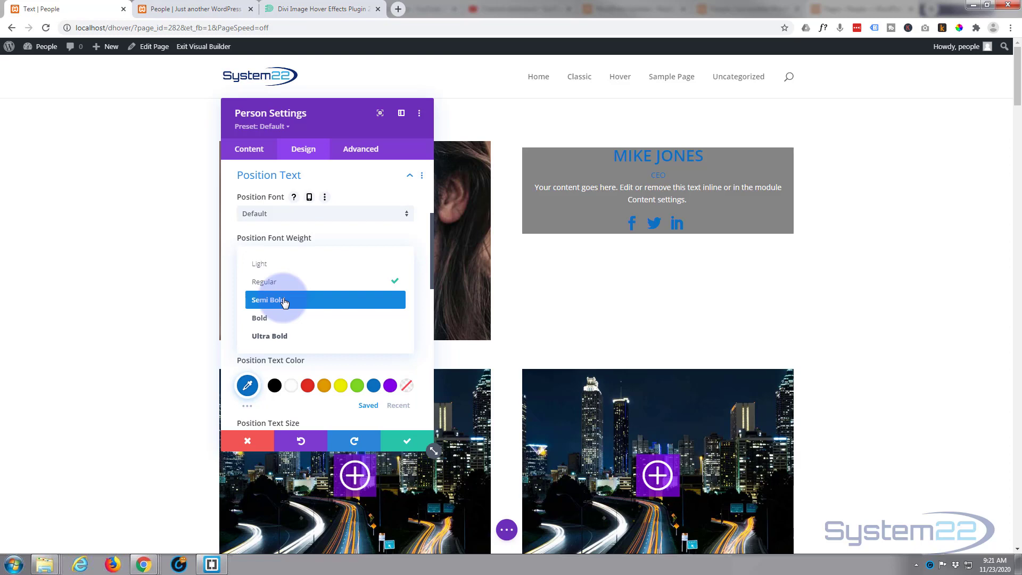
left_click(284, 301)
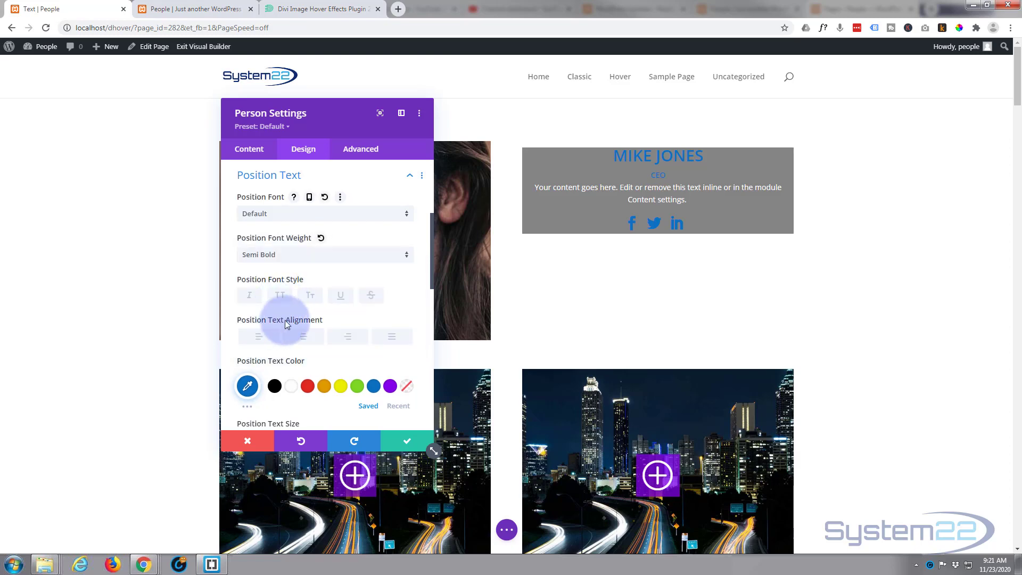
scroll("down", 3)
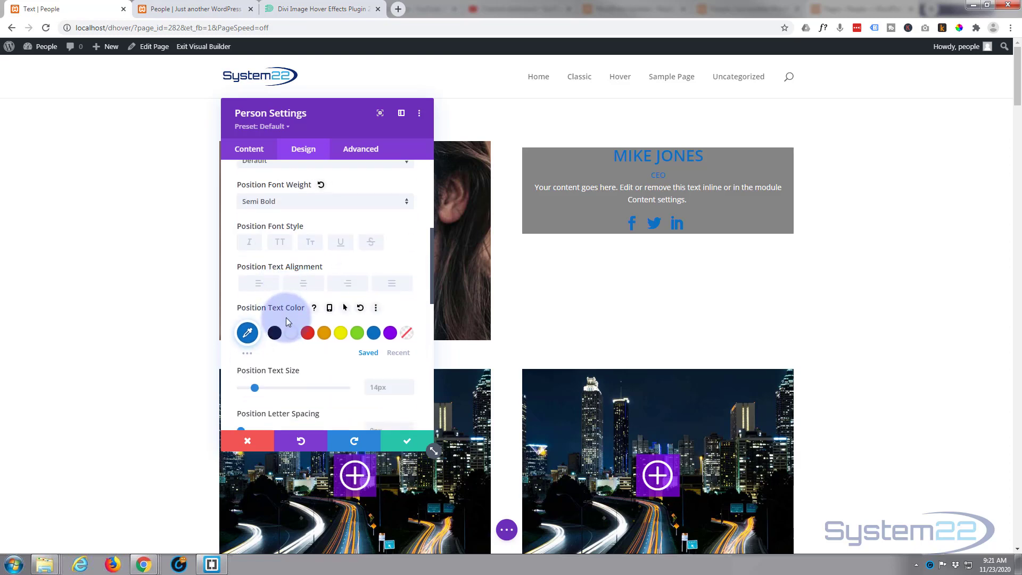
scroll("down", 3)
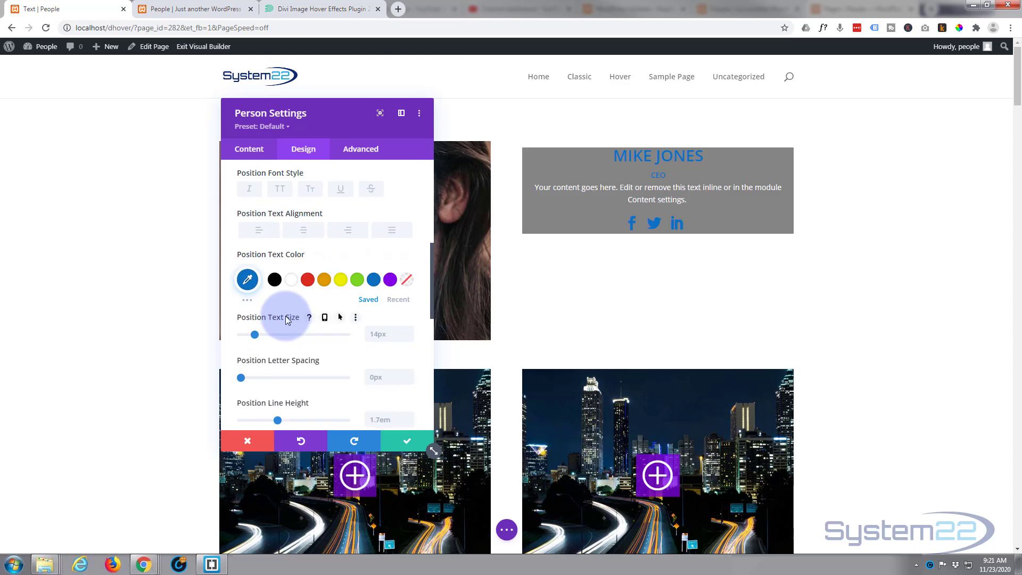
scroll("down", 3)
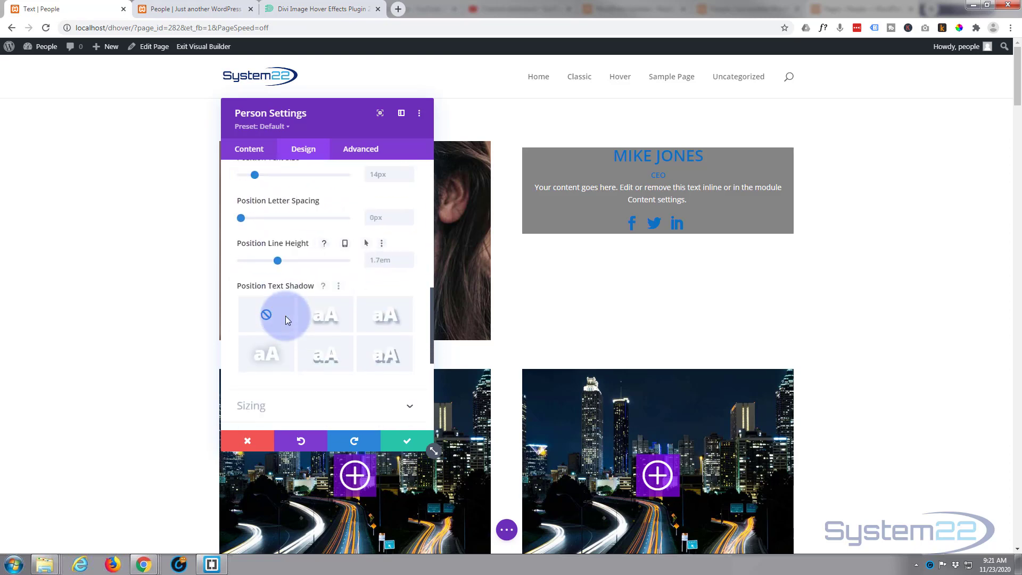
scroll("down", 3)
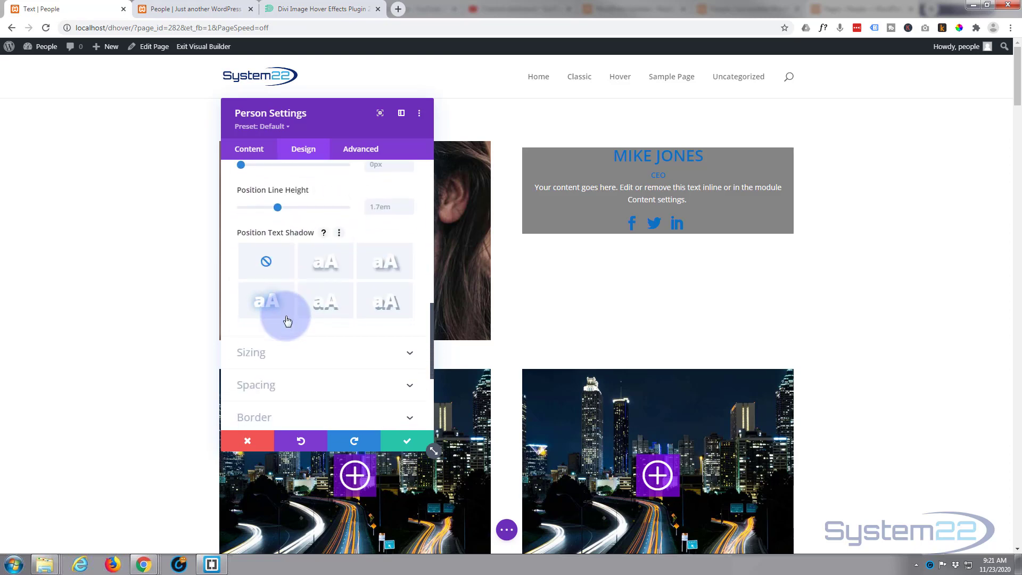
scroll("down", 3)
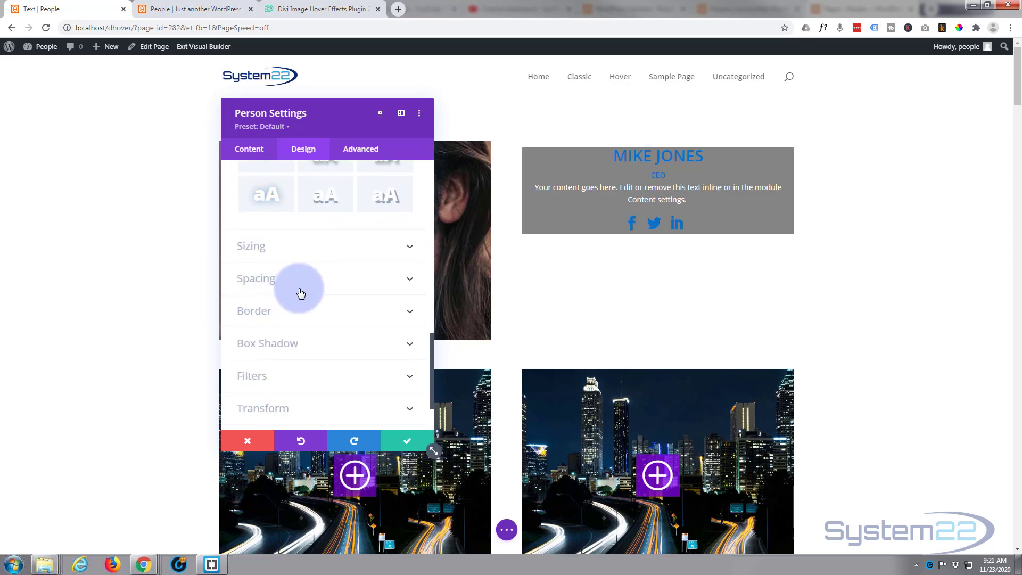
In Spacing, set 100px top padding linked to bottom and 50px left padding linked to right.
left_click(255, 278)
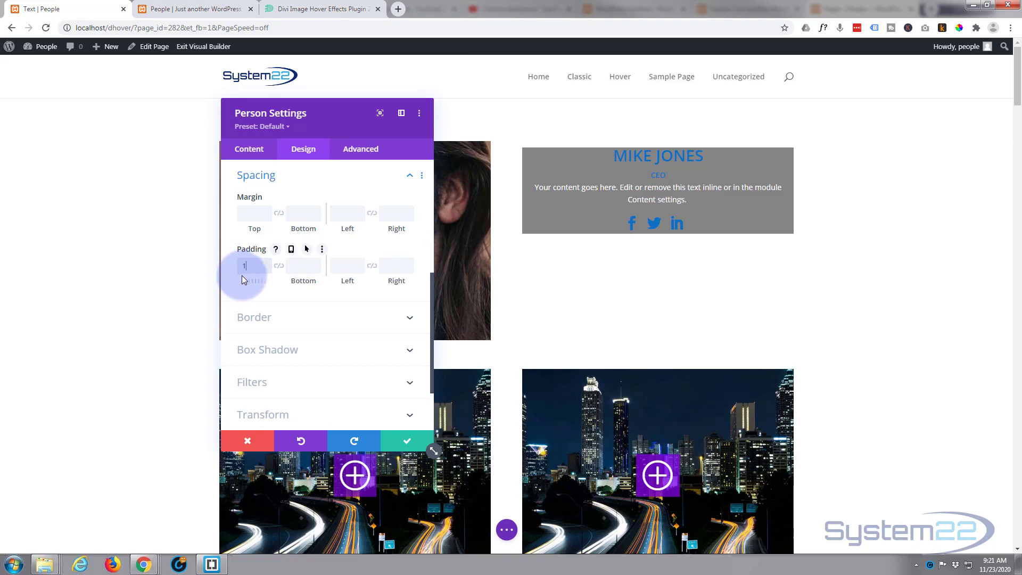
type("100px")
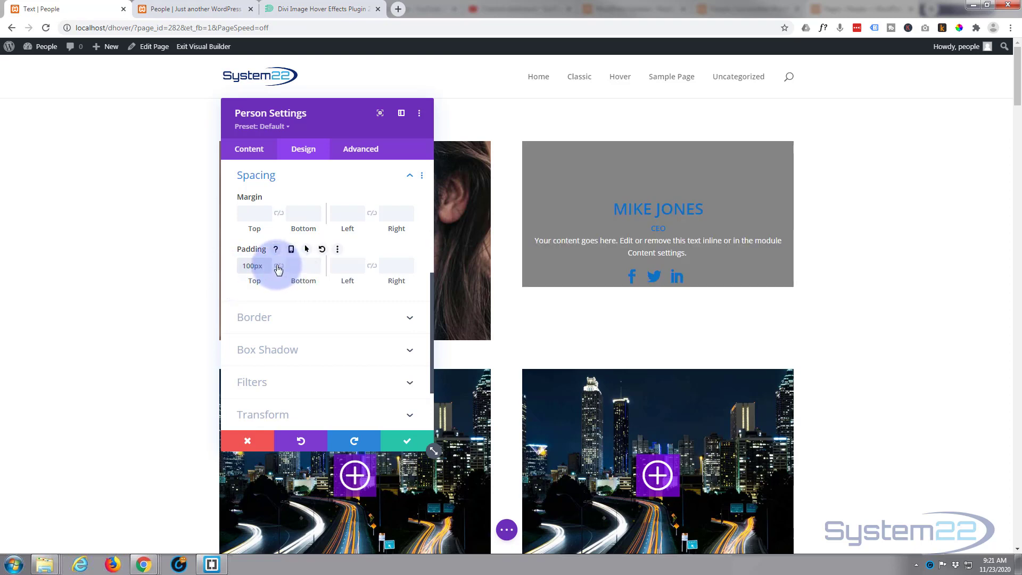
left_click(279, 267)
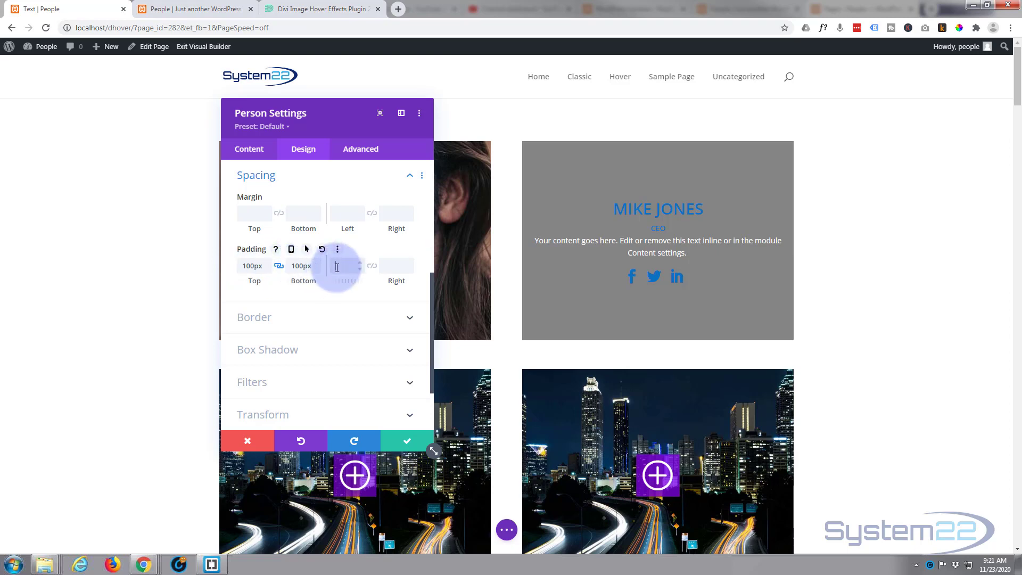
type("50")
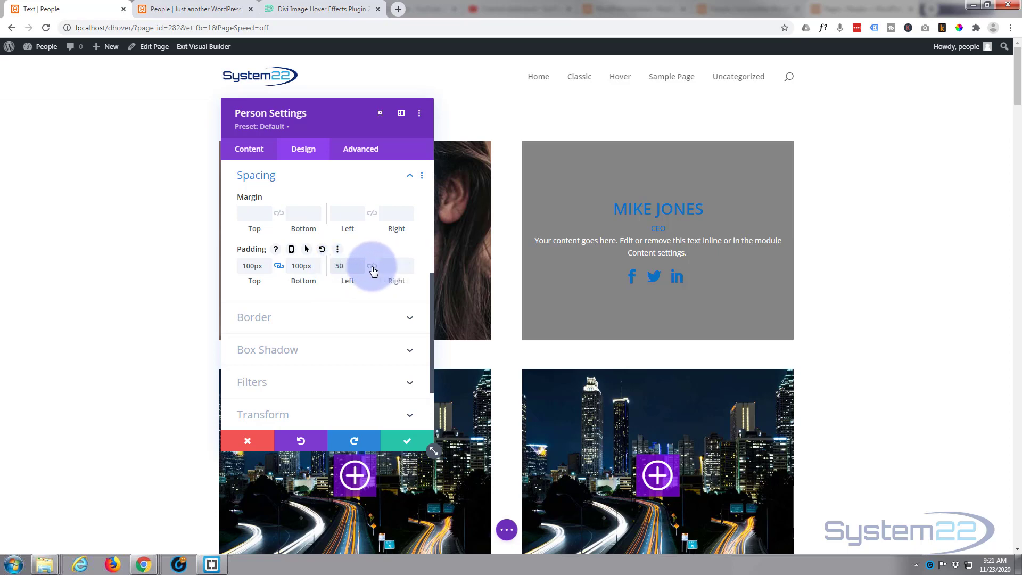
left_click(373, 266)
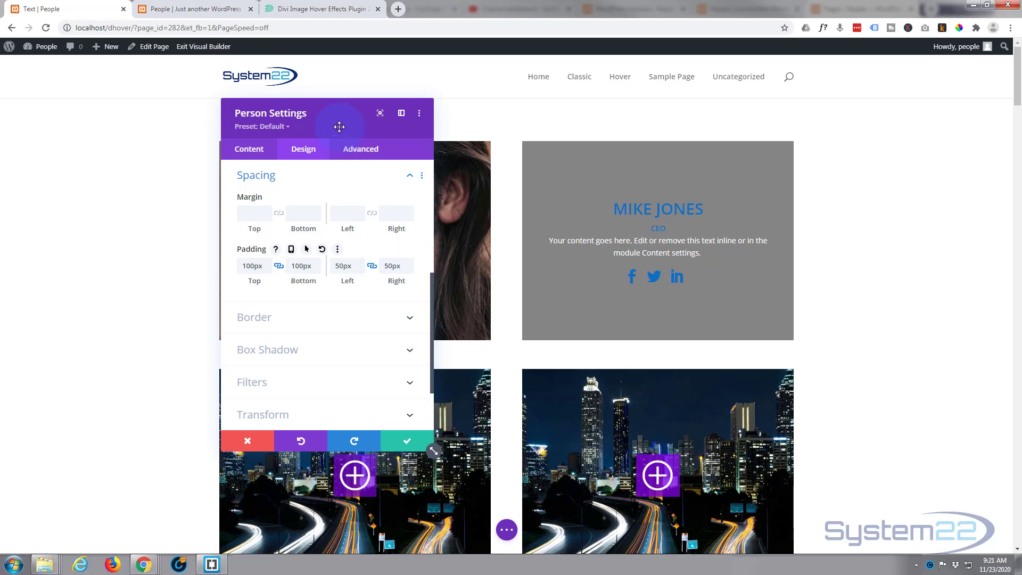
left_click_drag(339, 127, 232, 134)
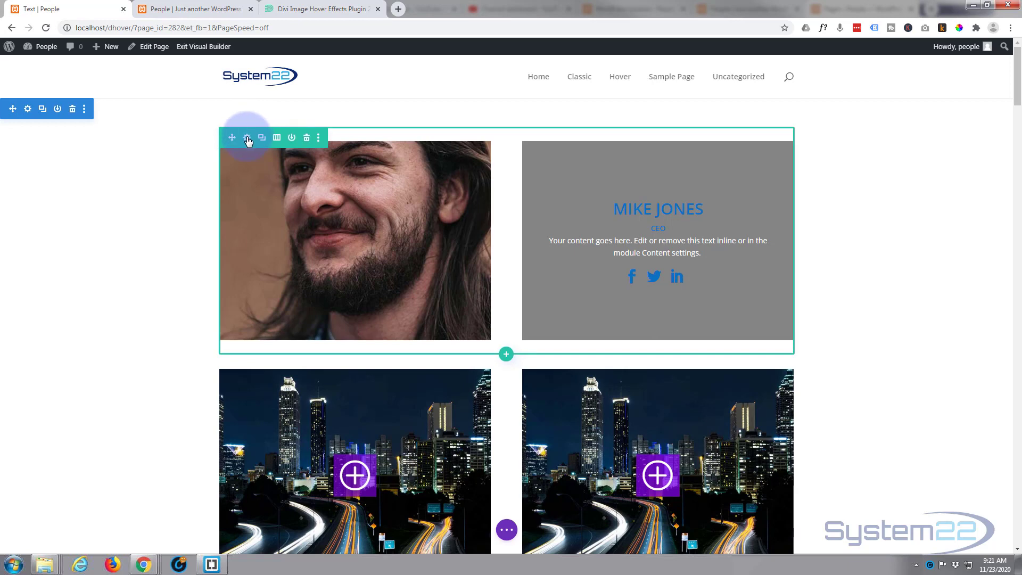
Give the row's second column an image background using person1.jpg from the Media Library.
left_click(247, 138)
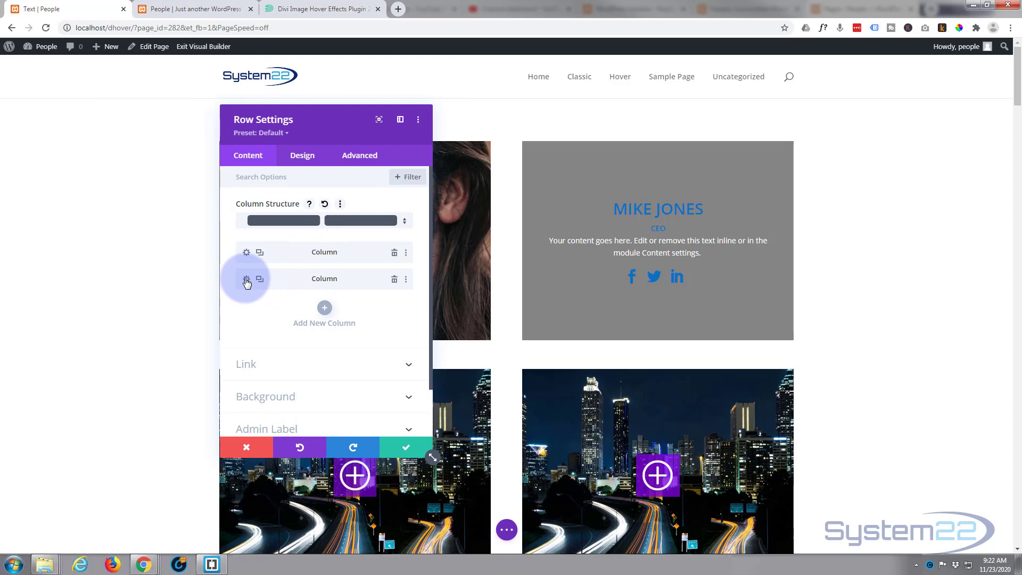
left_click(247, 279)
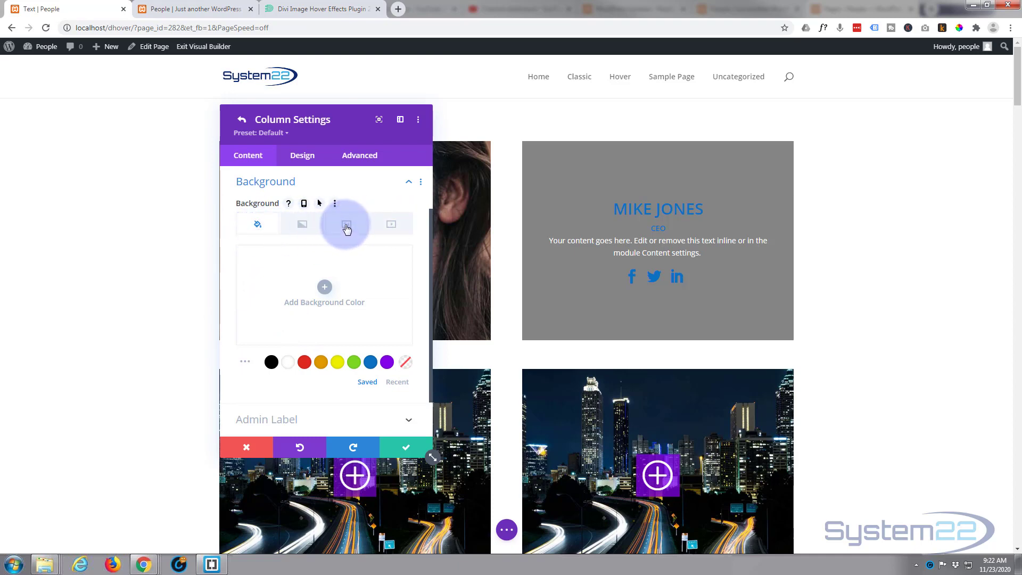
mouse_move(358, 224)
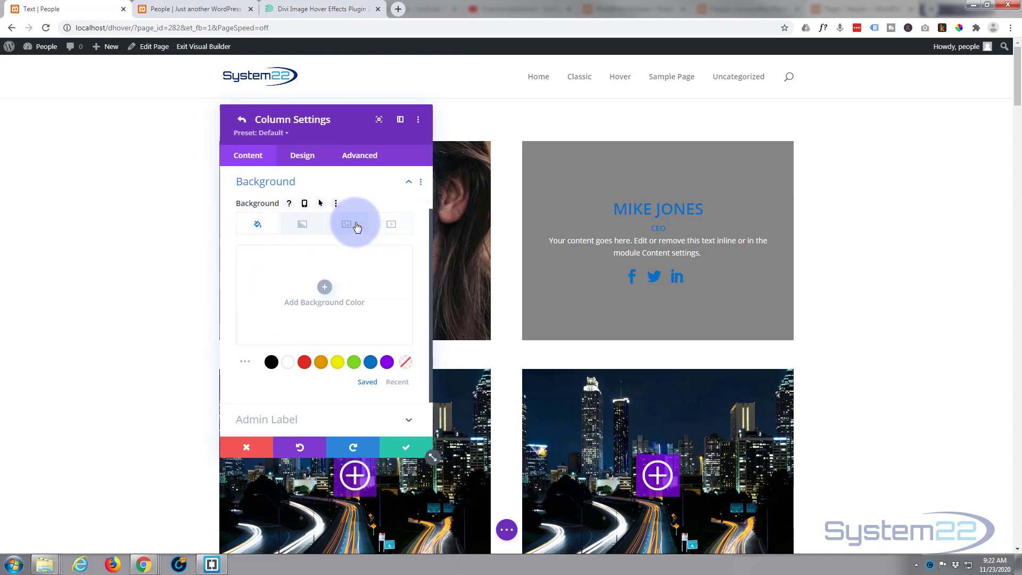
left_click(347, 224)
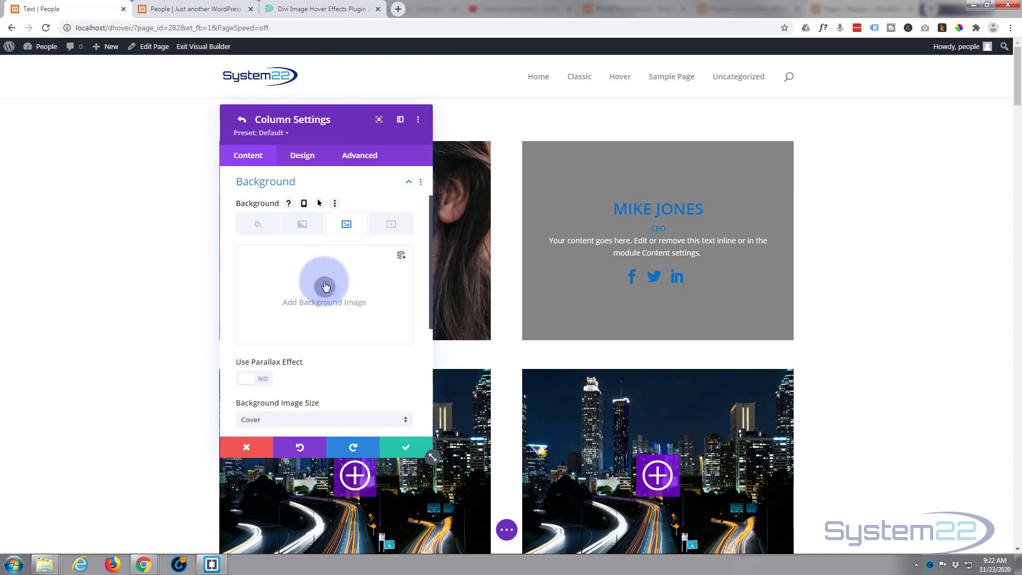
left_click(325, 286)
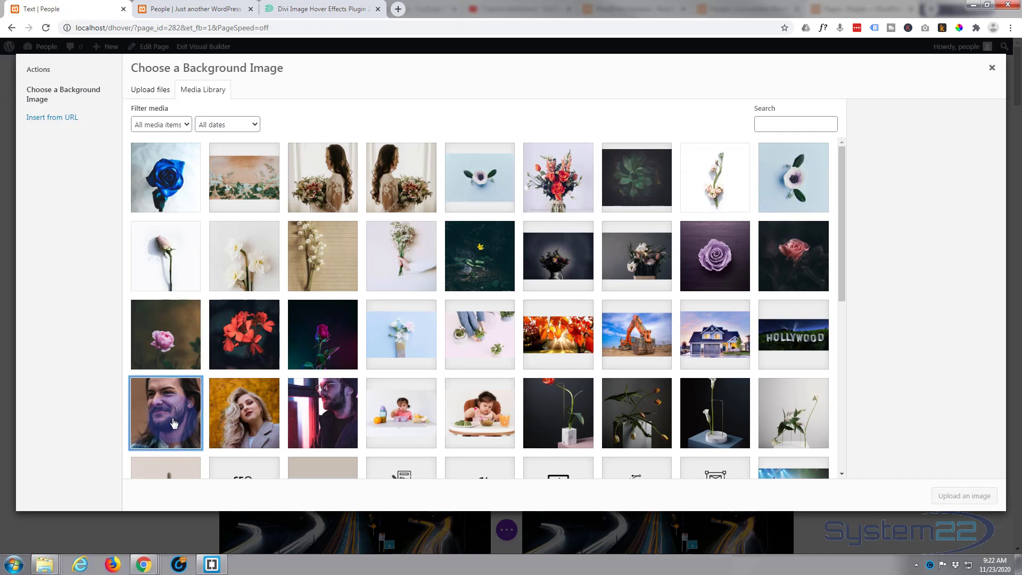
left_click(175, 423)
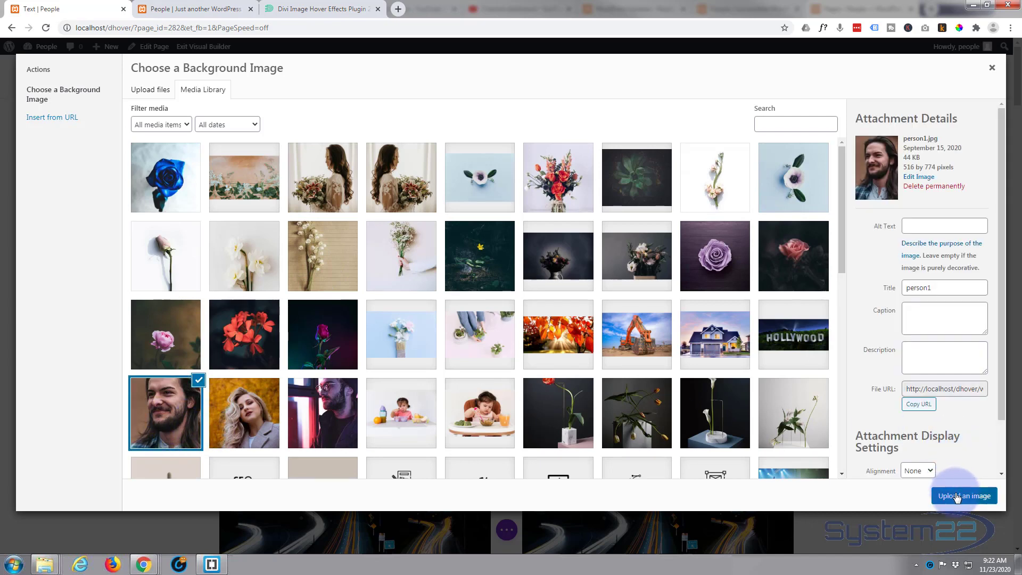
left_click(964, 495)
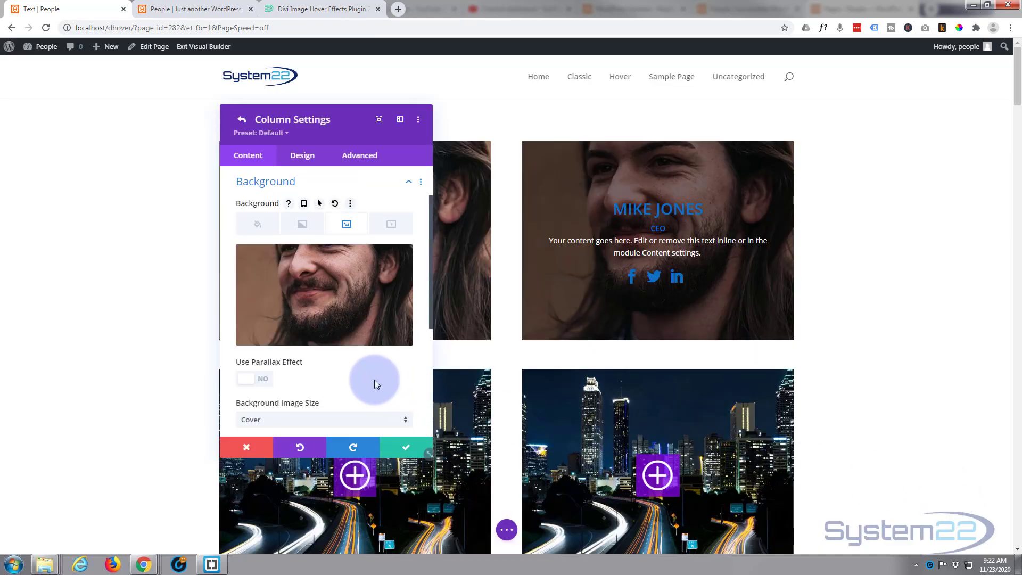
Try the Use Parallax Effect on the column photo, then leave it switched off.
scroll("down", 3)
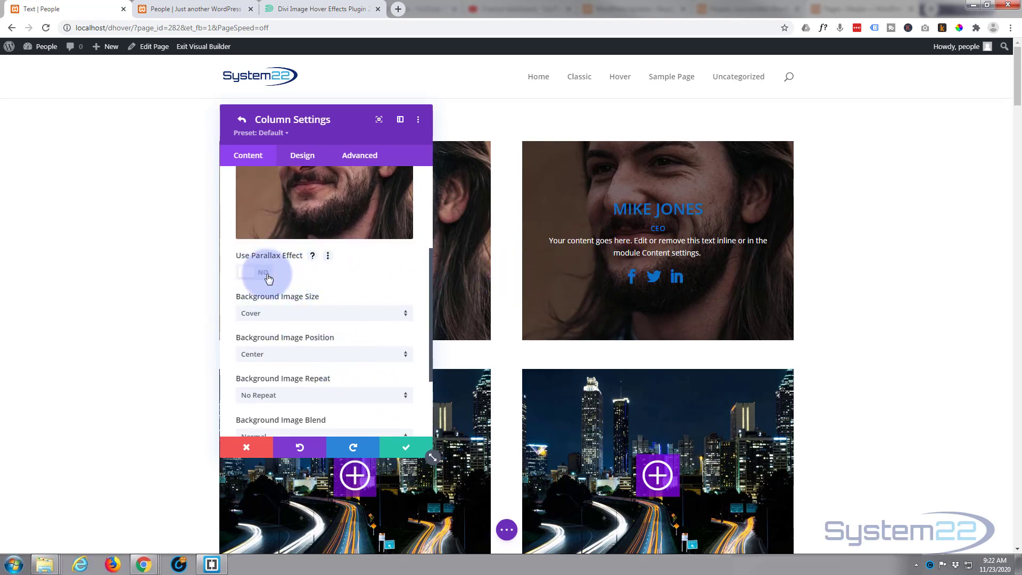
left_click(264, 272)
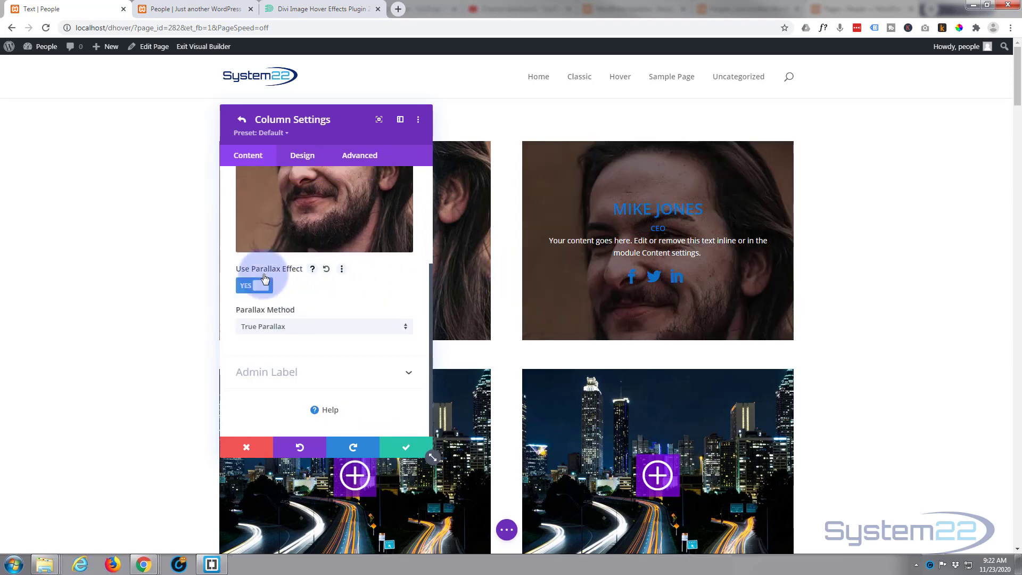
scroll("down", 3)
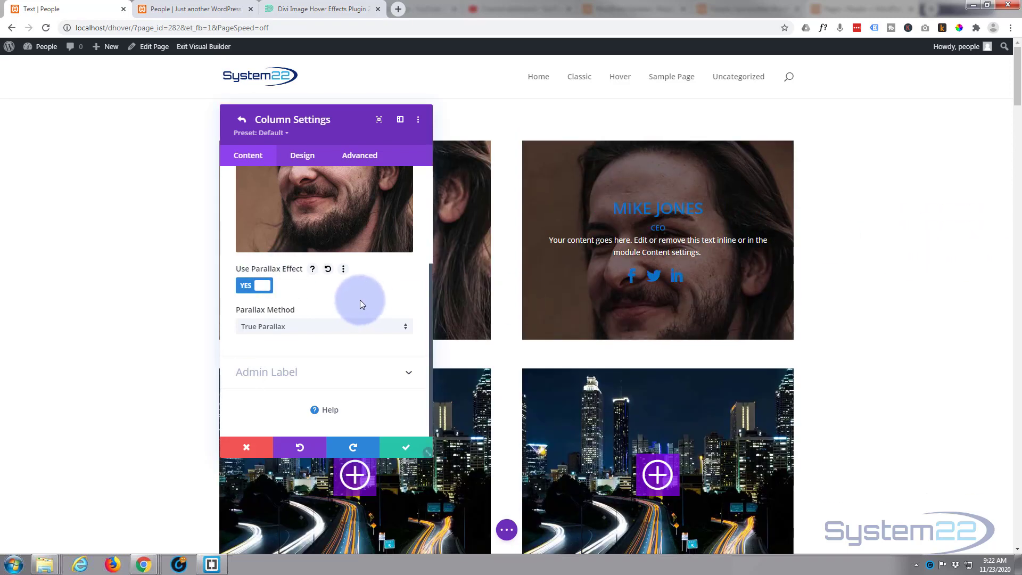
left_click(253, 286)
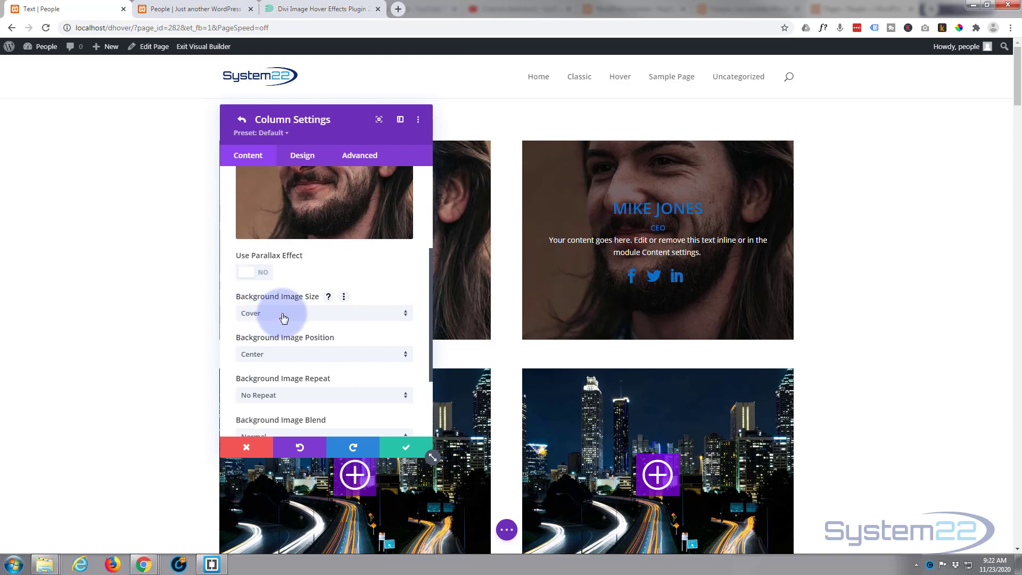
mouse_move(304, 358)
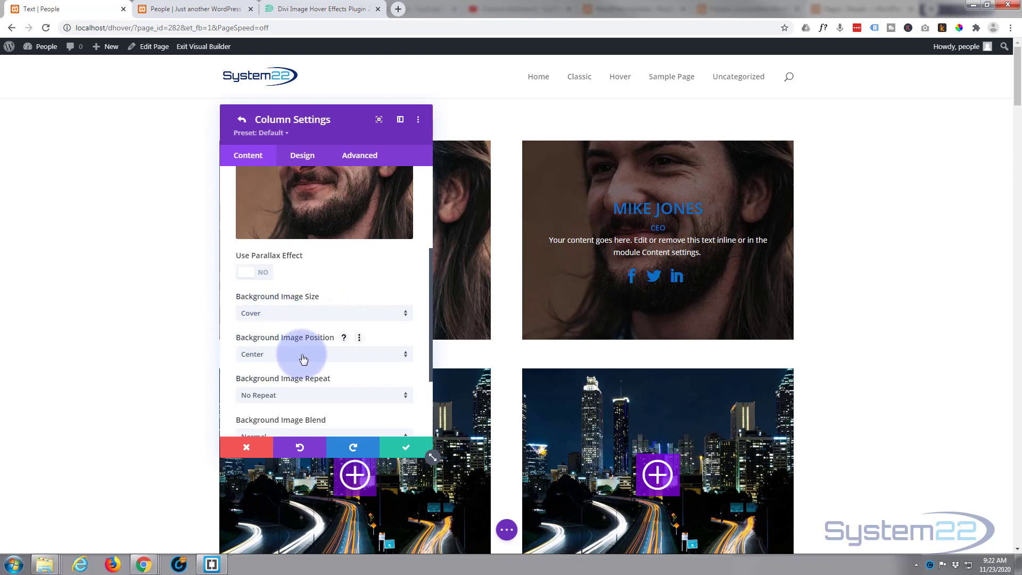
Try Background Image Position Top Center, return it to Center and save the column settings.
left_click(302, 354)
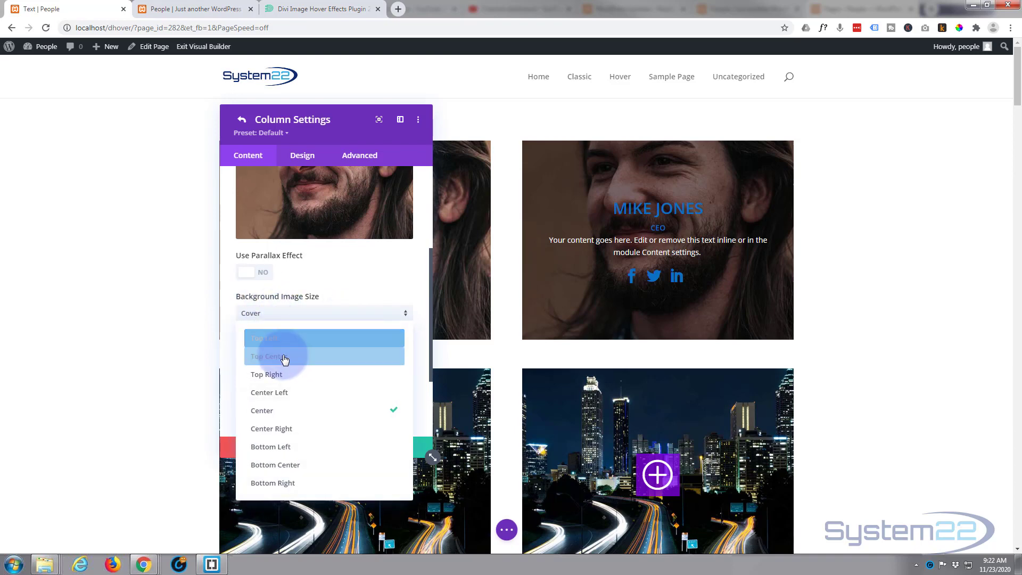
left_click(271, 356)
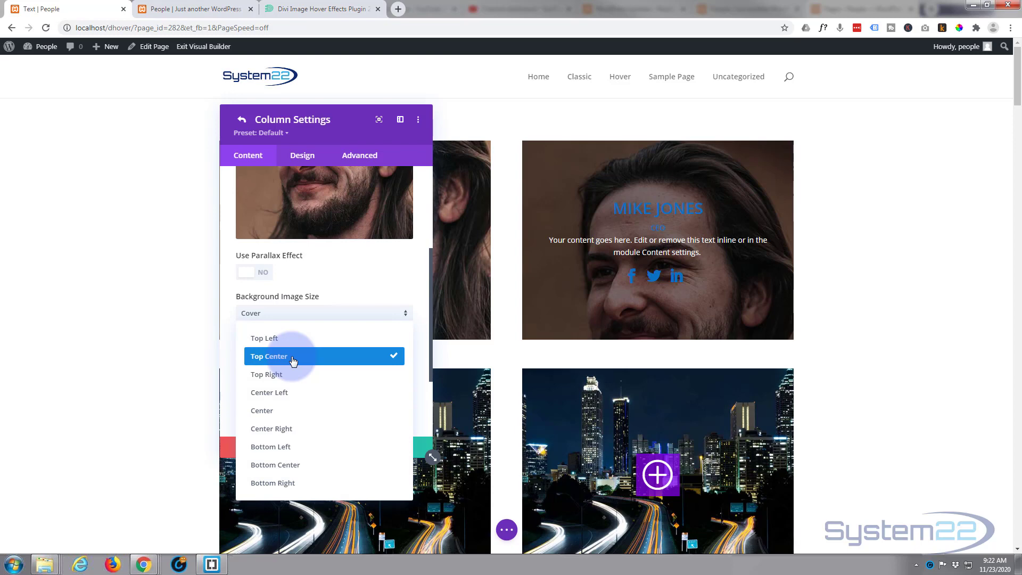
mouse_move(278, 411)
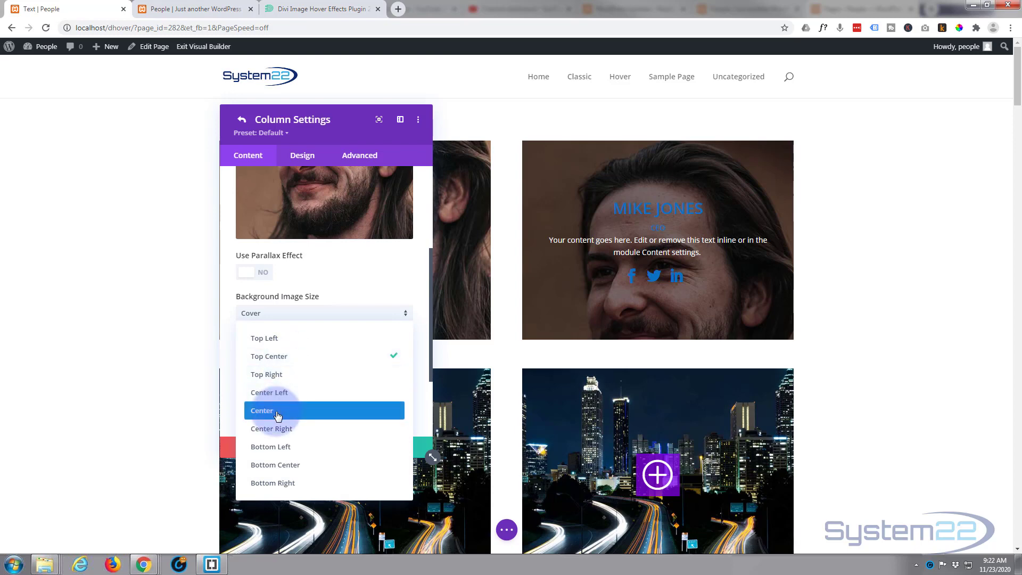
left_click(277, 411)
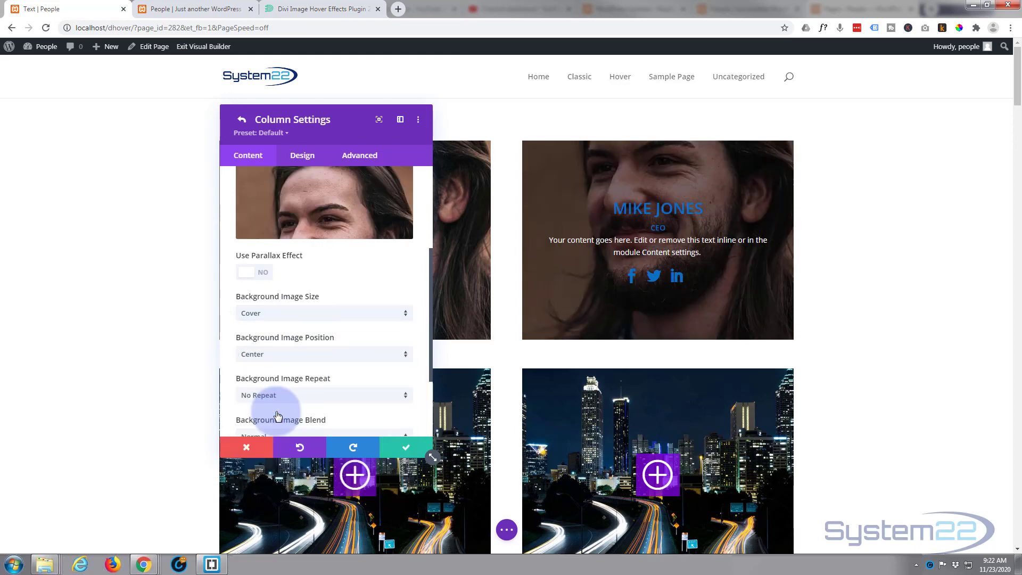
mouse_move(277, 395)
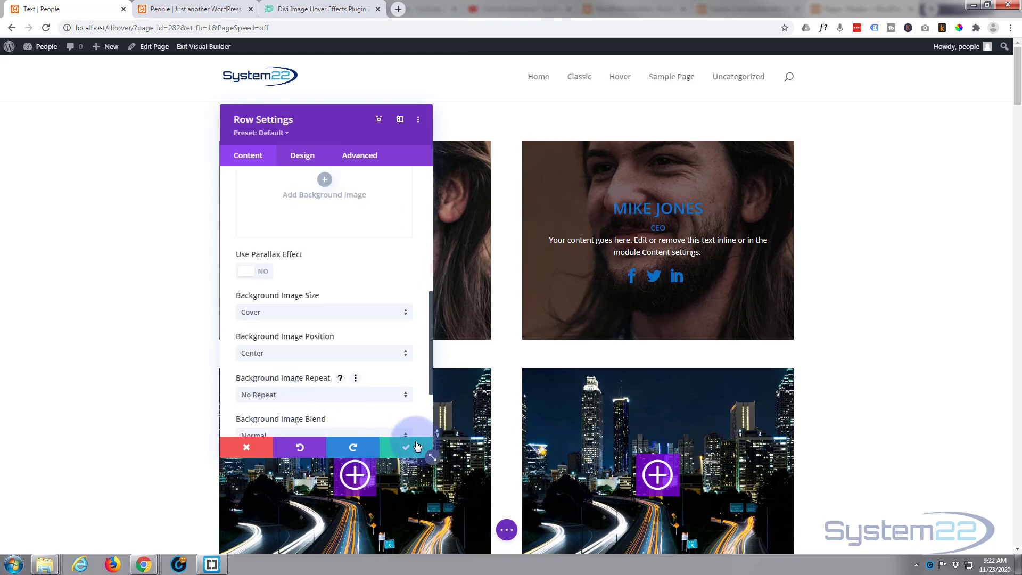
left_click(406, 446)
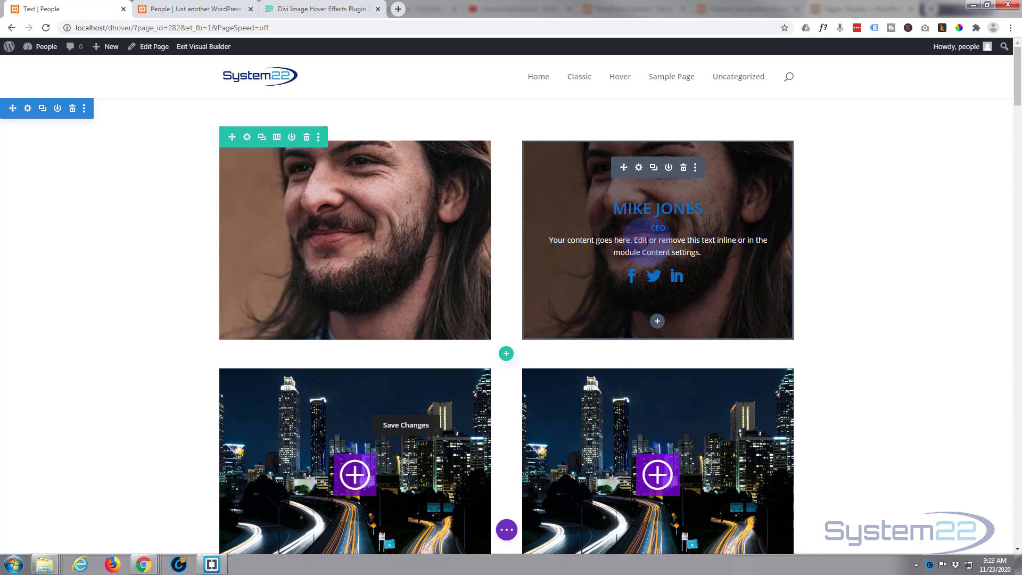
mouse_move(624, 167)
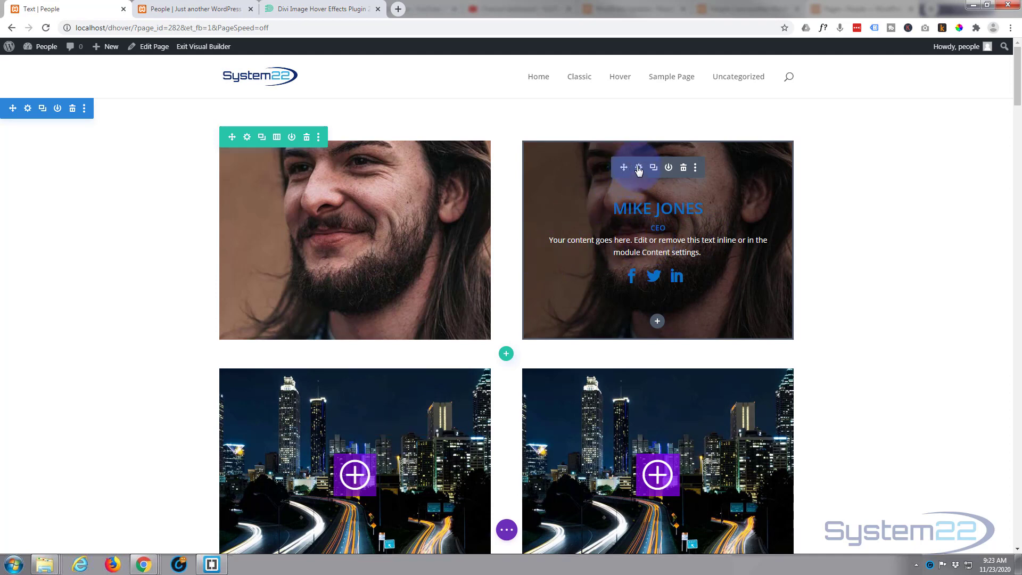
left_click(638, 166)
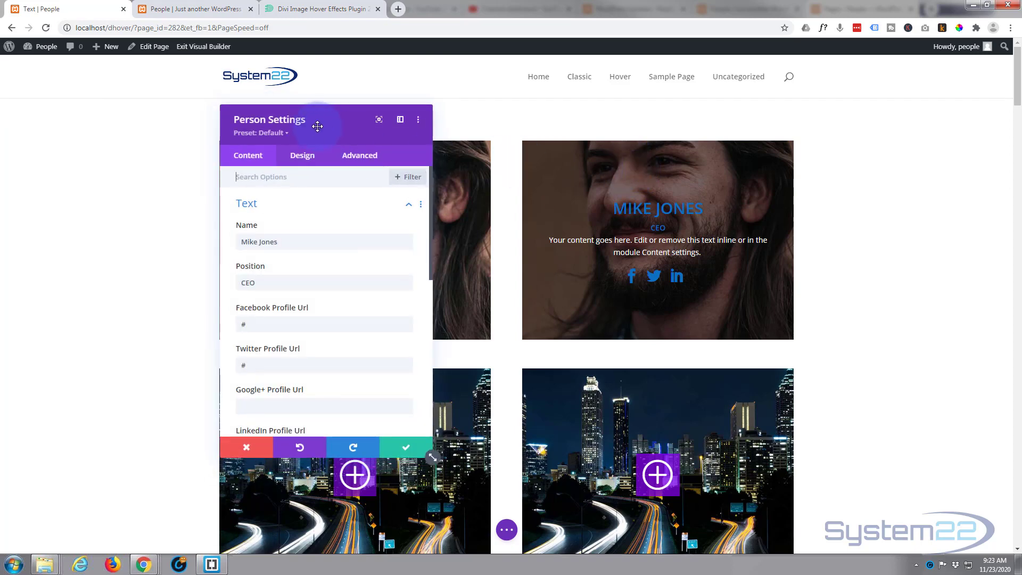
mouse_move(318, 137)
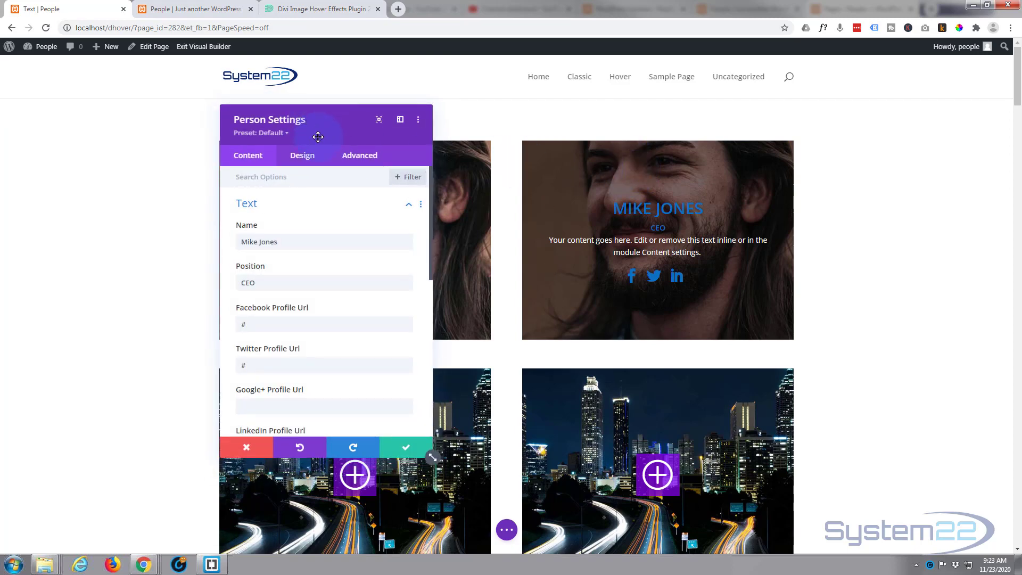
In Design > Filters, enable separate hover options for the card's Opacity.
left_click(303, 155)
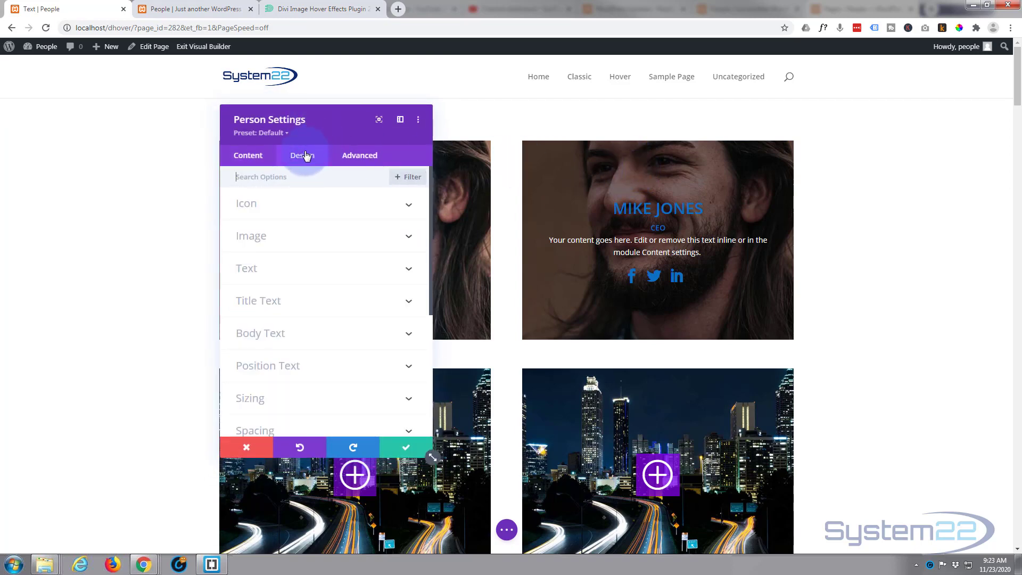
scroll("down", 3)
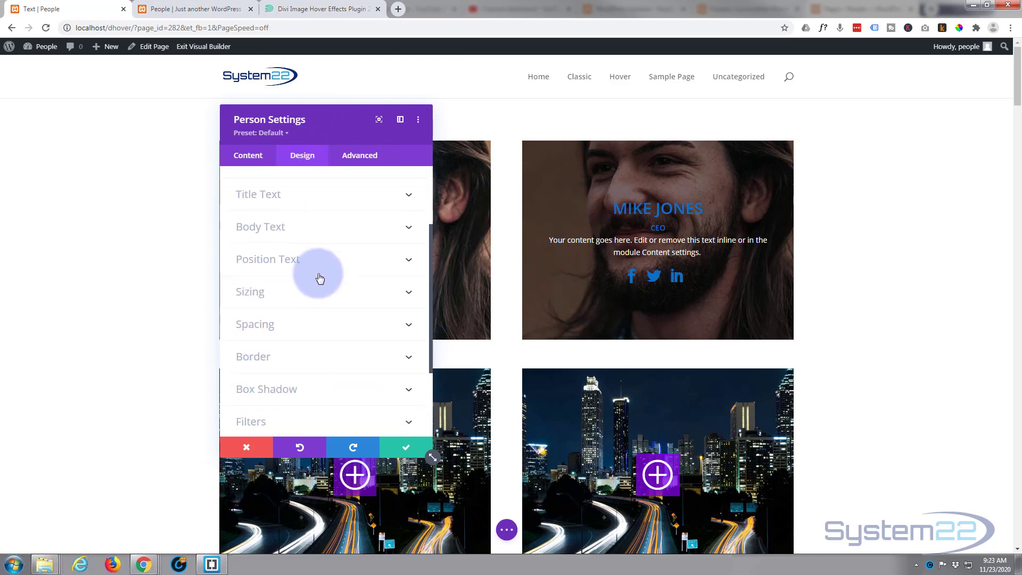
scroll("down", 3)
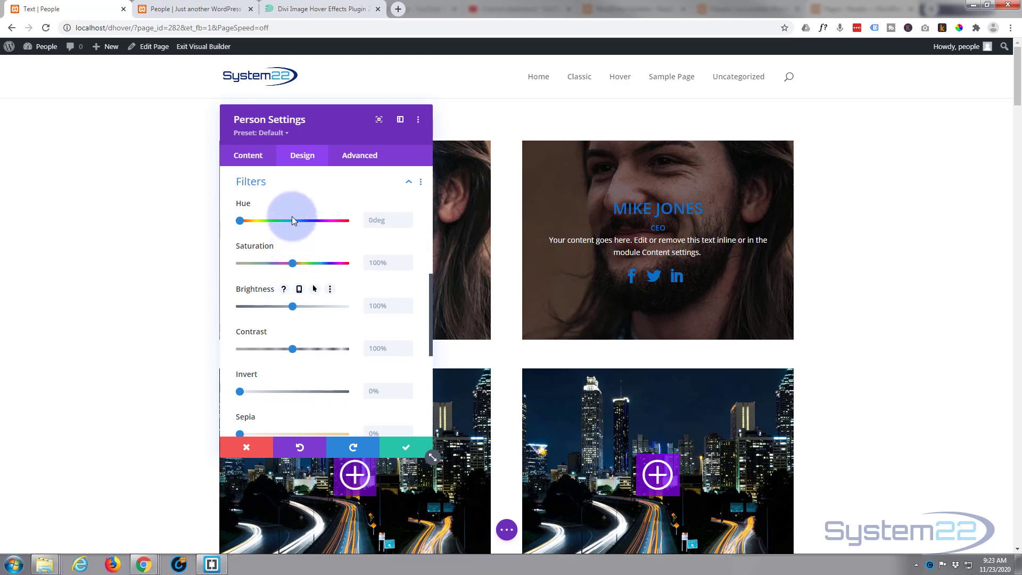
scroll("down", 3)
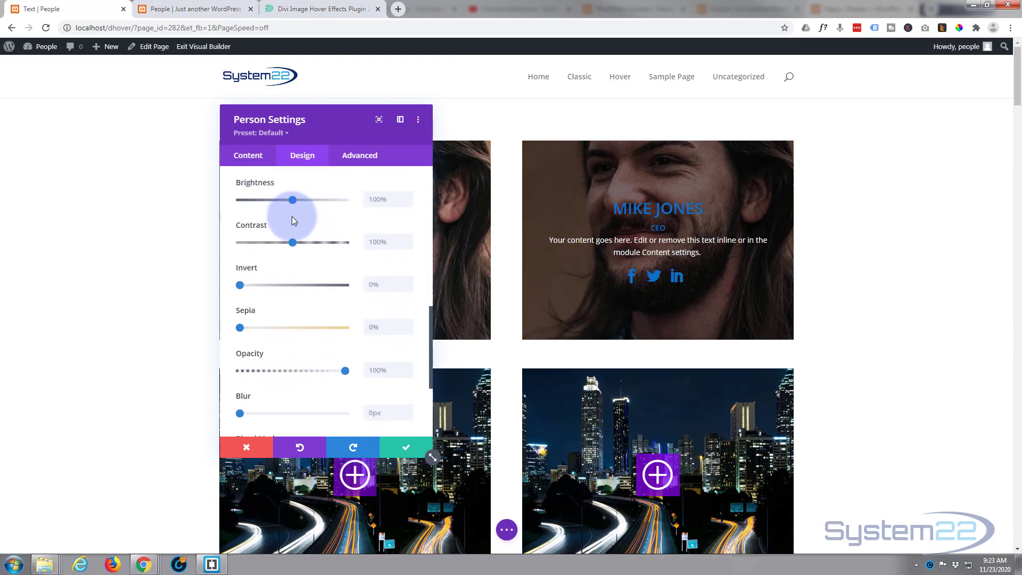
scroll("down", 3)
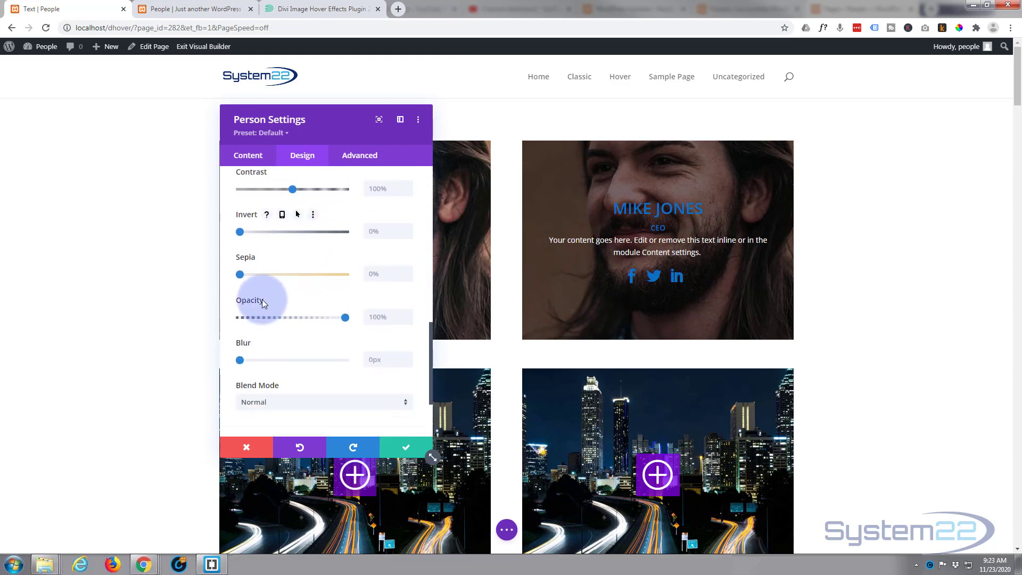
mouse_move(282, 333)
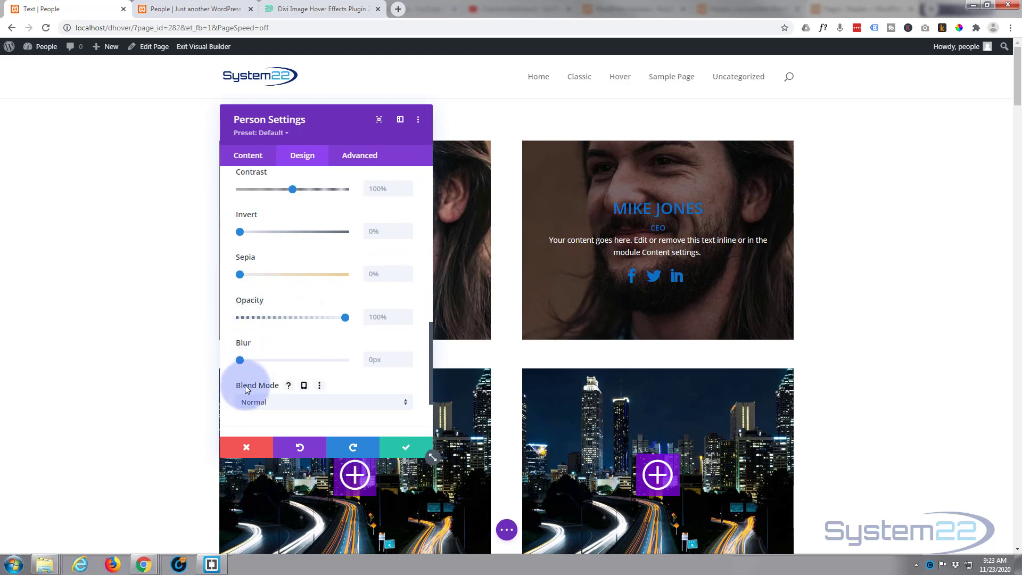
mouse_move(251, 300)
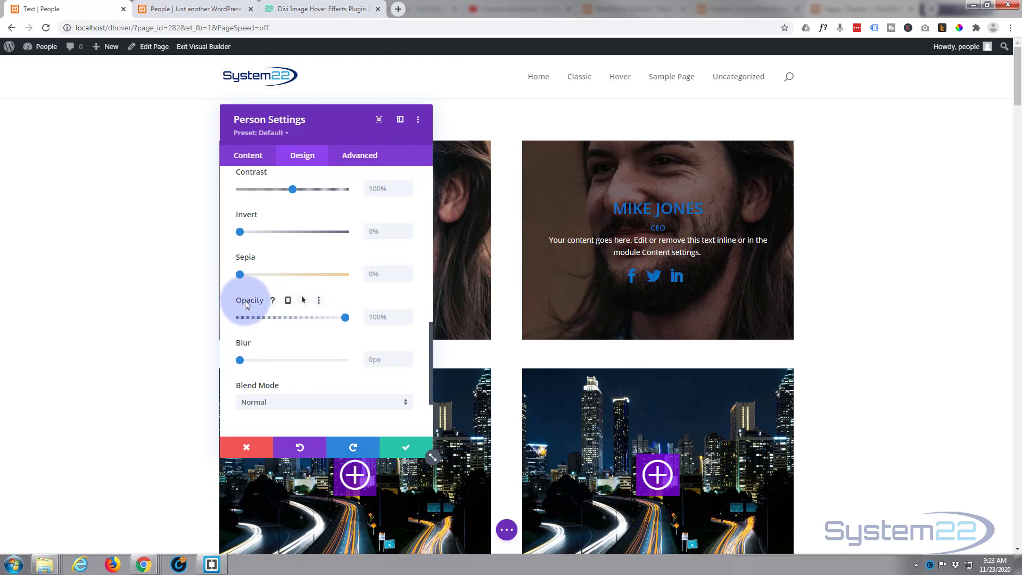
left_click(303, 300)
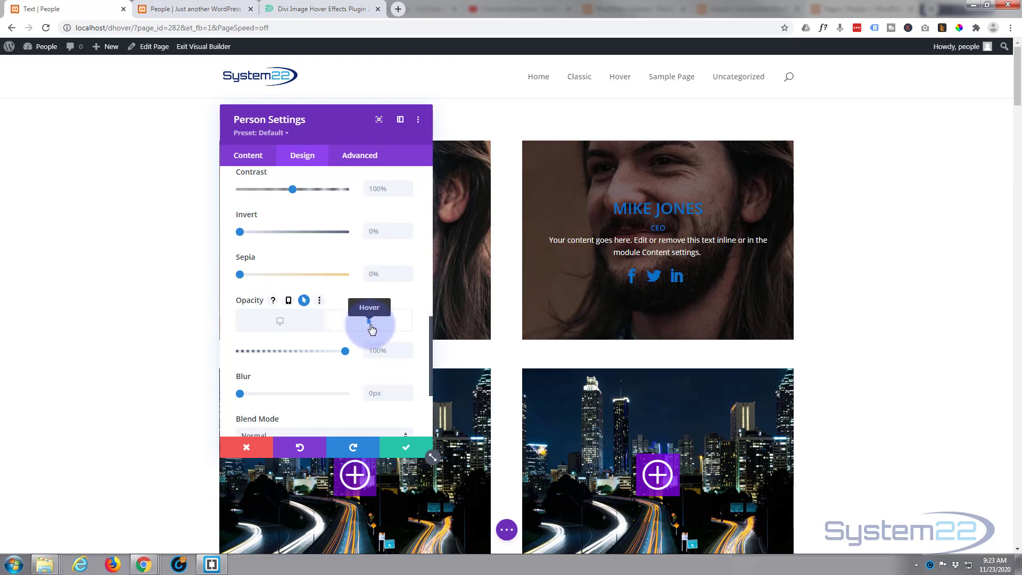
mouse_move(279, 322)
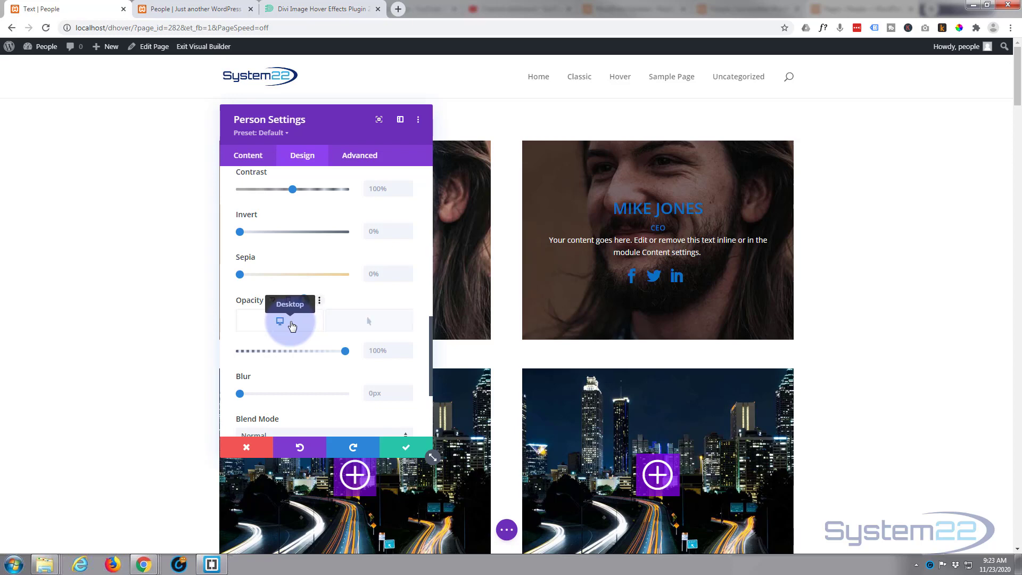
Set the card's default opacity to 0% and its hover opacity to 100%.
left_click_drag(345, 351, 344, 350)
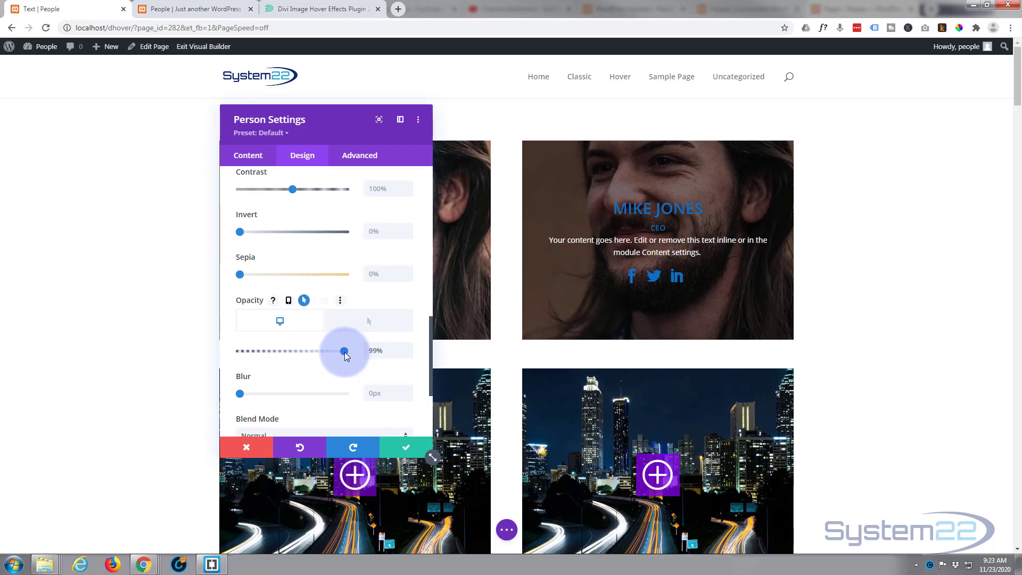
left_click_drag(344, 350, 279, 351)
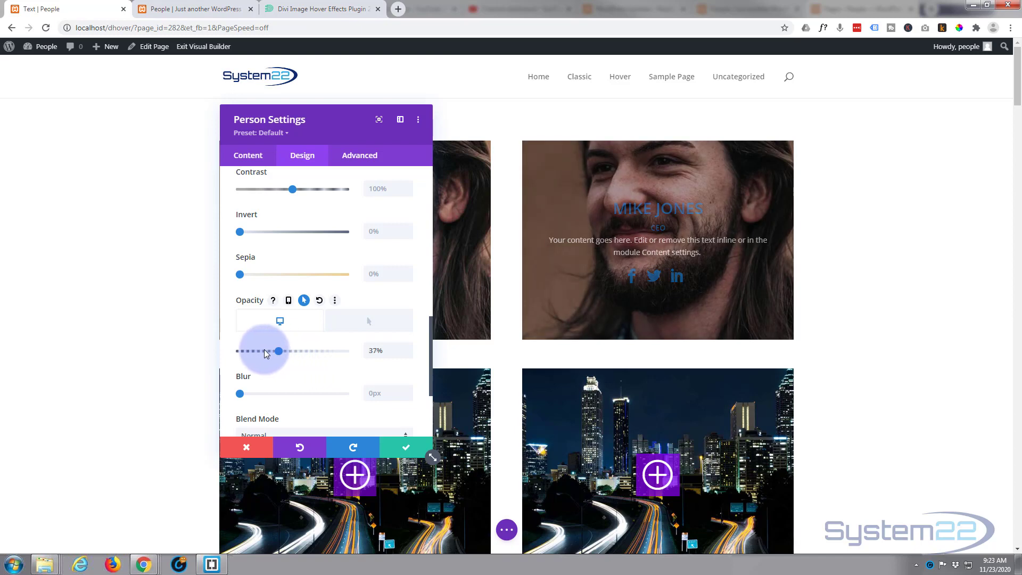
left_click_drag(278, 350, 240, 350)
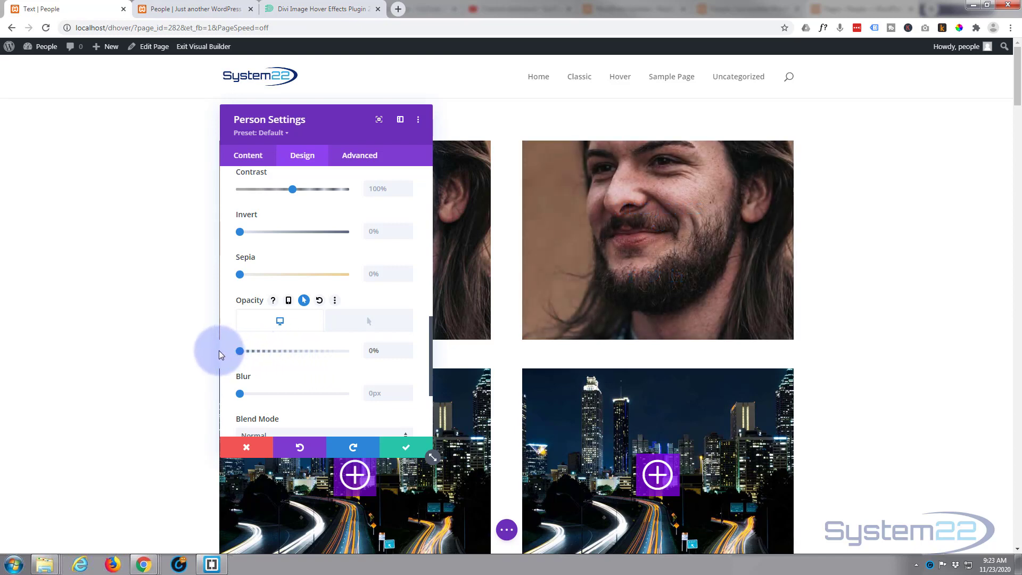
mouse_move(369, 320)
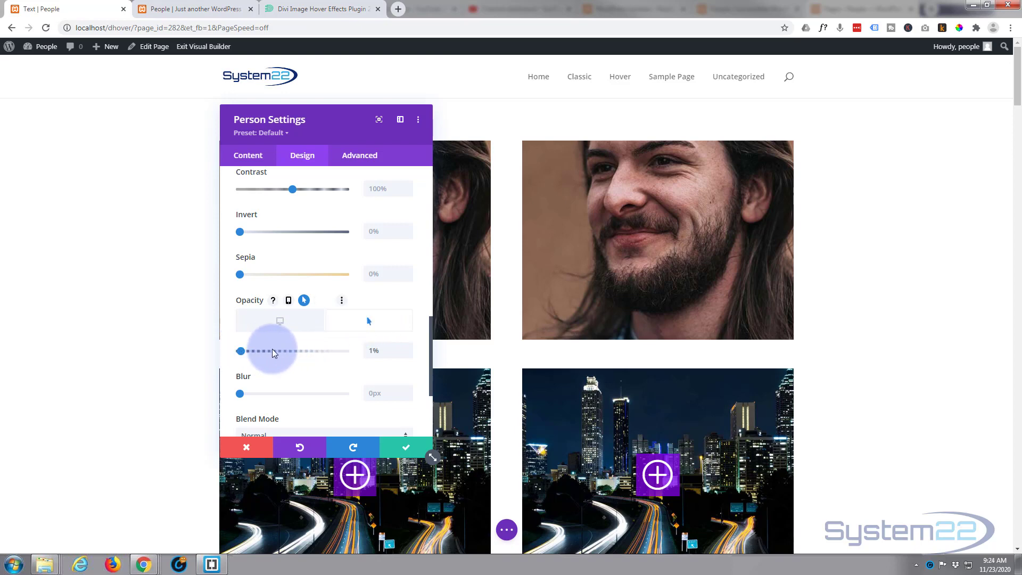
left_click_drag(242, 351, 344, 350)
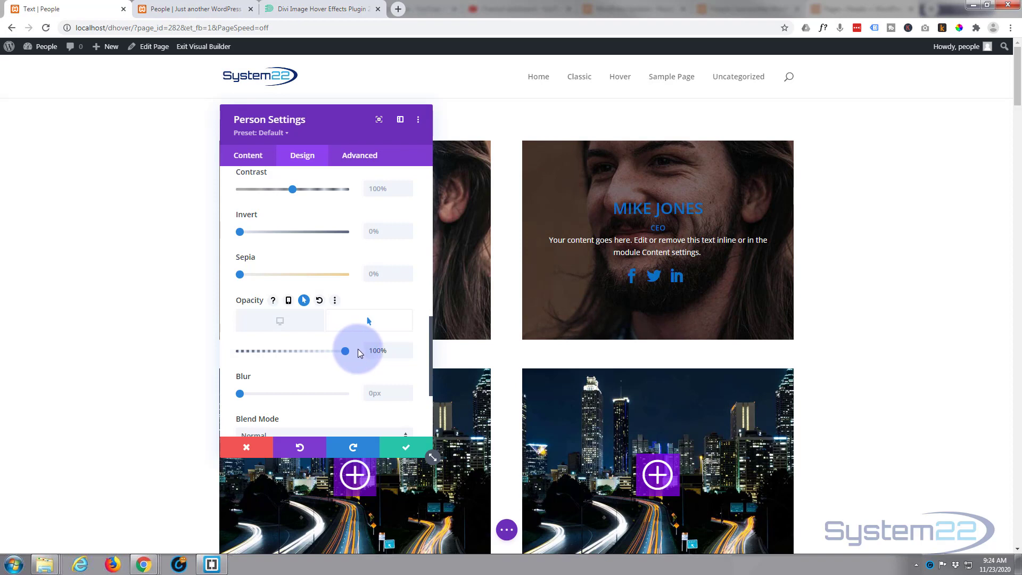
mouse_move(264, 363)
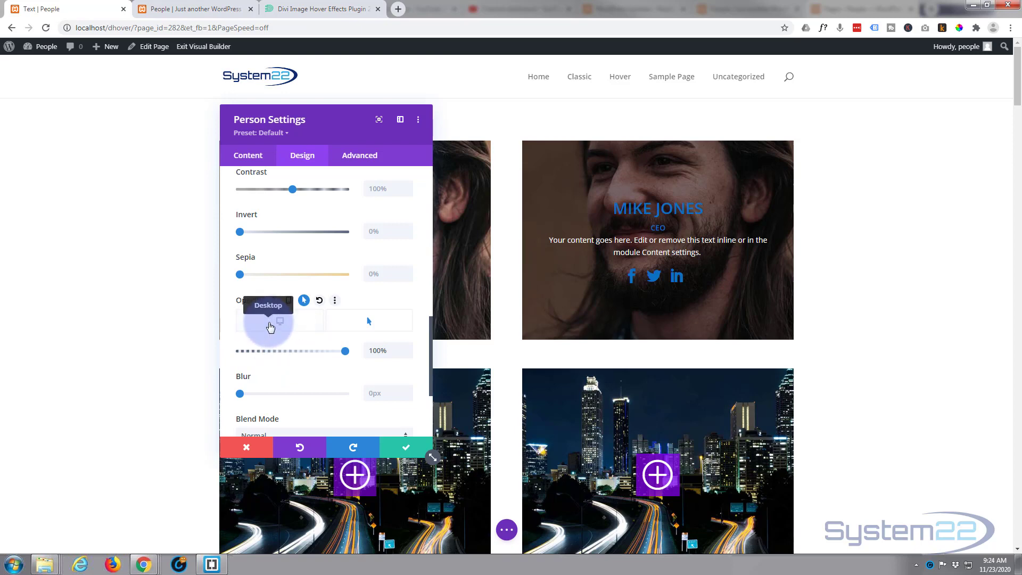
mouse_move(362, 322)
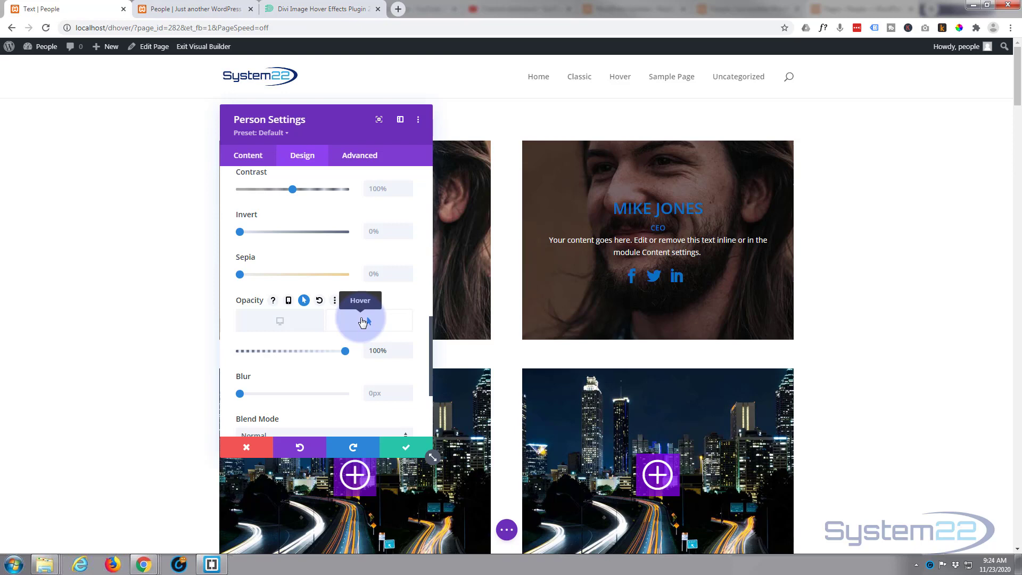
mouse_move(271, 325)
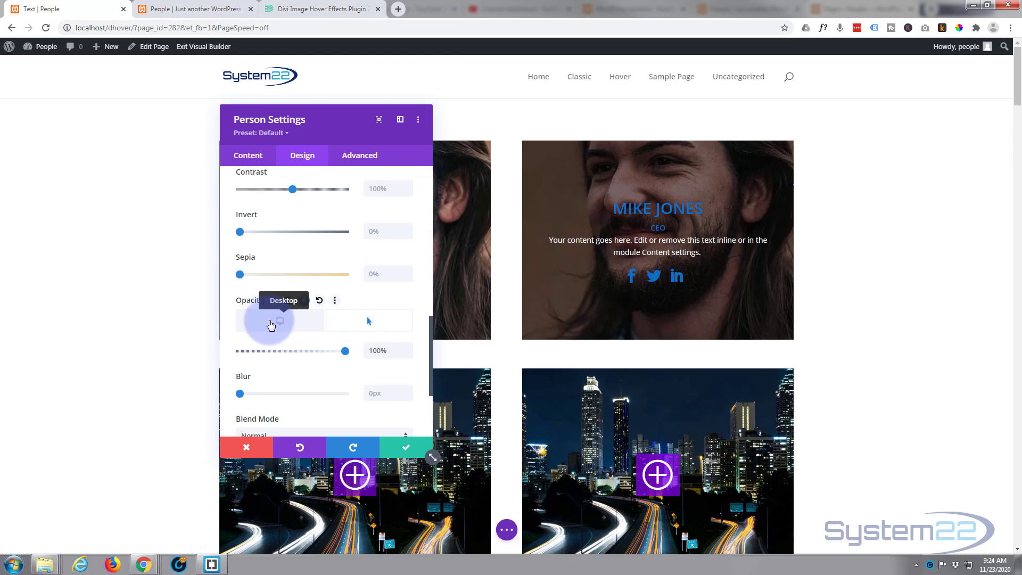
mouse_move(340, 170)
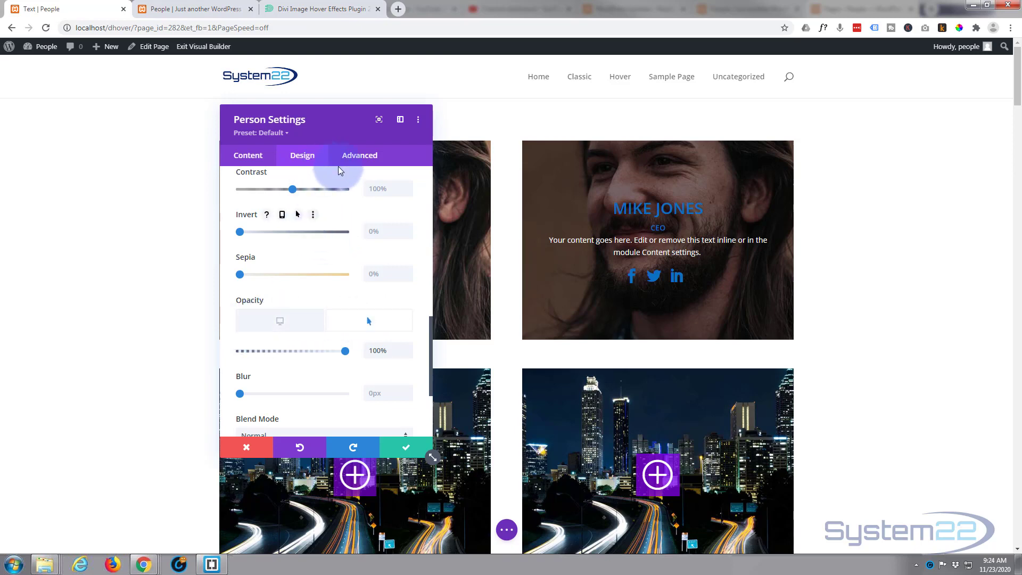
In Advanced > Transitions, set the Transition Duration to 750ms.
left_click(360, 155)
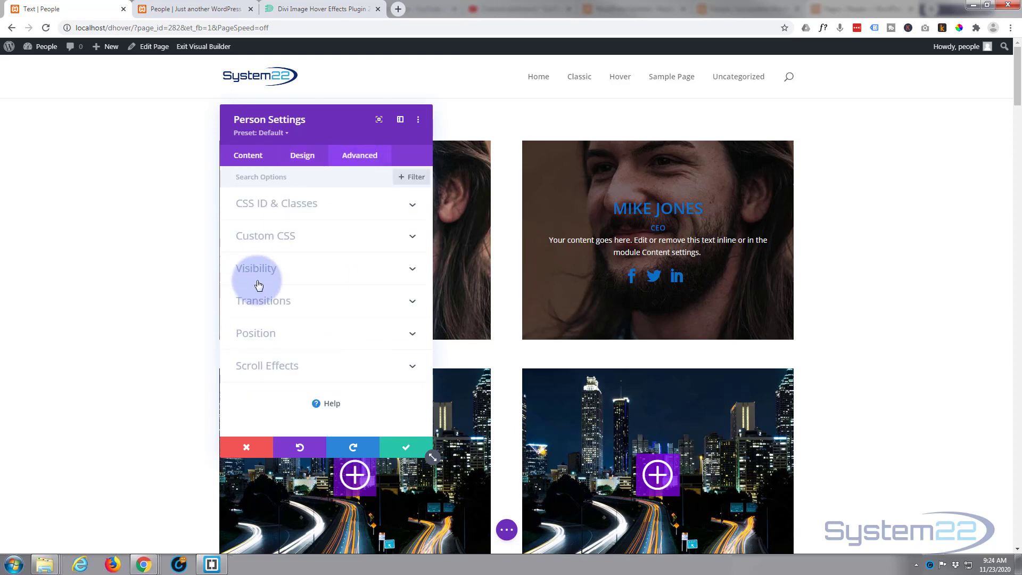
left_click(263, 301)
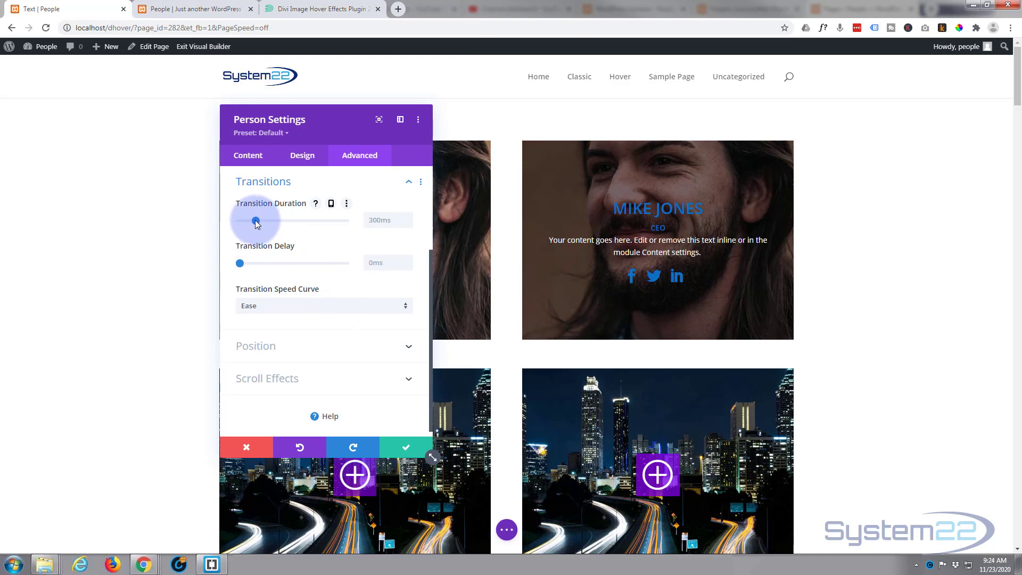
left_click_drag(254, 220, 268, 220)
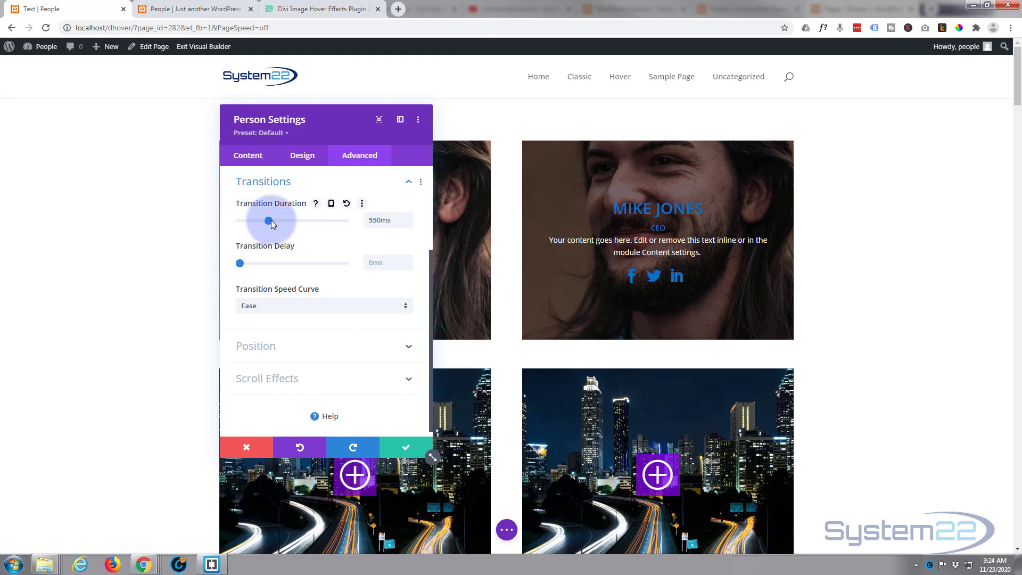
left_click_drag(267, 221, 282, 220)
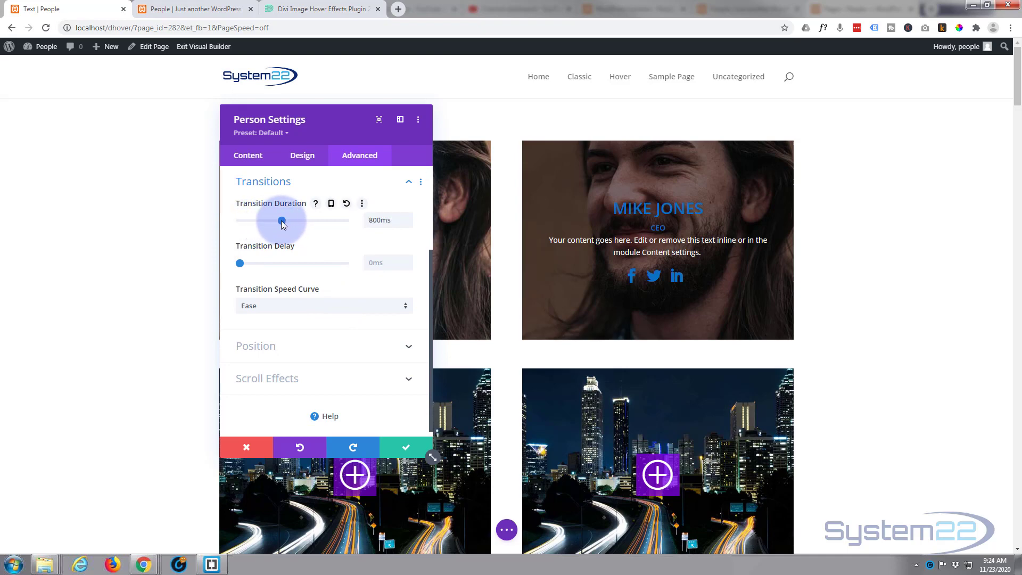
left_click_drag(281, 221, 279, 220)
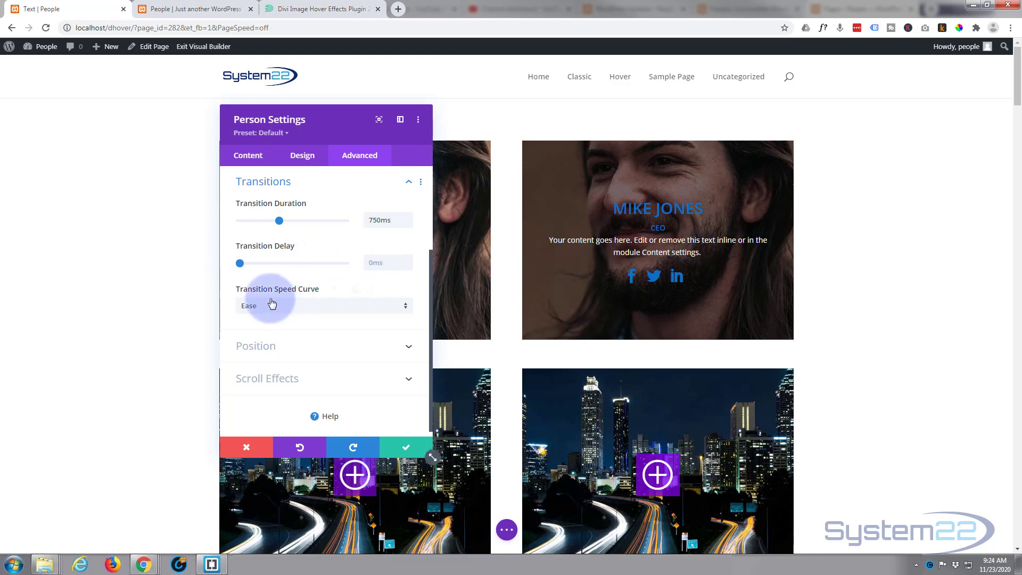
mouse_move(336, 311)
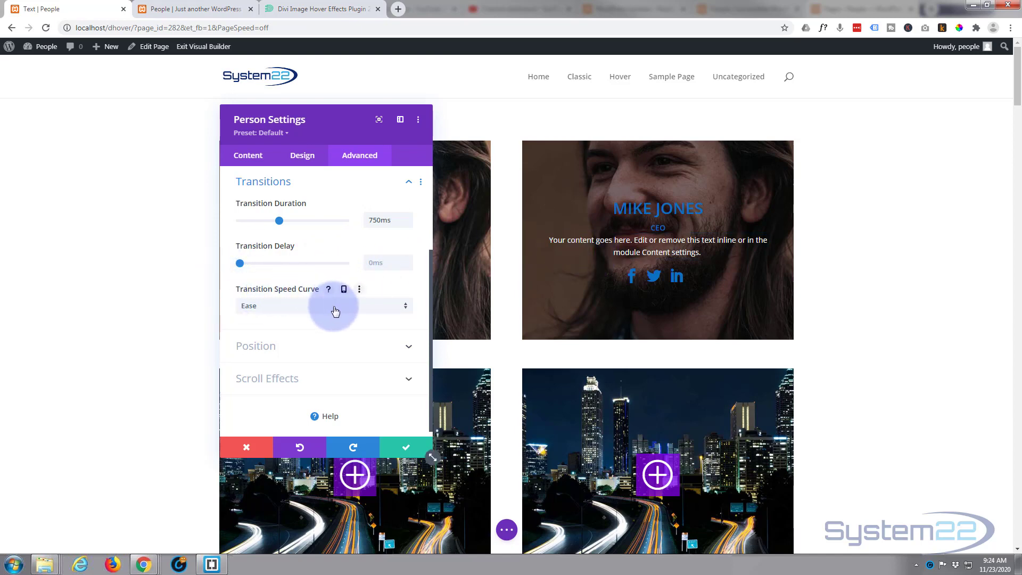
Choose Ease-In-Out as the Transition Speed Curve.
left_click(324, 306)
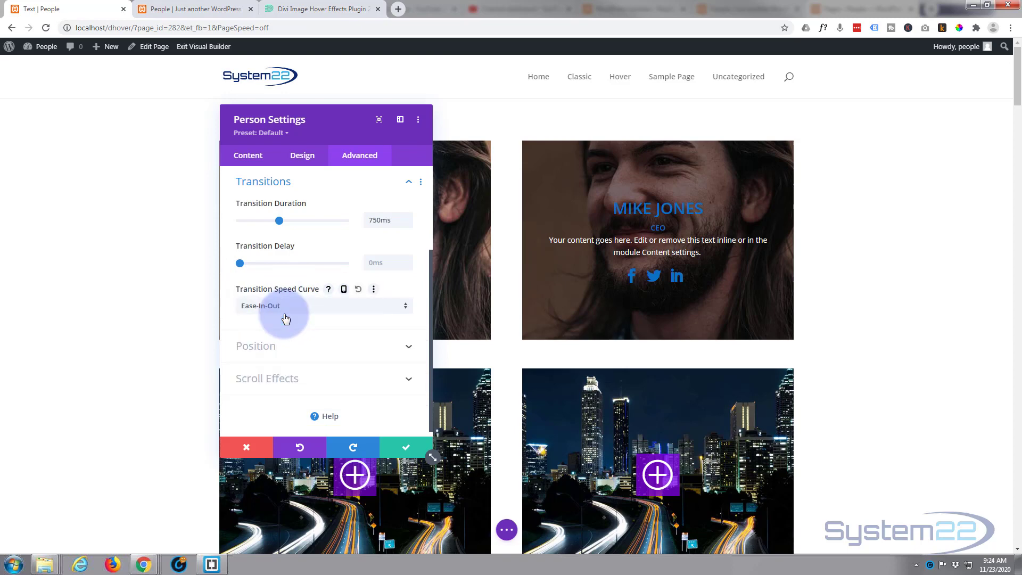
left_click(323, 305)
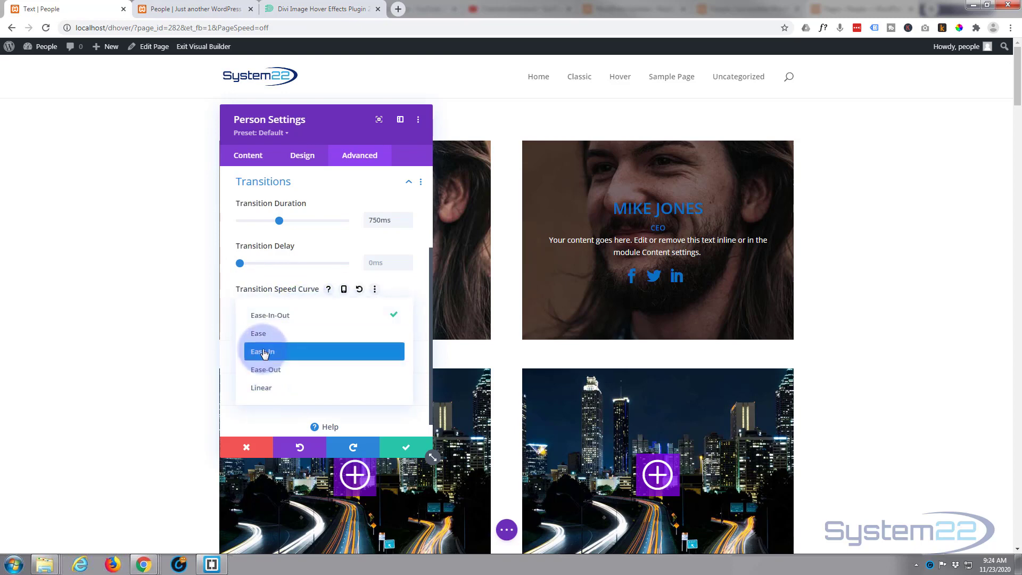
mouse_move(263, 387)
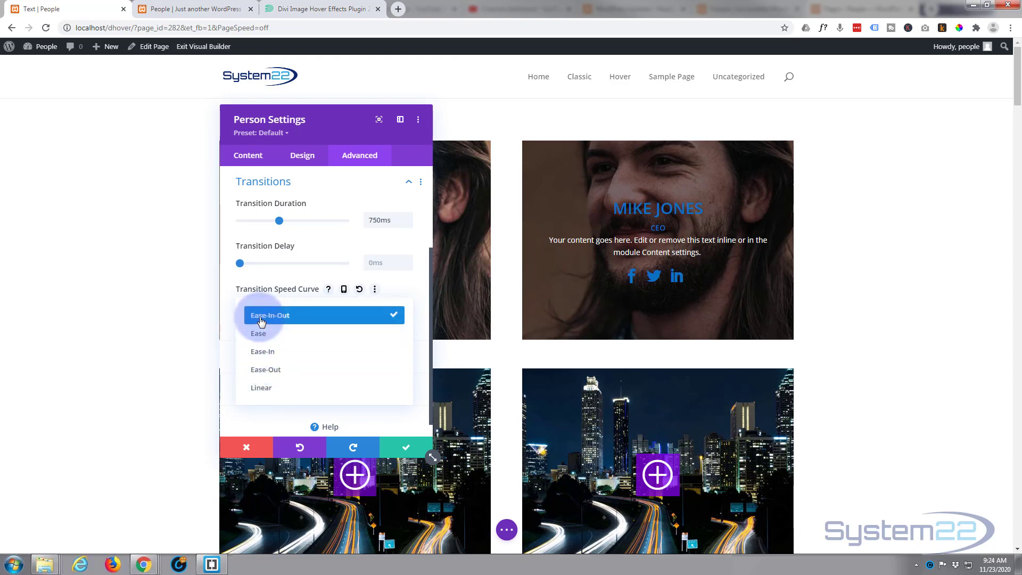
left_click(271, 315)
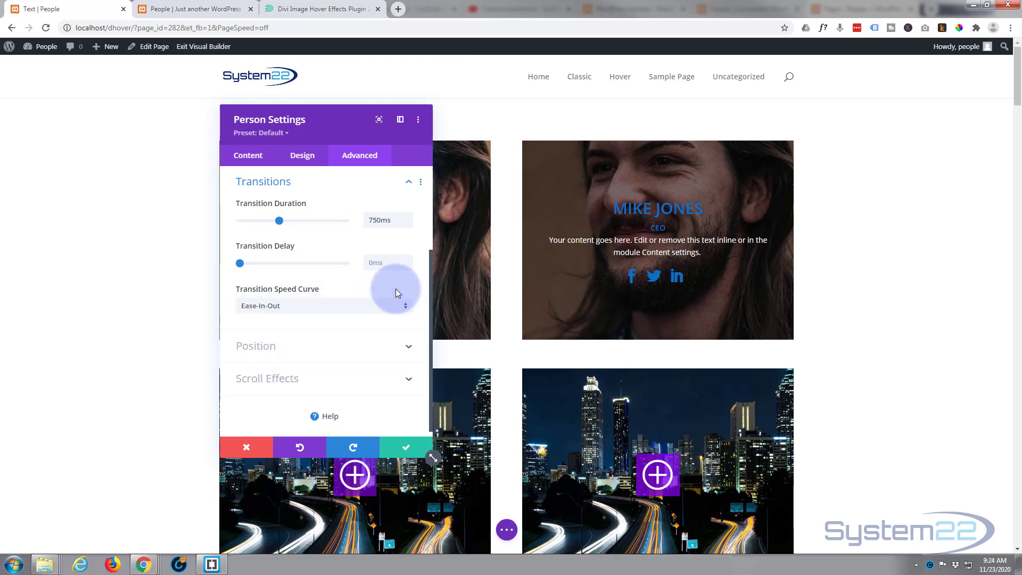
mouse_move(200, 388)
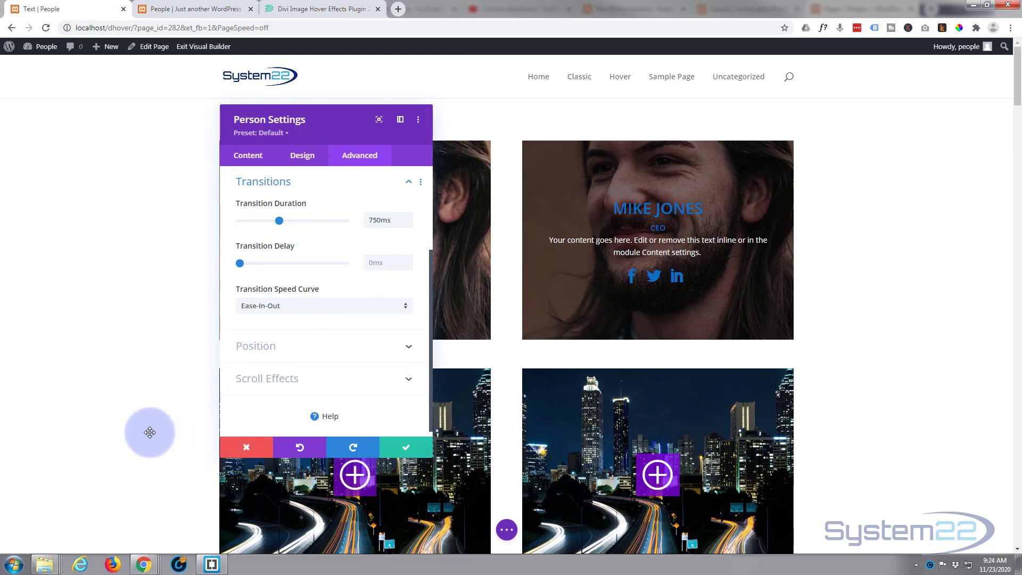
mouse_move(404, 450)
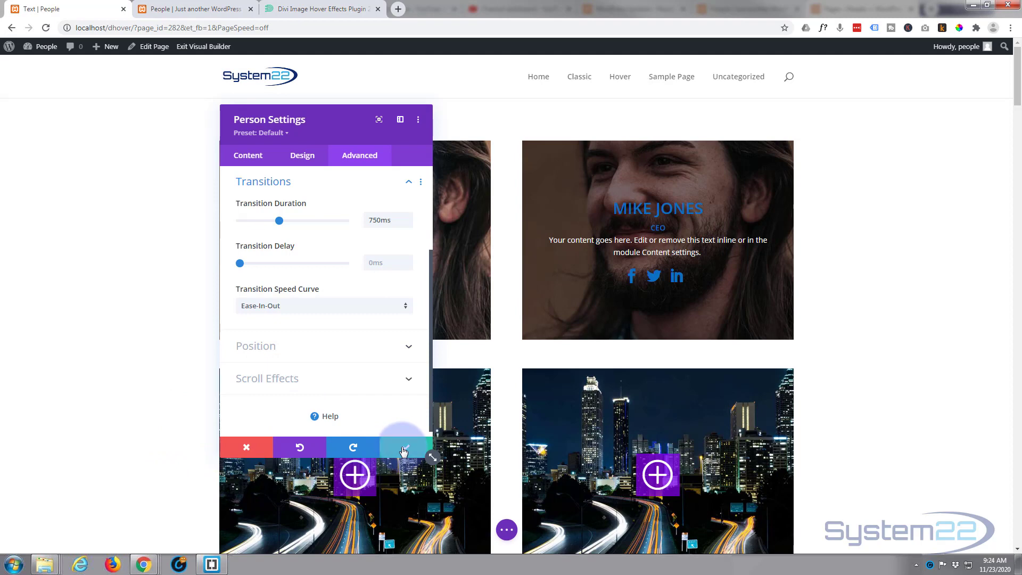
Save the Person card's settings and exit the Visual Builder to the live People page.
left_click(247, 448)
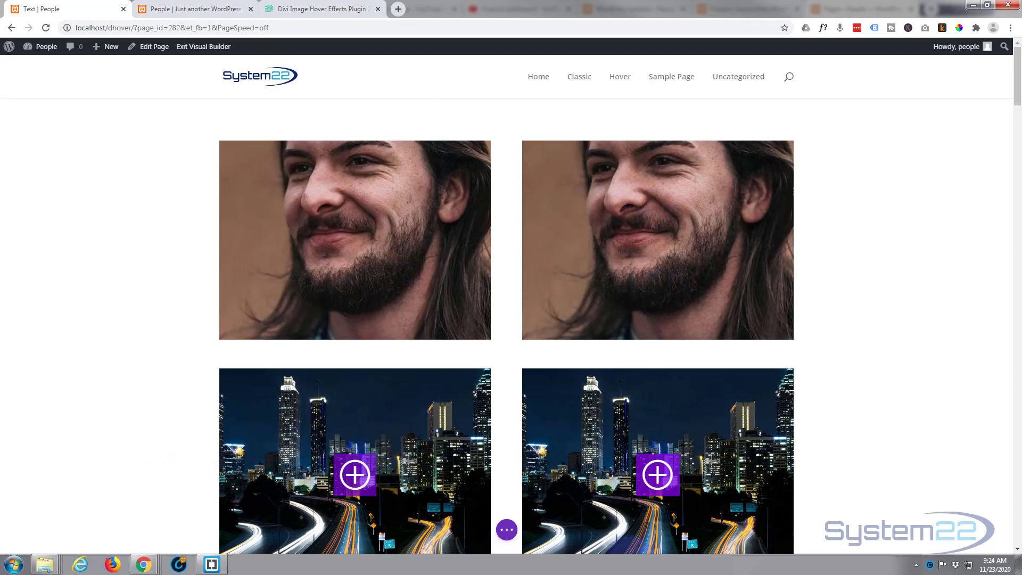
left_click(507, 530)
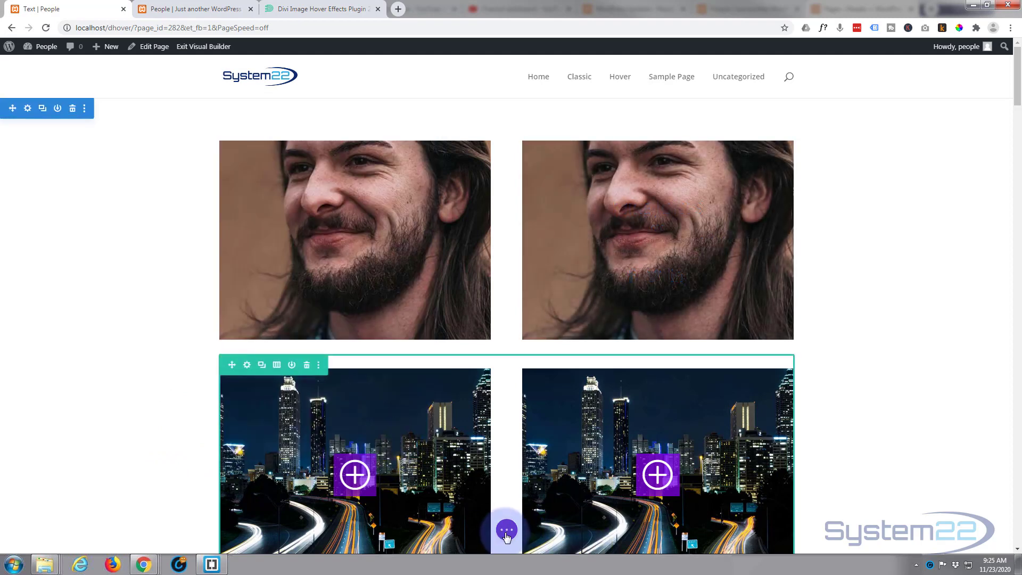
left_click(507, 531)
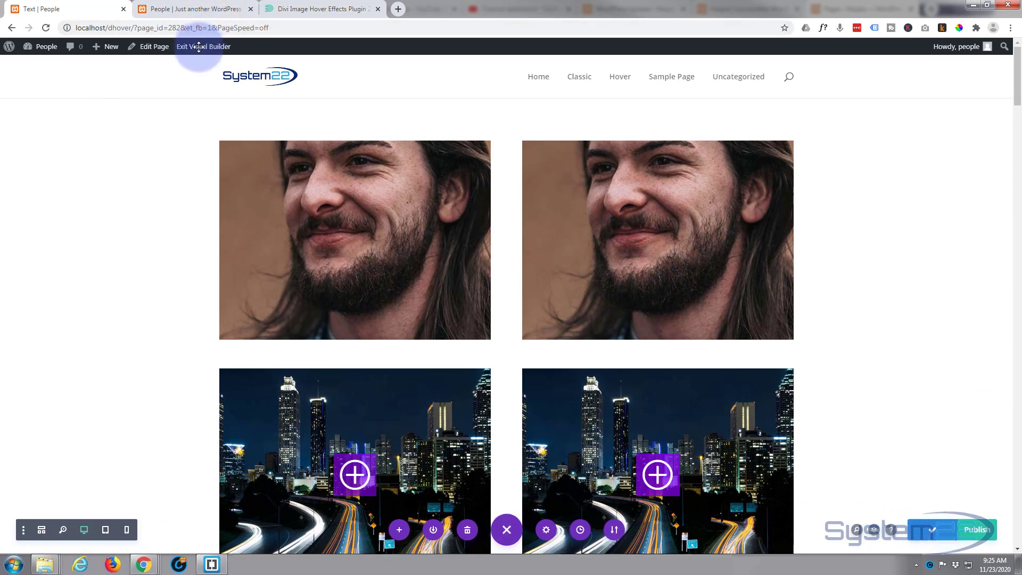
left_click(203, 46)
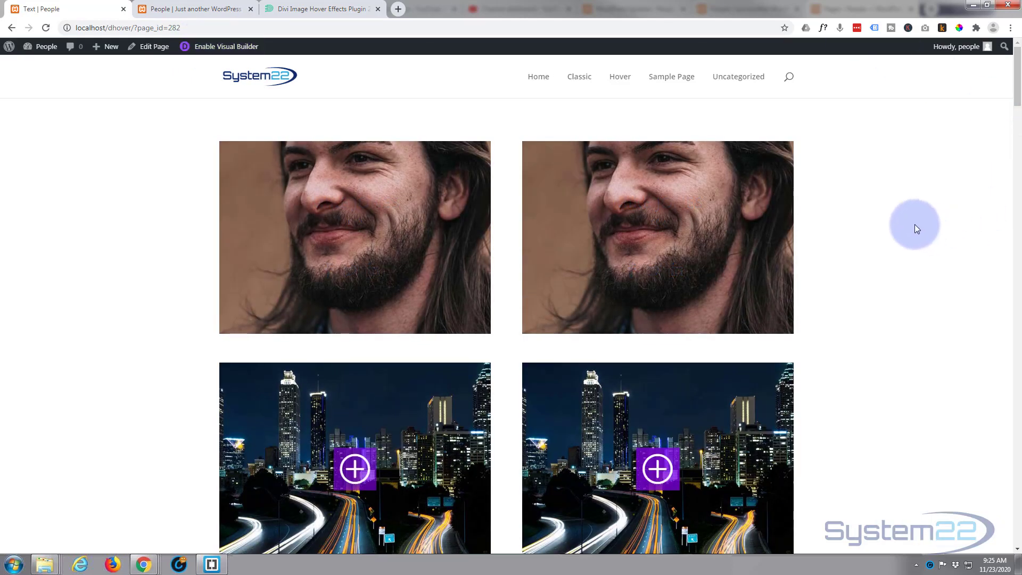
mouse_move(781, 249)
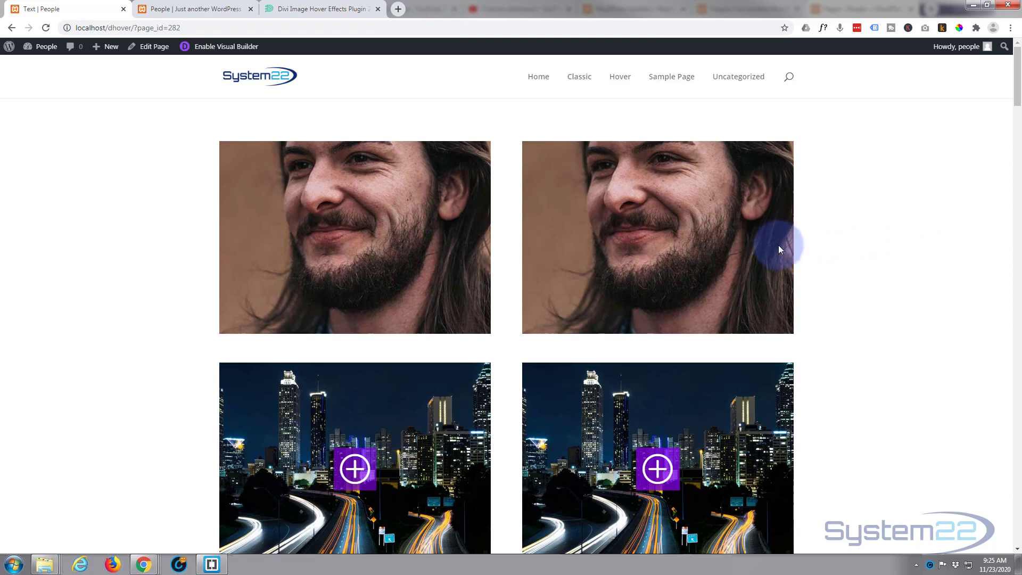
mouse_move(723, 257)
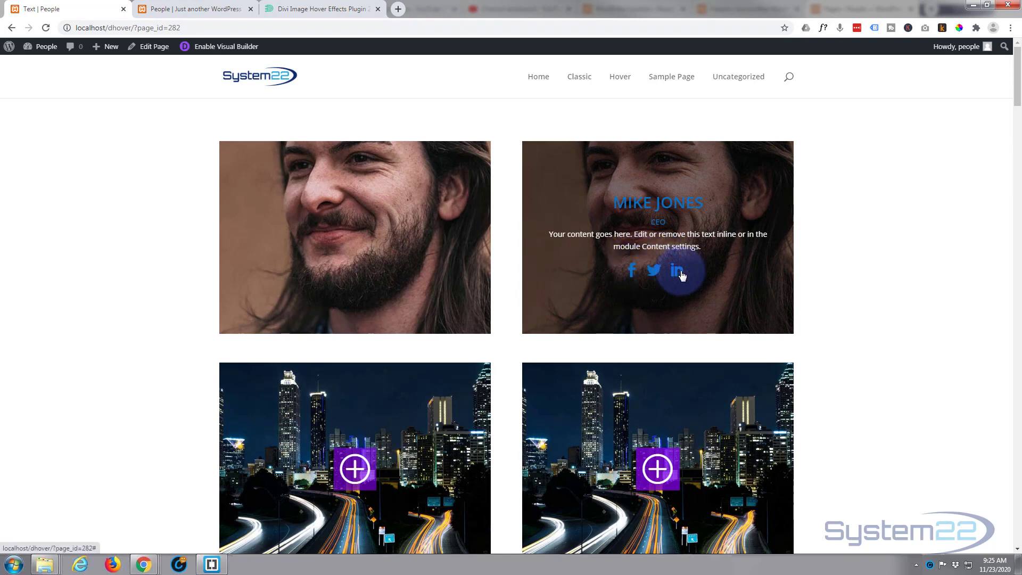
mouse_move(686, 311)
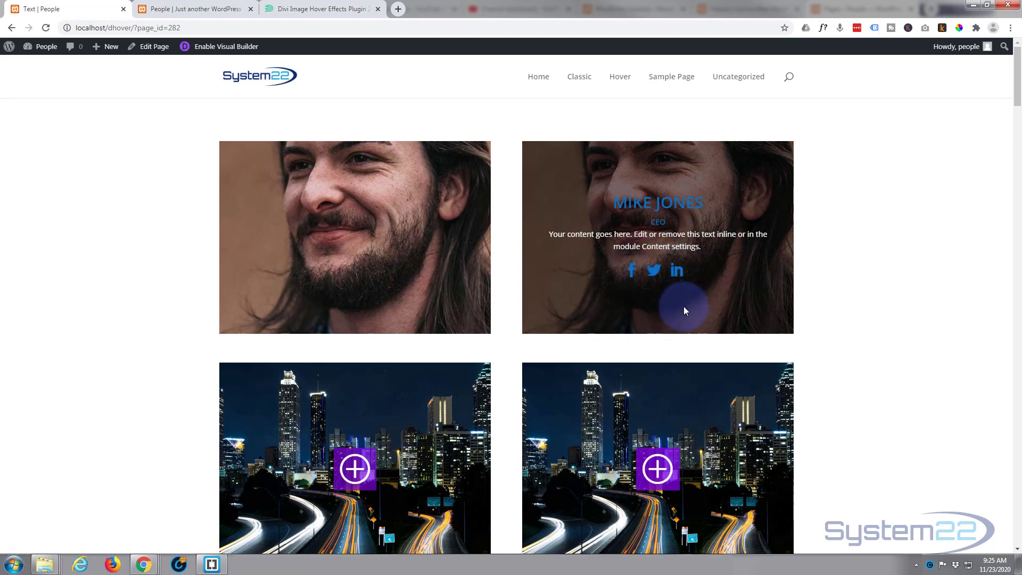
mouse_move(761, 220)
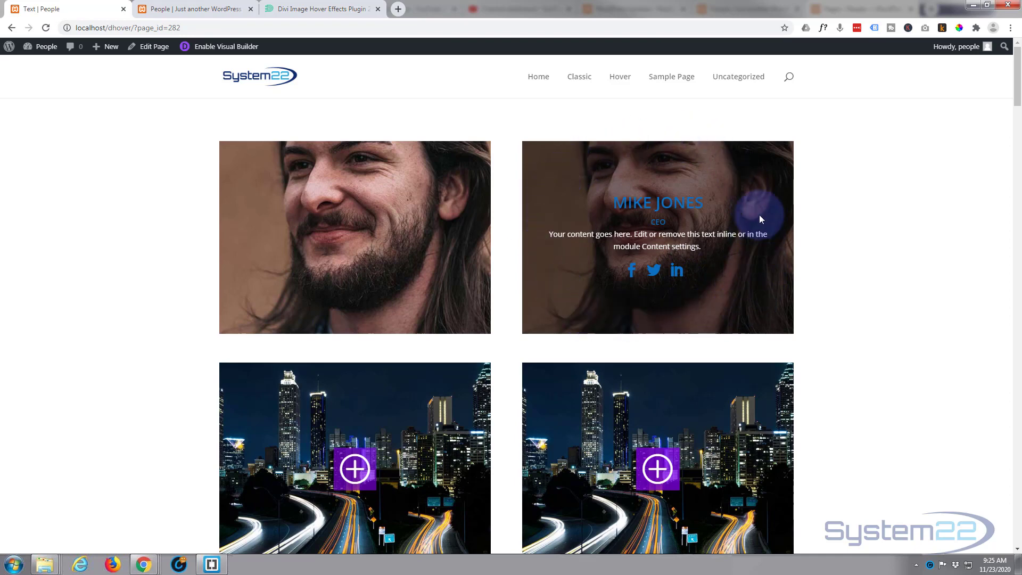
mouse_move(748, 293)
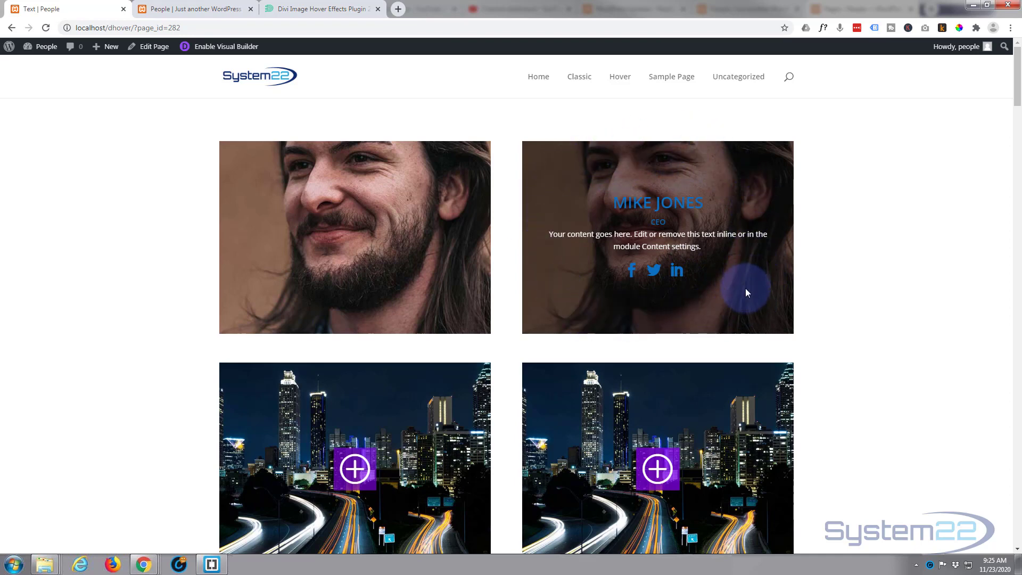
mouse_move(860, 271)
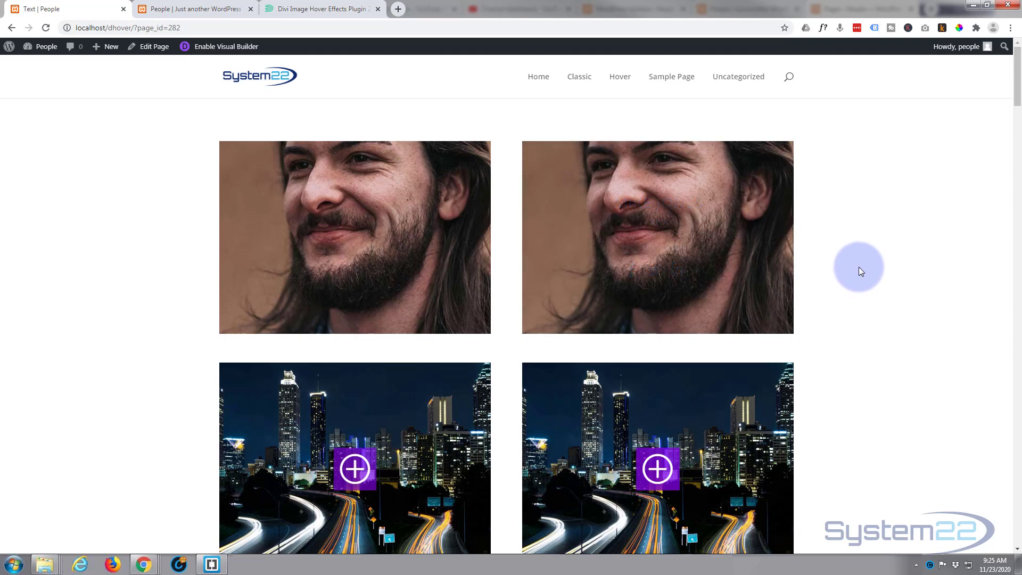
mouse_move(758, 275)
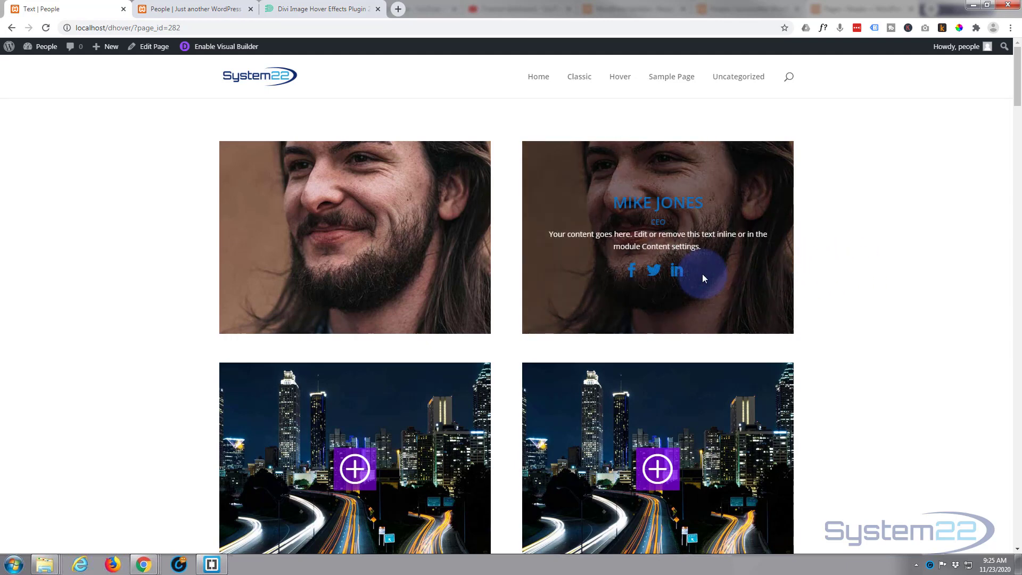
mouse_move(888, 257)
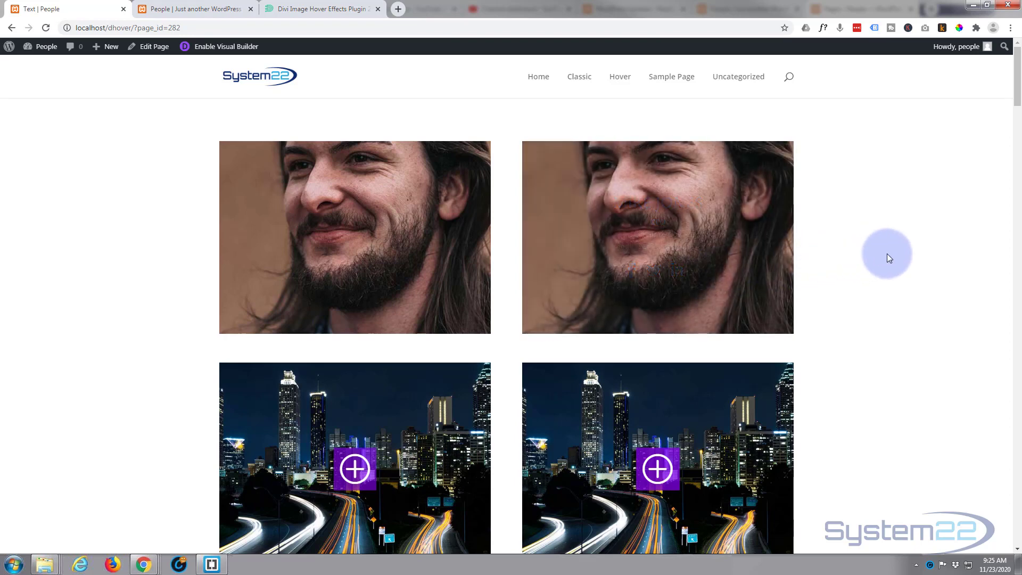
mouse_move(748, 273)
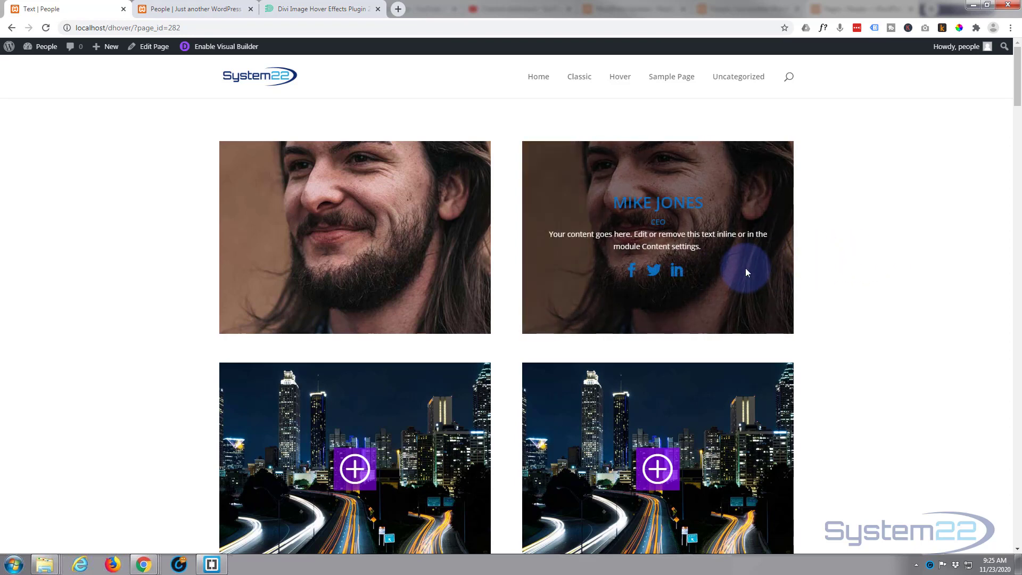
mouse_move(873, 262)
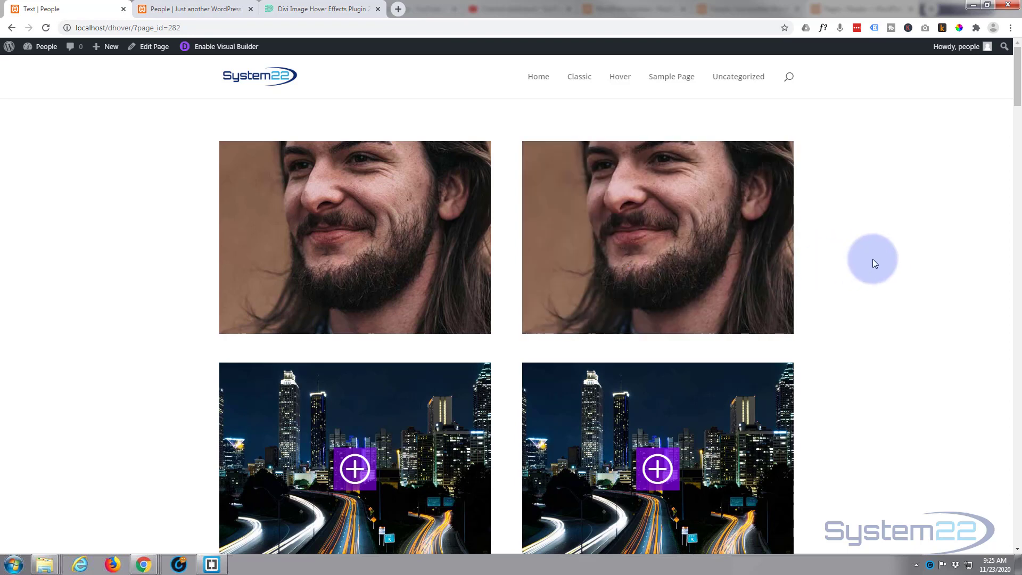